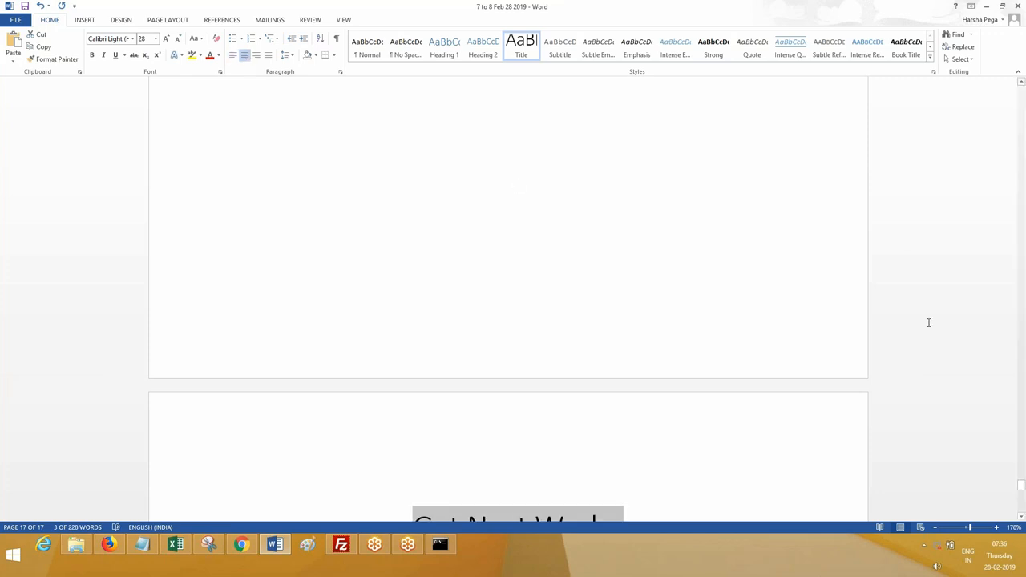
- Select 'Get' in the Get Next Work heading, then switch to the Pega portal in Firefox
{"action": "scroll", "scroll_direction": "up", "scroll_amount": 3}
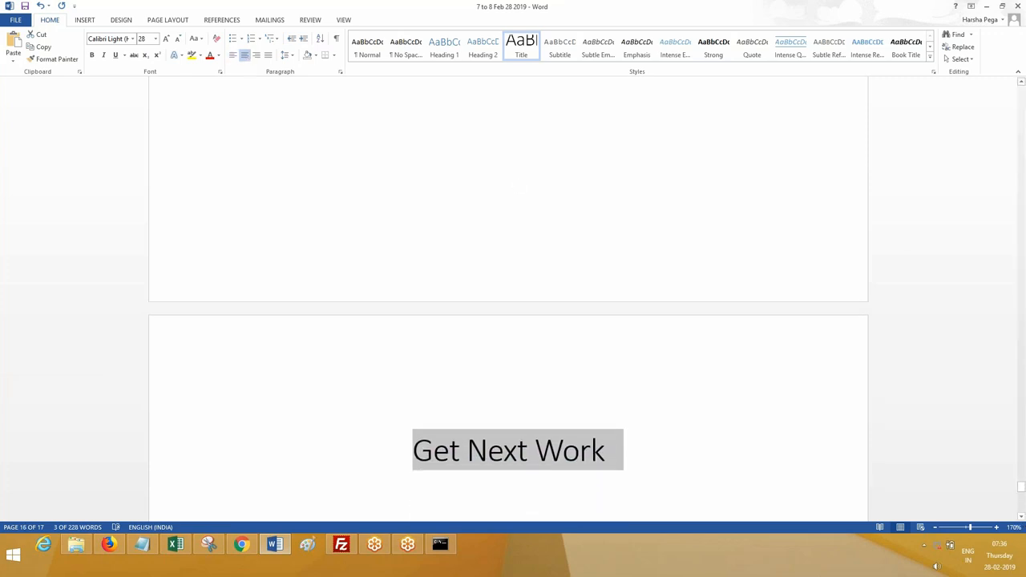
{"action": "left_click", "coordinate": [236, 506]}
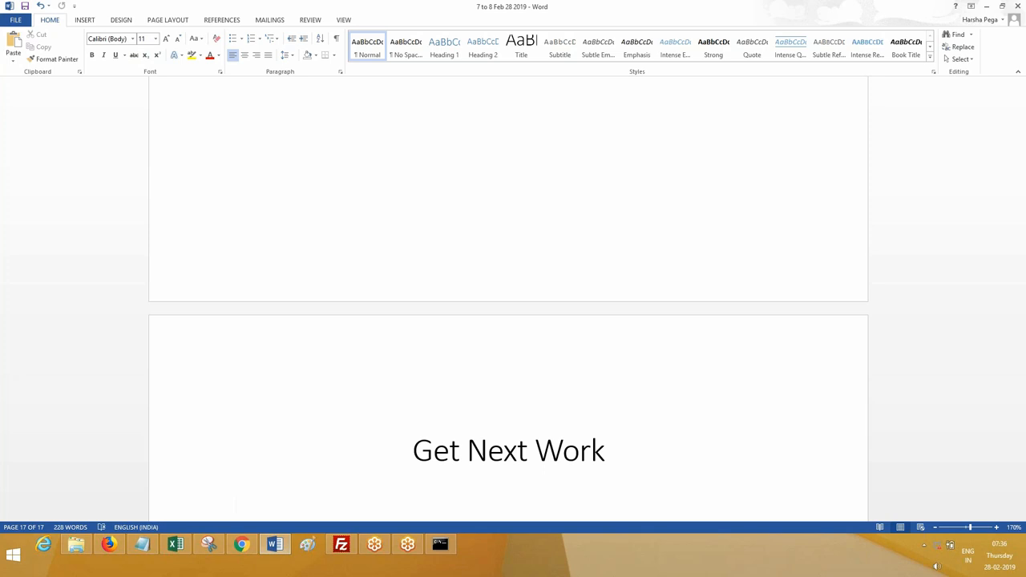
{"action": "left_click", "coordinate": [236, 506]}
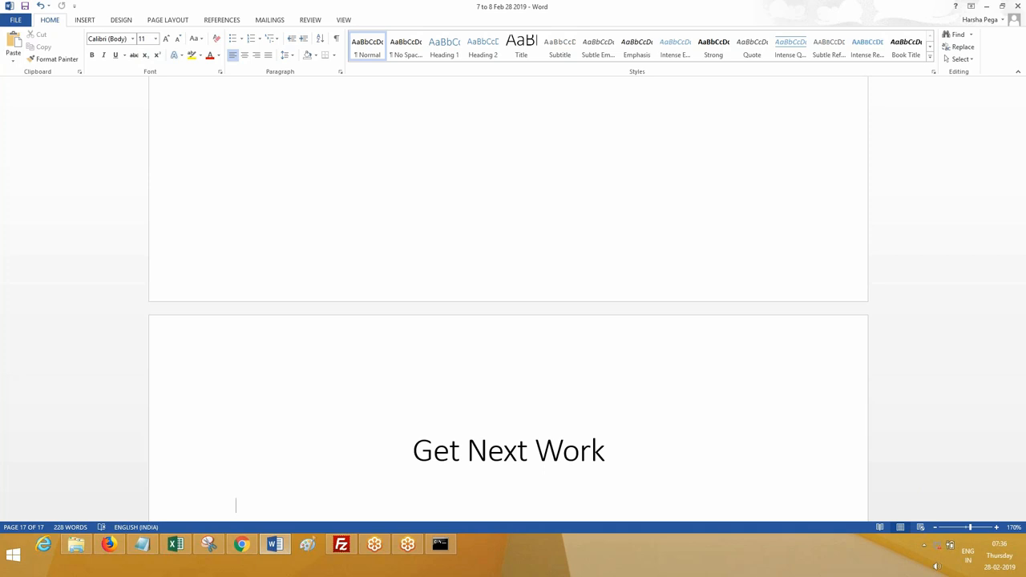
{"action": "mouse_move", "coordinate": [798, 13]}
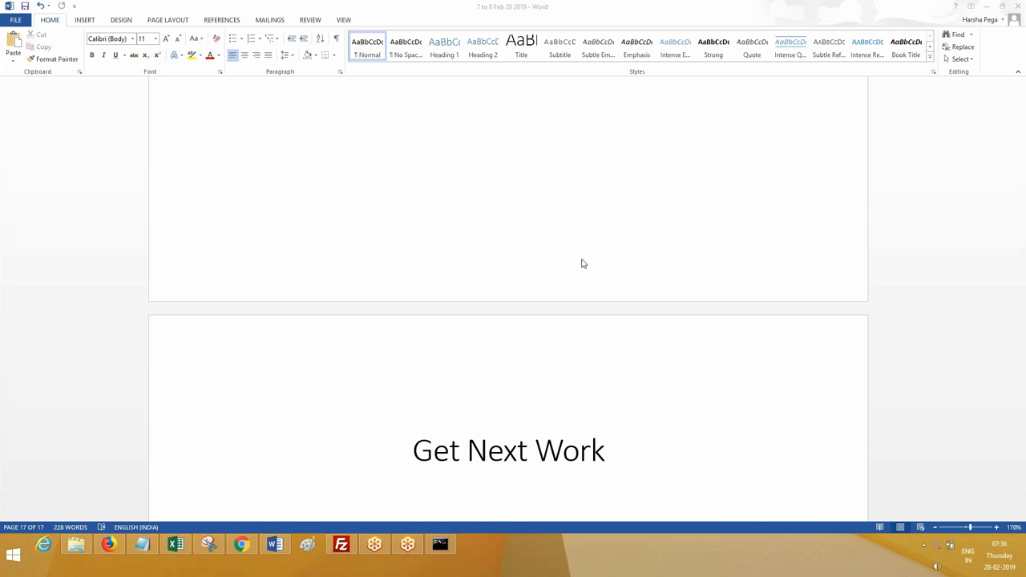
{"action": "mouse_move", "coordinate": [583, 233]}
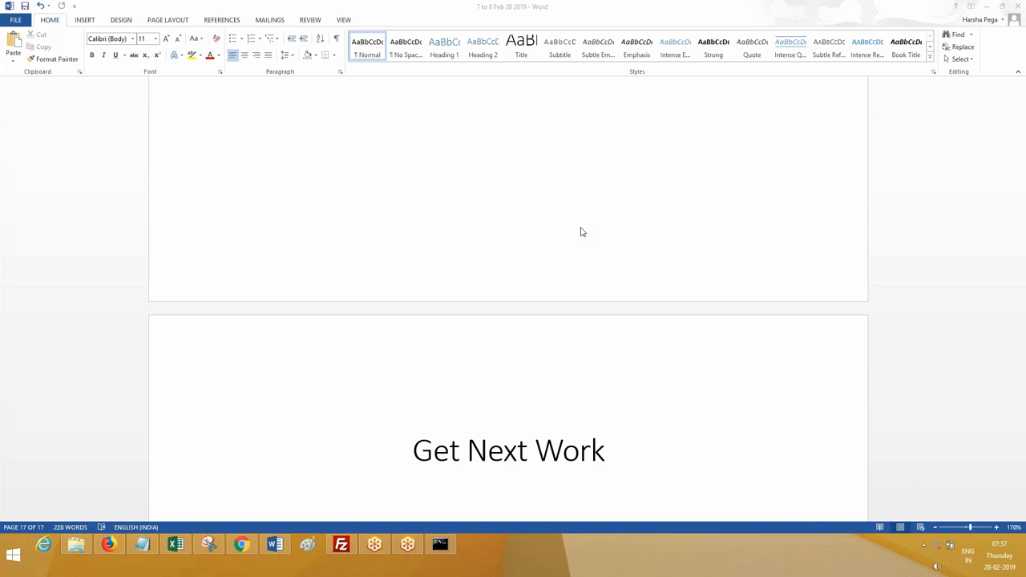
{"action": "mouse_move", "coordinate": [591, 519]}
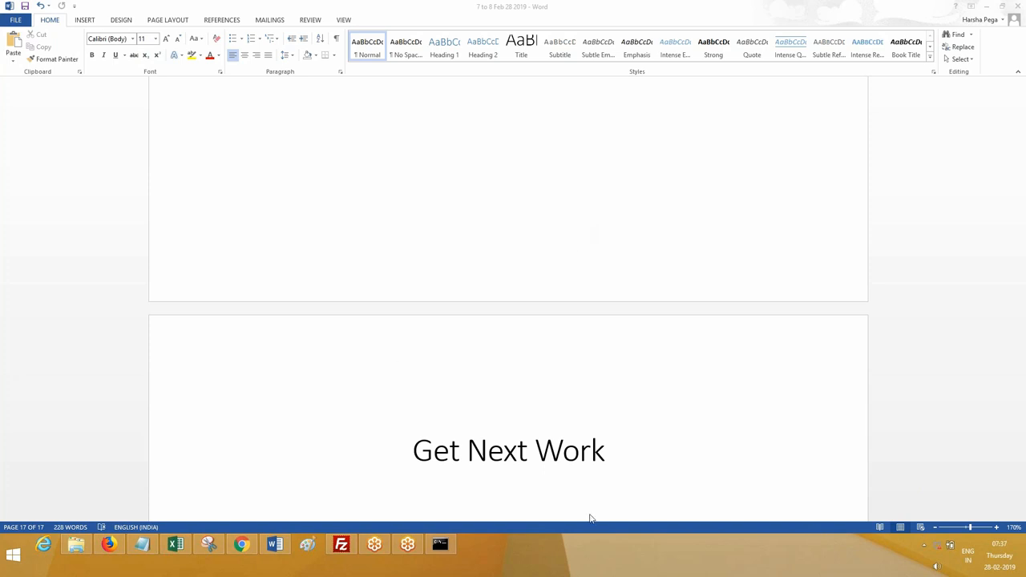
{"action": "left_click", "coordinate": [236, 506]}
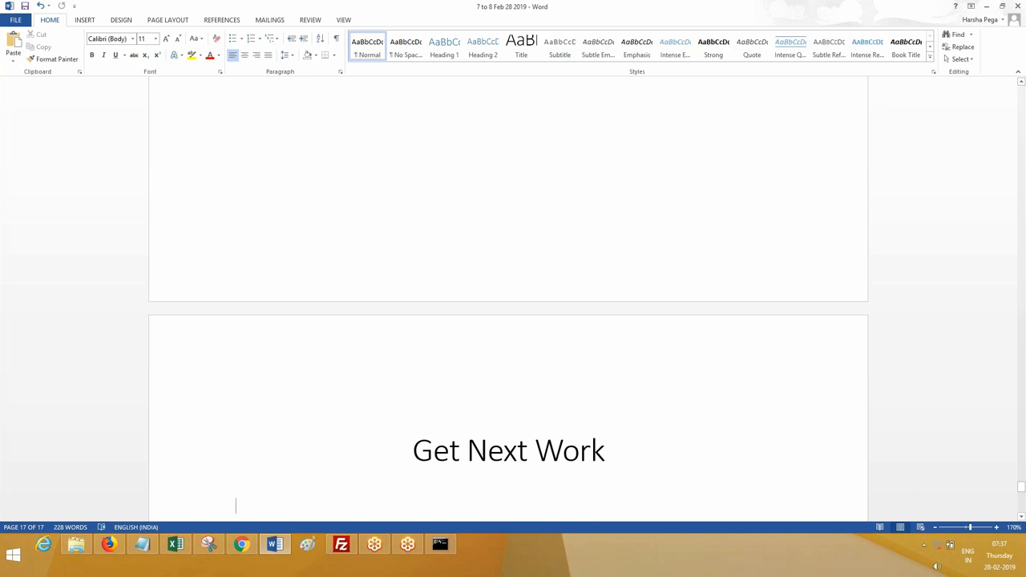
{"action": "mouse_move", "coordinate": [842, 9]}
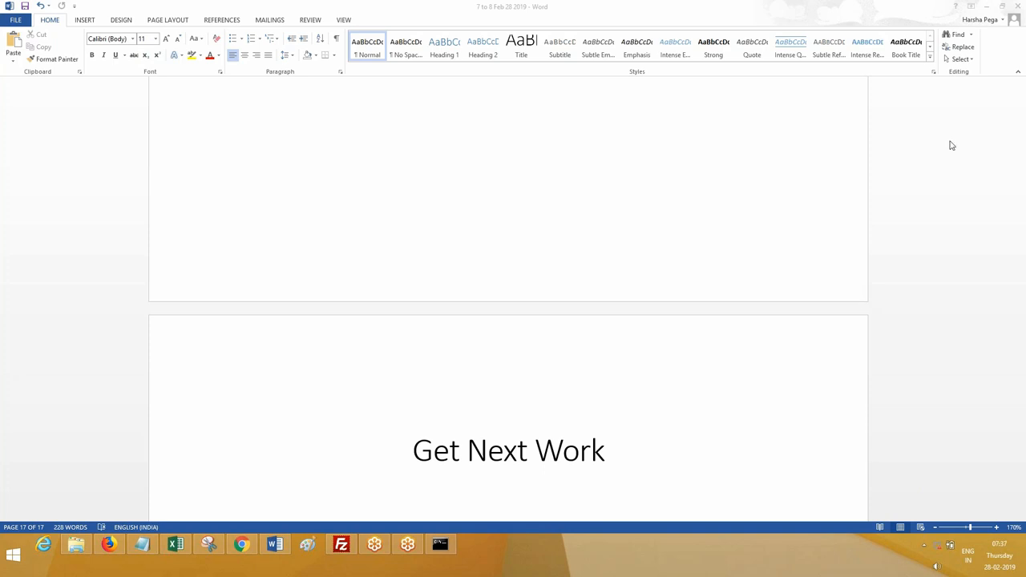
{"action": "mouse_move", "coordinate": [1012, 17]}
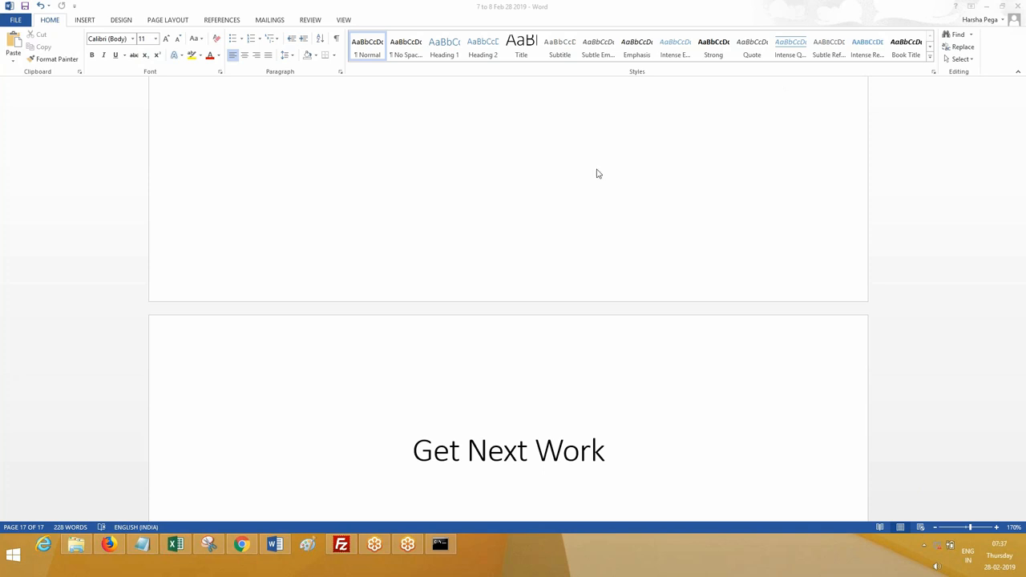
{"action": "mouse_move", "coordinate": [447, 389]}
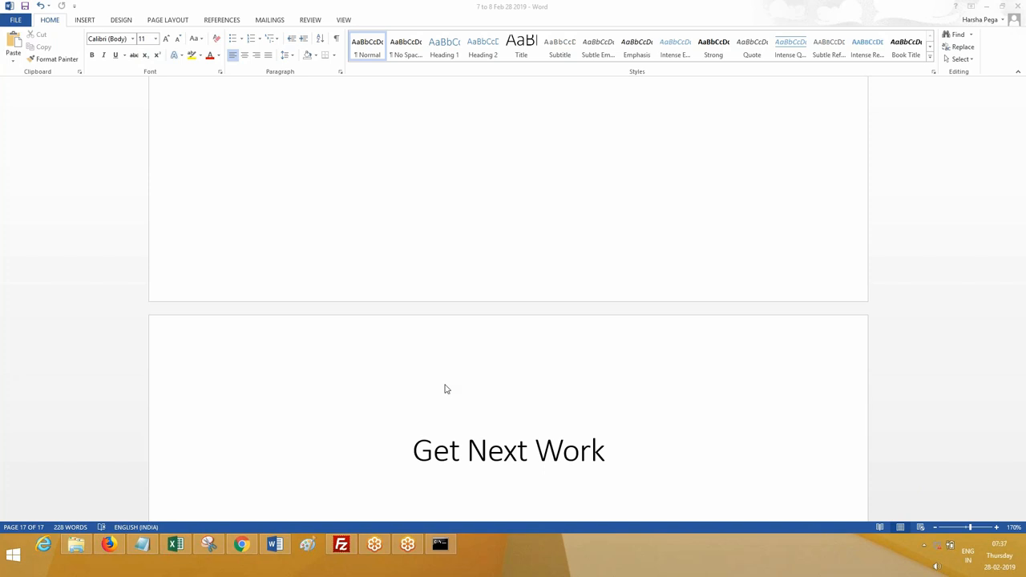
{"action": "double_click", "coordinate": [437, 449]}
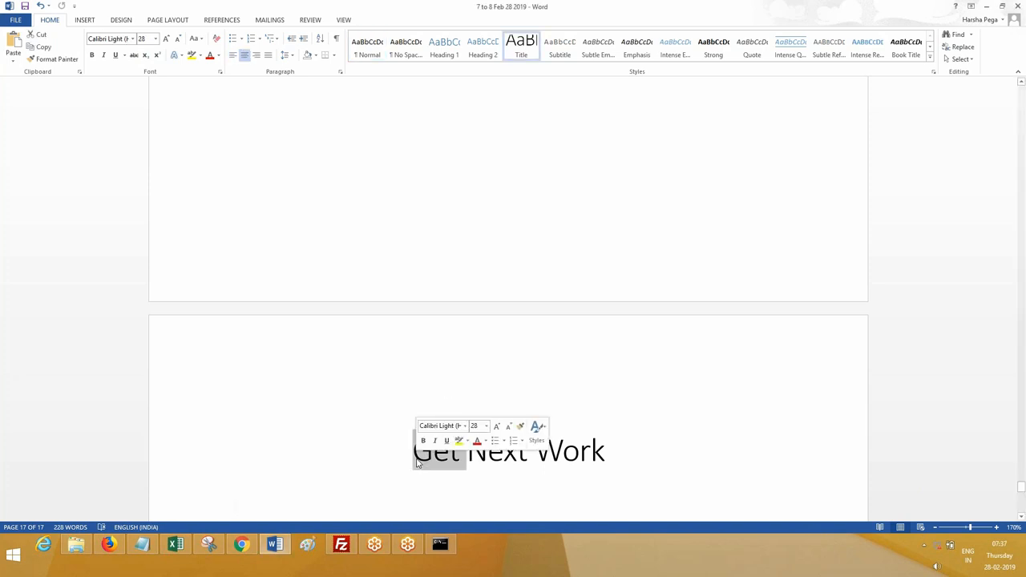
{"action": "double_click", "coordinate": [438, 450]}
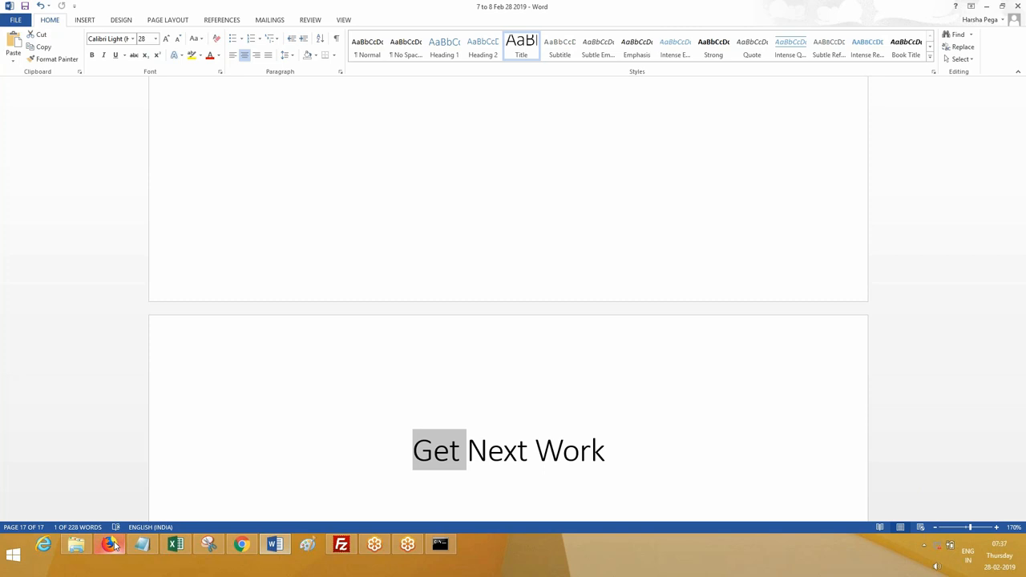
{"action": "left_click", "coordinate": [110, 544]}
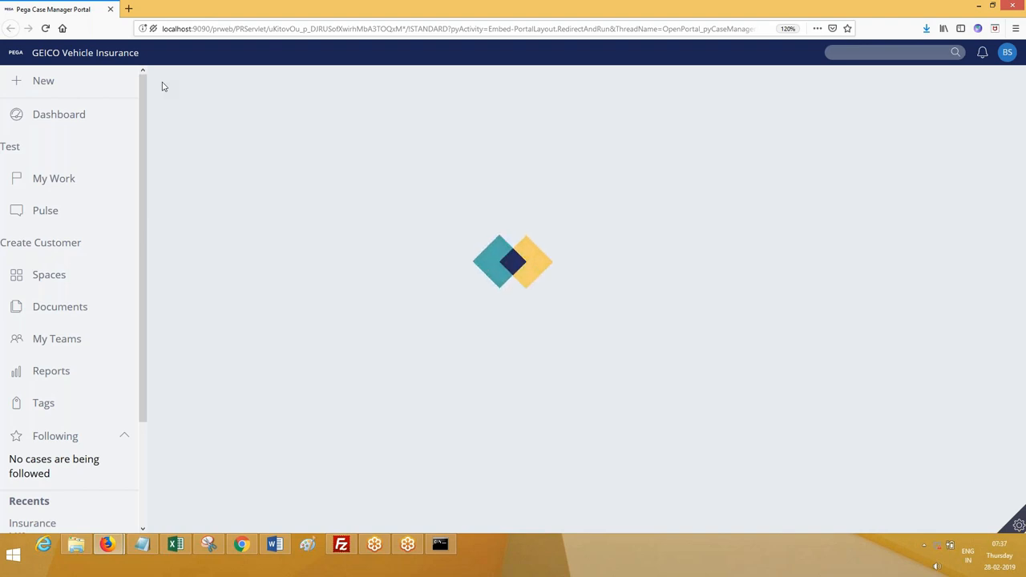
- Open My Work to list the assigned Verification, Insurance and Service Wizard cases
{"action": "left_click", "coordinate": [54, 178]}
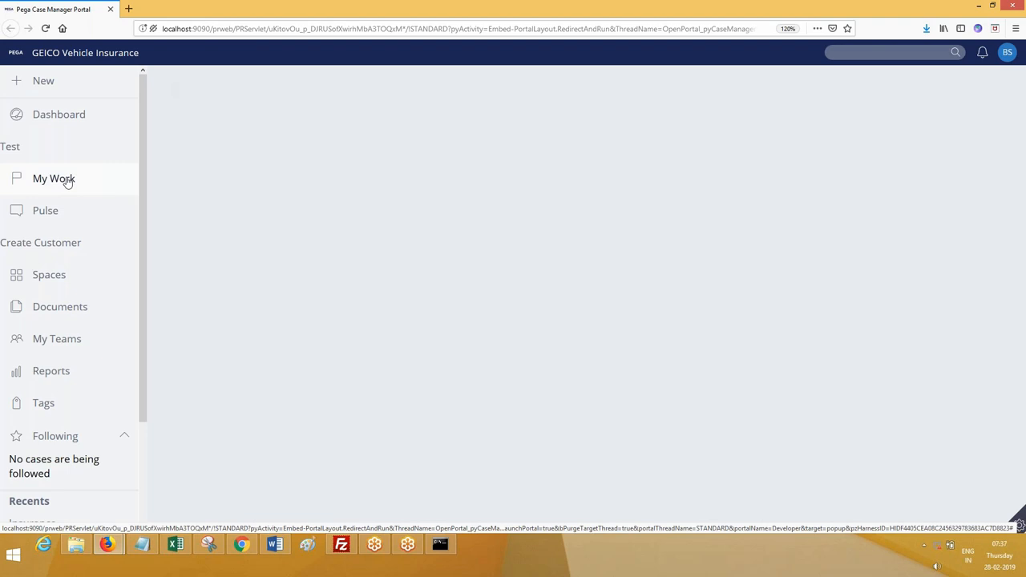
{"action": "left_click", "coordinate": [53, 178]}
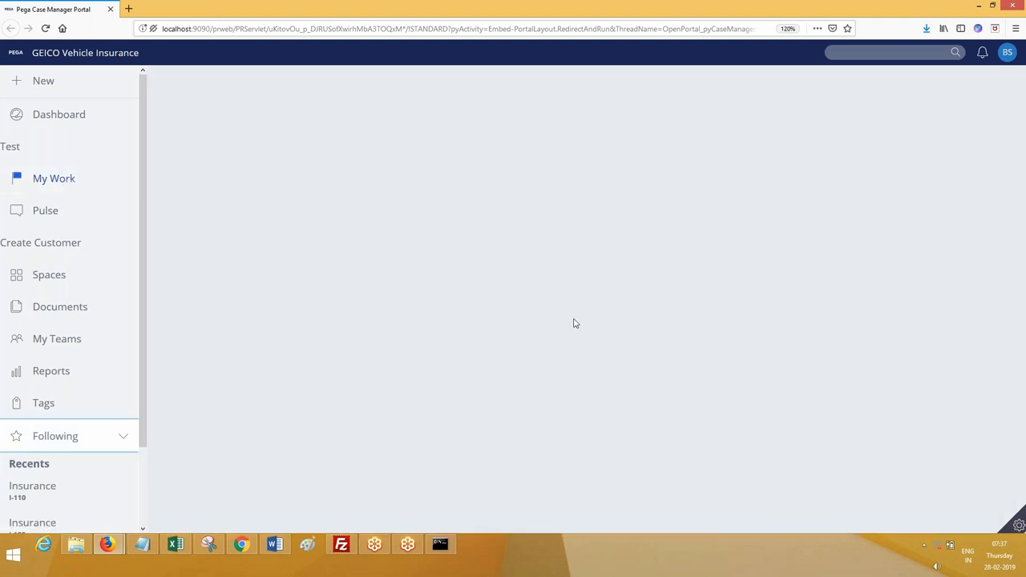
{"action": "left_click", "coordinate": [54, 178]}
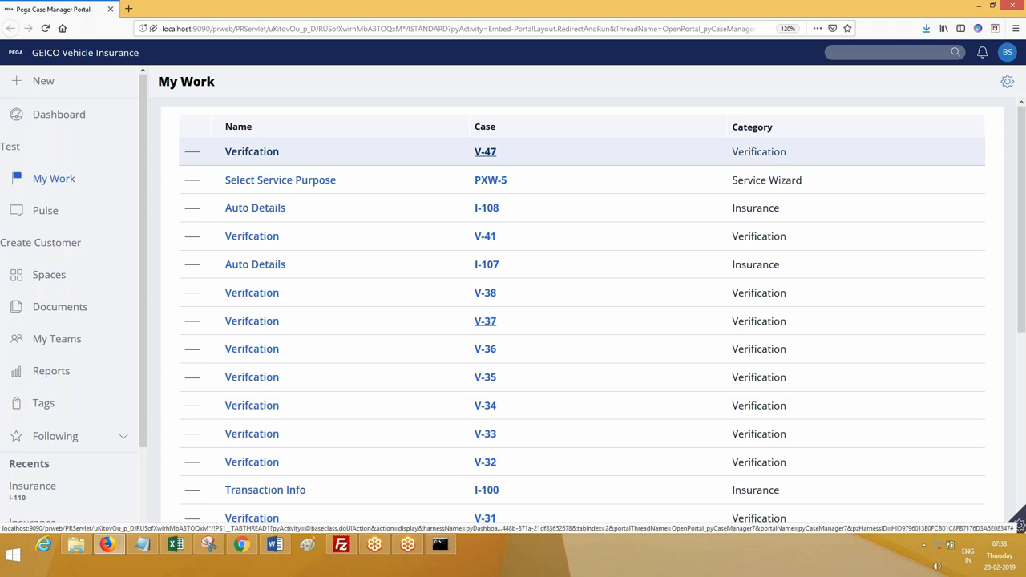
{"action": "mouse_move", "coordinate": [338, 198]}
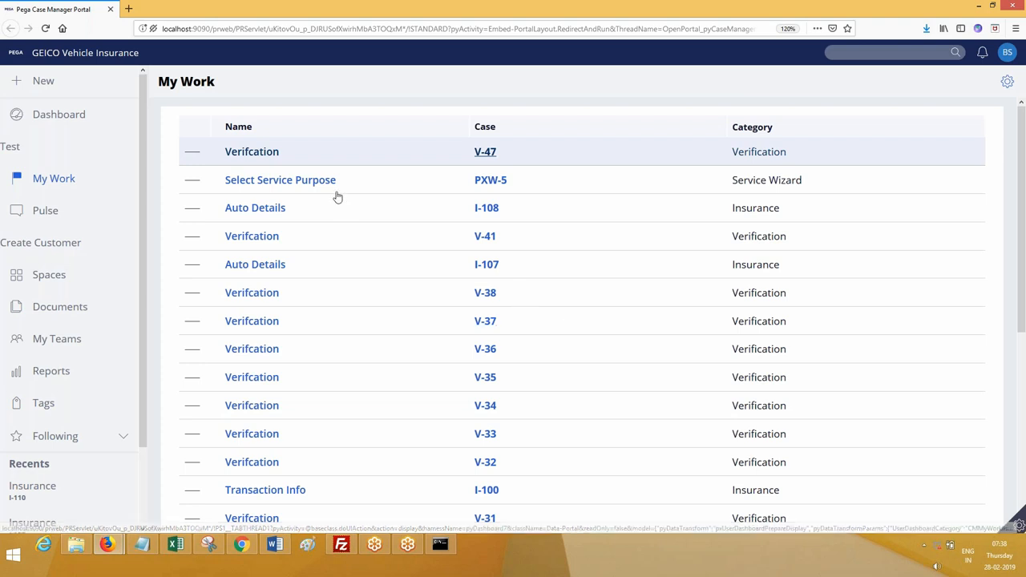
{"action": "mouse_move", "coordinate": [484, 195]}
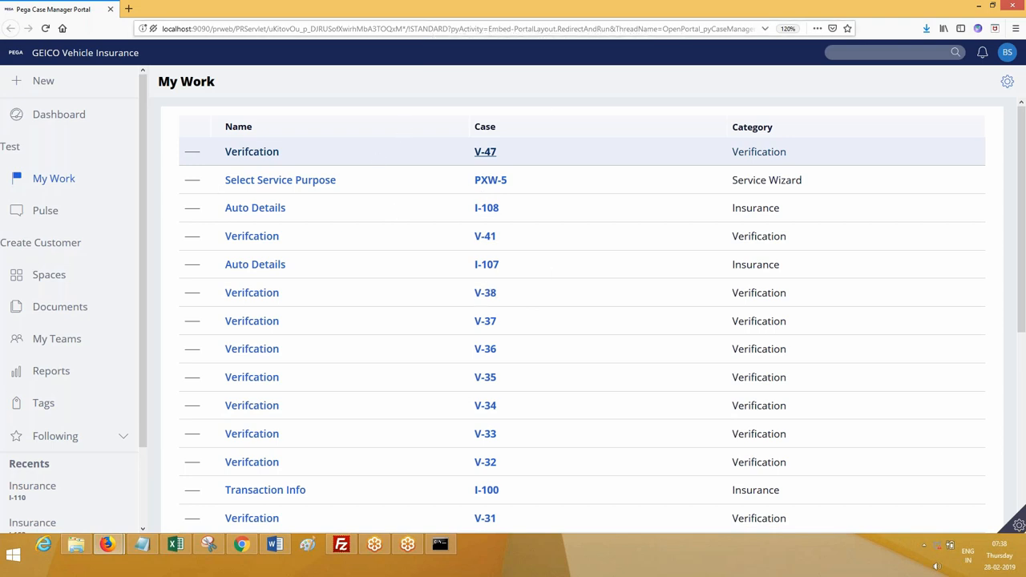
{"action": "mouse_move", "coordinate": [505, 134]}
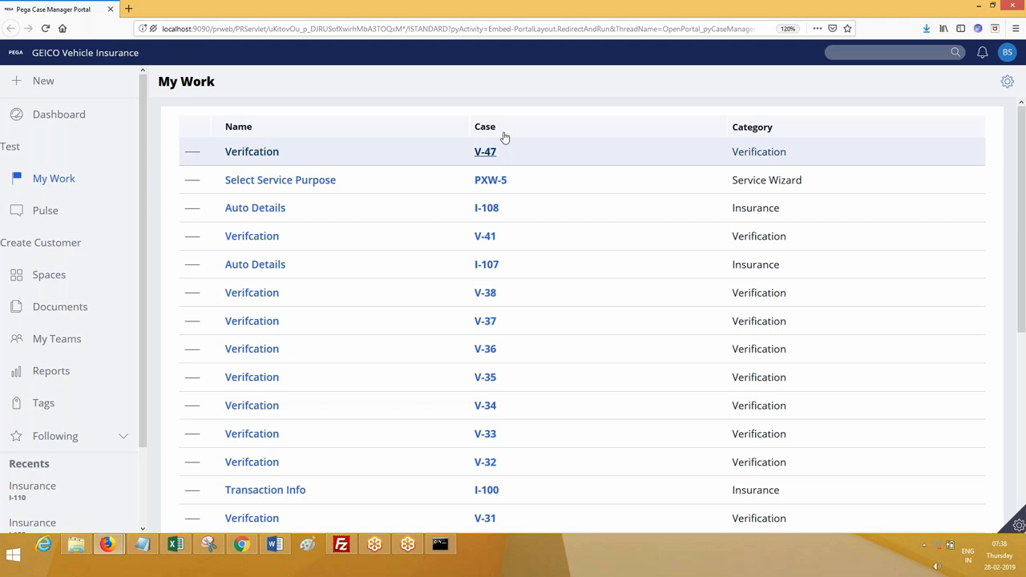
{"action": "mouse_move", "coordinate": [341, 410]}
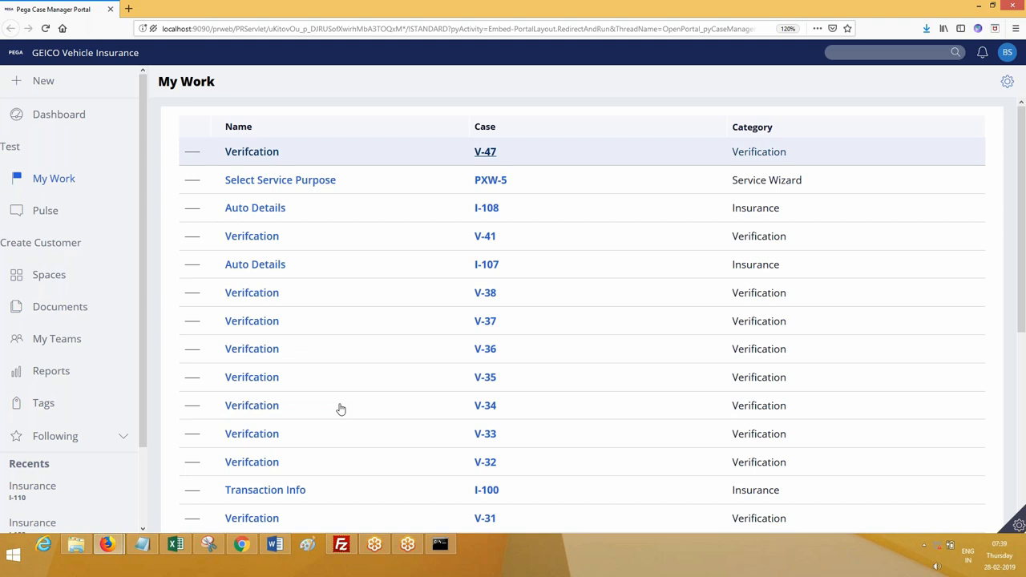
{"action": "mouse_move", "coordinate": [220, 121]}
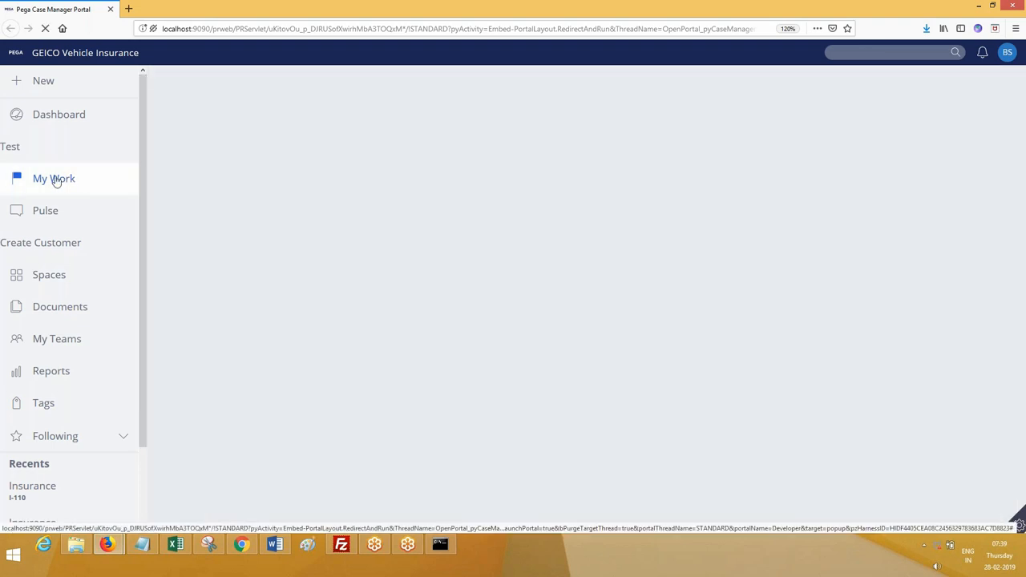
{"action": "left_click", "coordinate": [54, 178]}
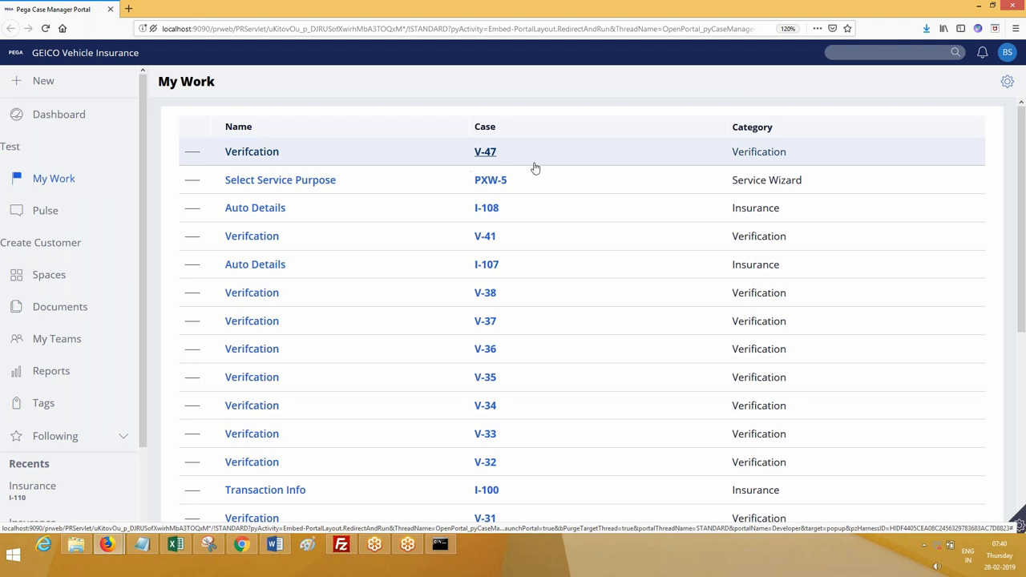
{"action": "scroll", "scroll_direction": "down", "scroll_amount": 3}
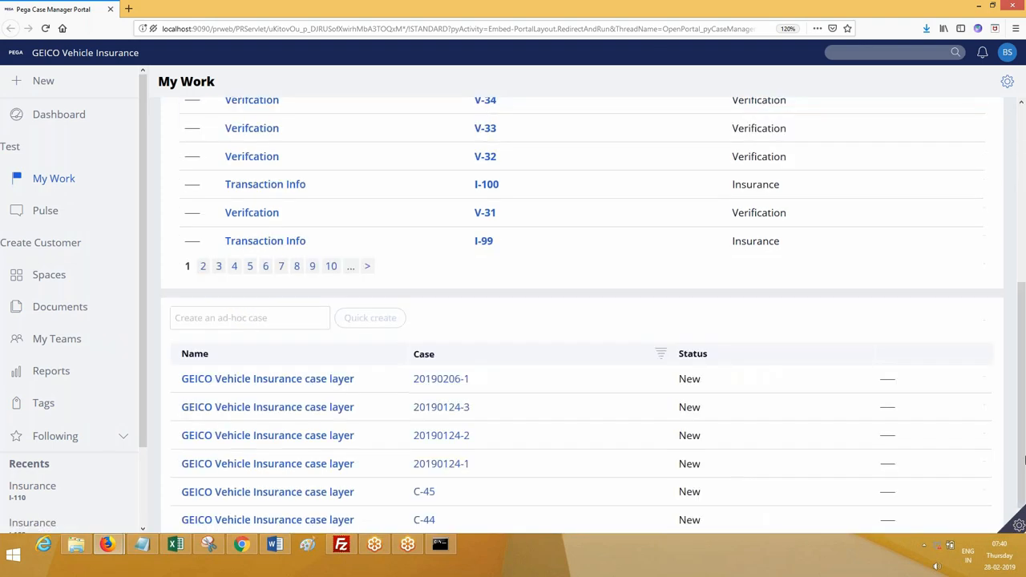
{"action": "left_click", "coordinate": [332, 266]}
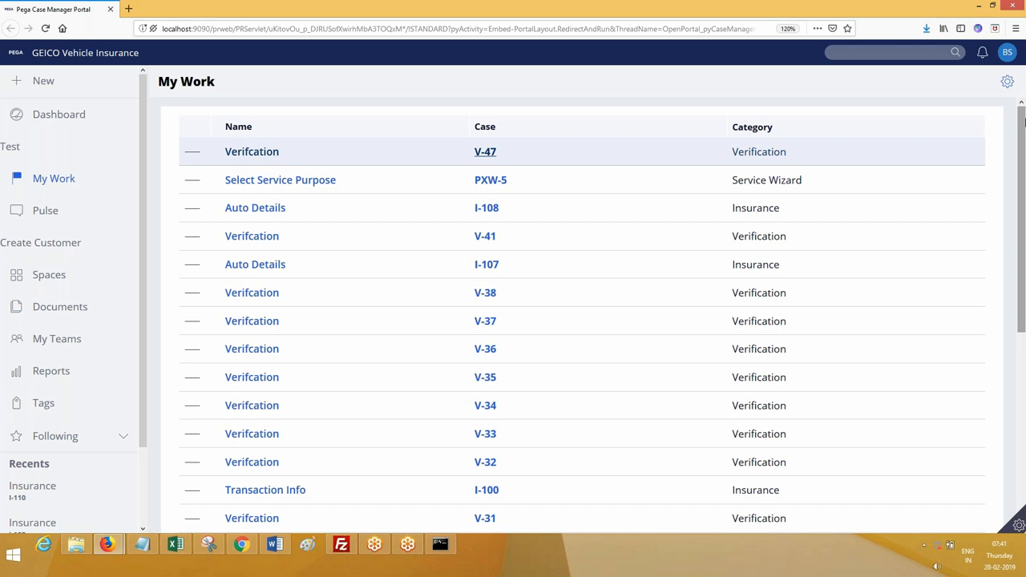
{"action": "mouse_move", "coordinate": [59, 113]}
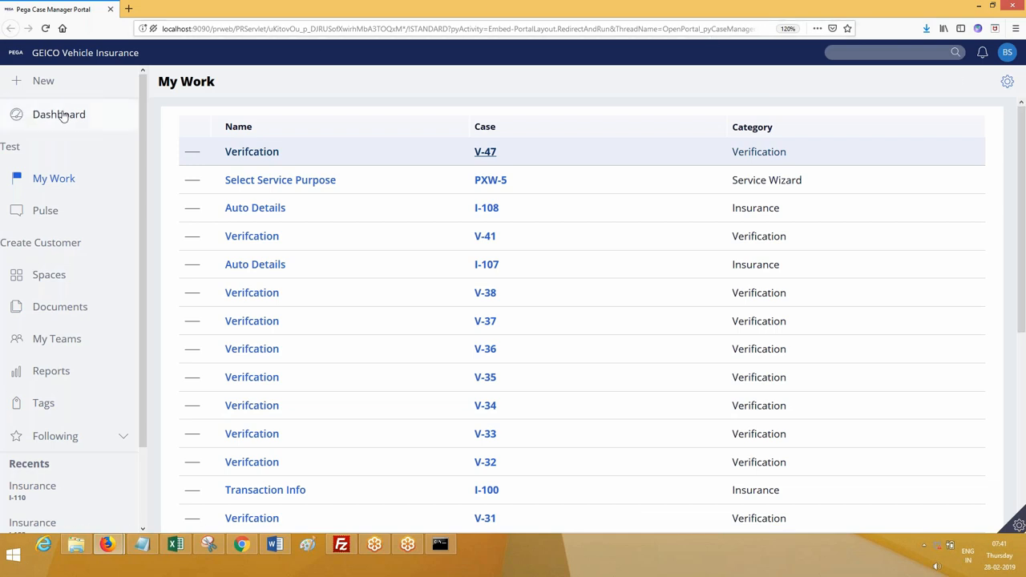
- Open the Dashboard to show the GEICO Vehicle Insurance summary with 156 open cases
{"action": "left_click", "coordinate": [59, 114]}
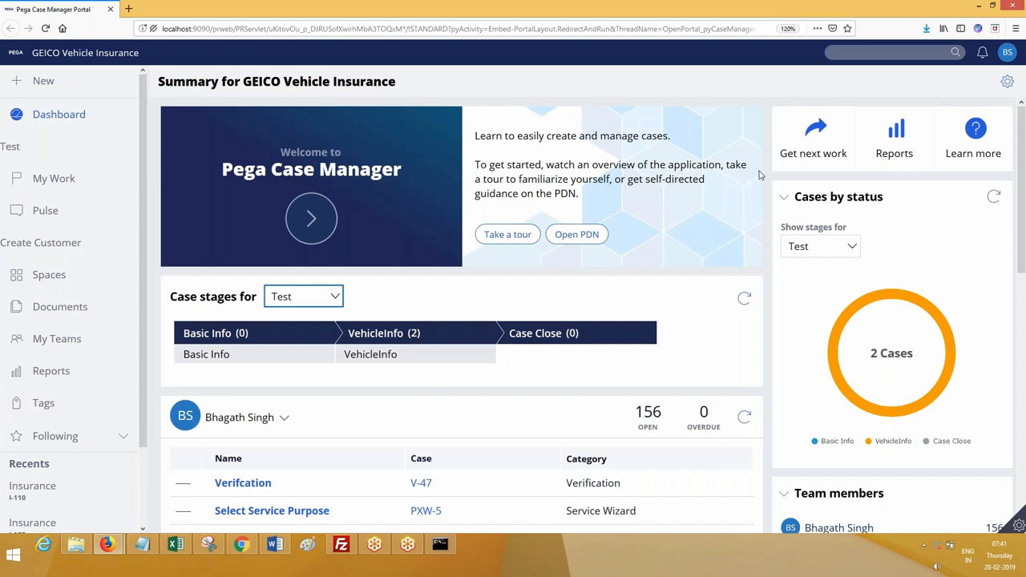
{"action": "mouse_move", "coordinate": [813, 140]}
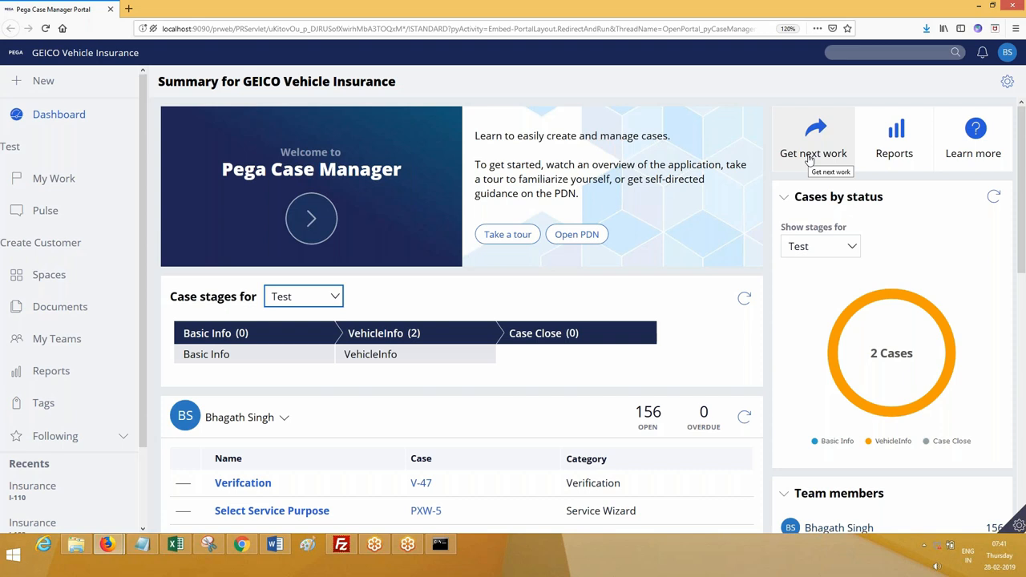
- Get the next work item, opening case C-2 on its Provide Customer Details form
{"action": "left_click", "coordinate": [813, 153]}
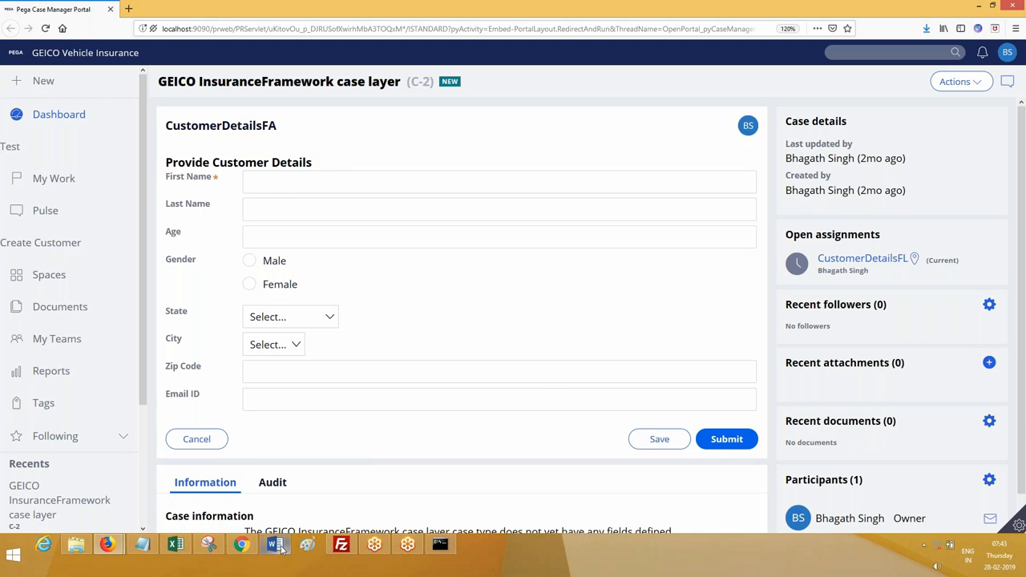
- In Word, note that Get Next Work was also called 'Get Most Urgent'
{"action": "left_click", "coordinate": [274, 544]}
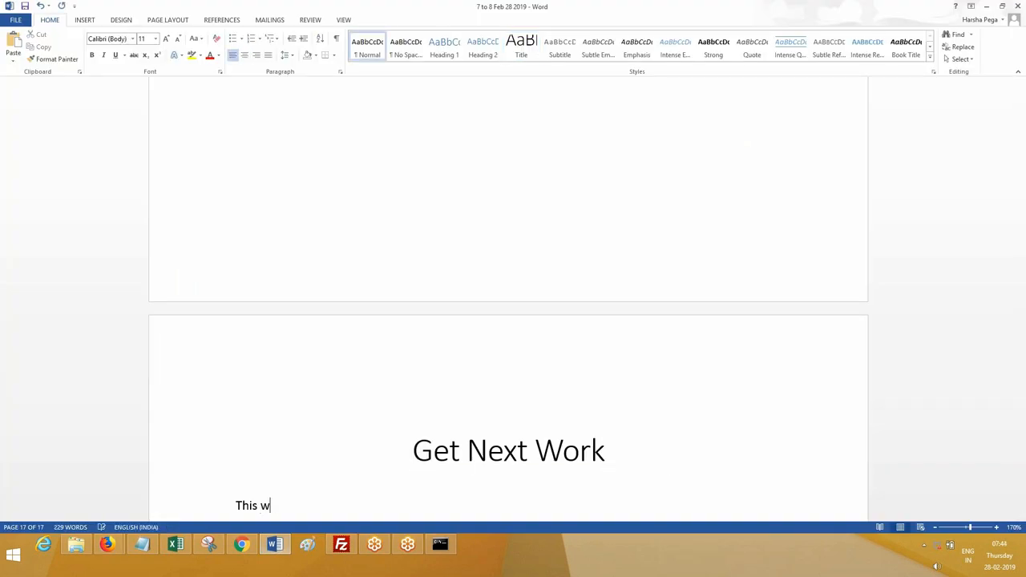
{"action": "type", "text": "as also cal"}
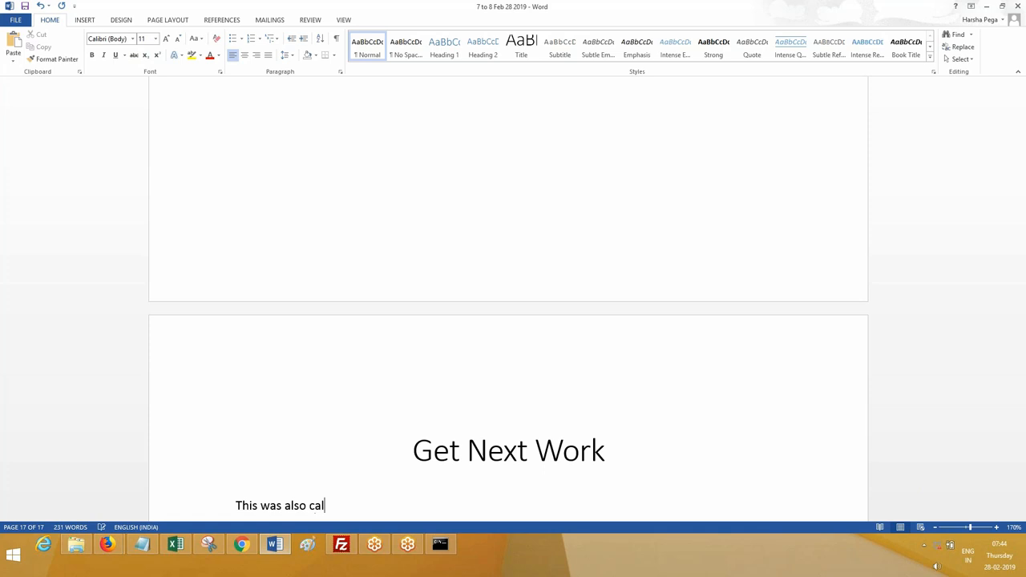
{"action": "type", "text": "led as"}
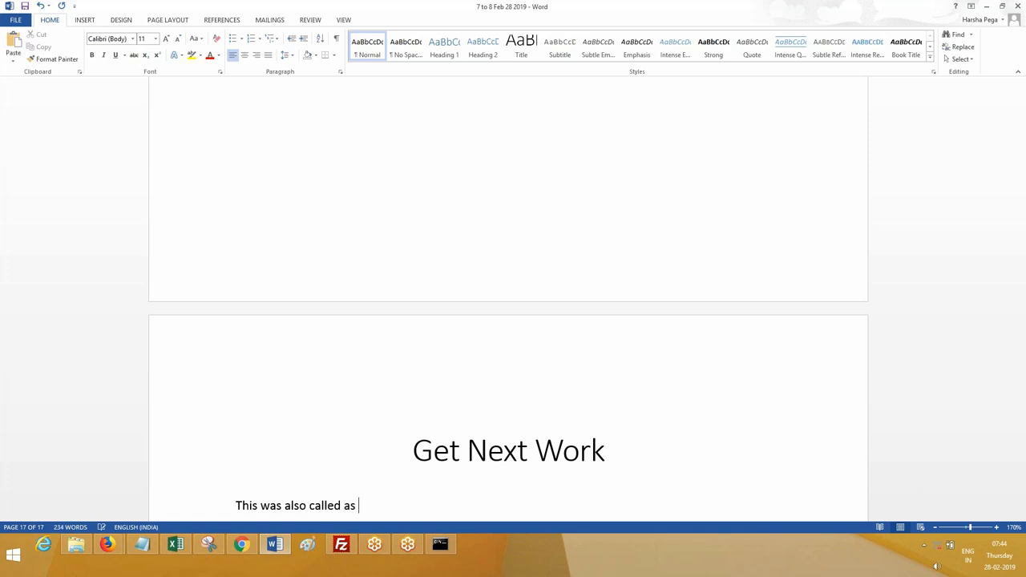
{"action": "type", "text": "'Get Most"}
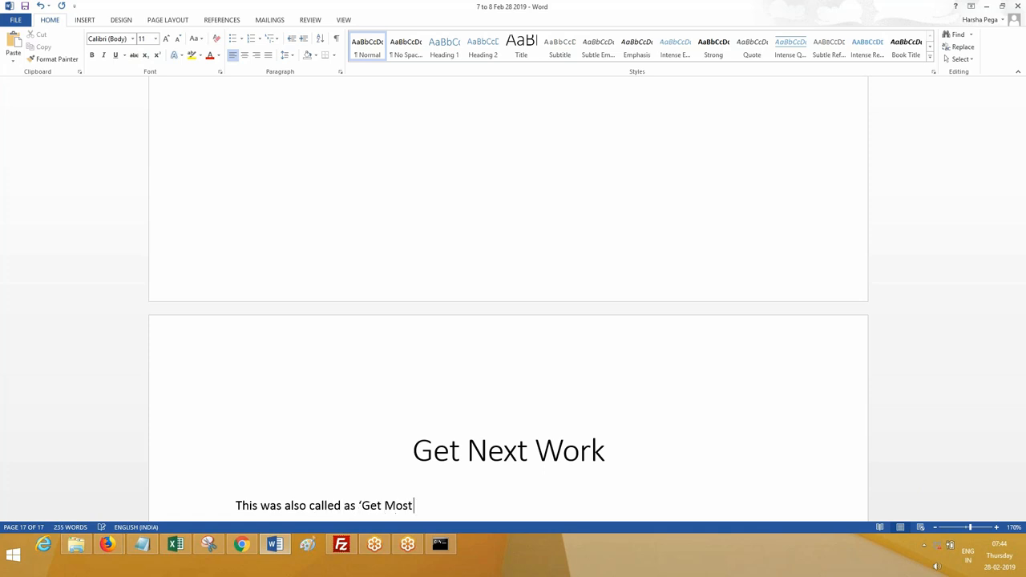
{"action": "type", "text": "Urgent’."}
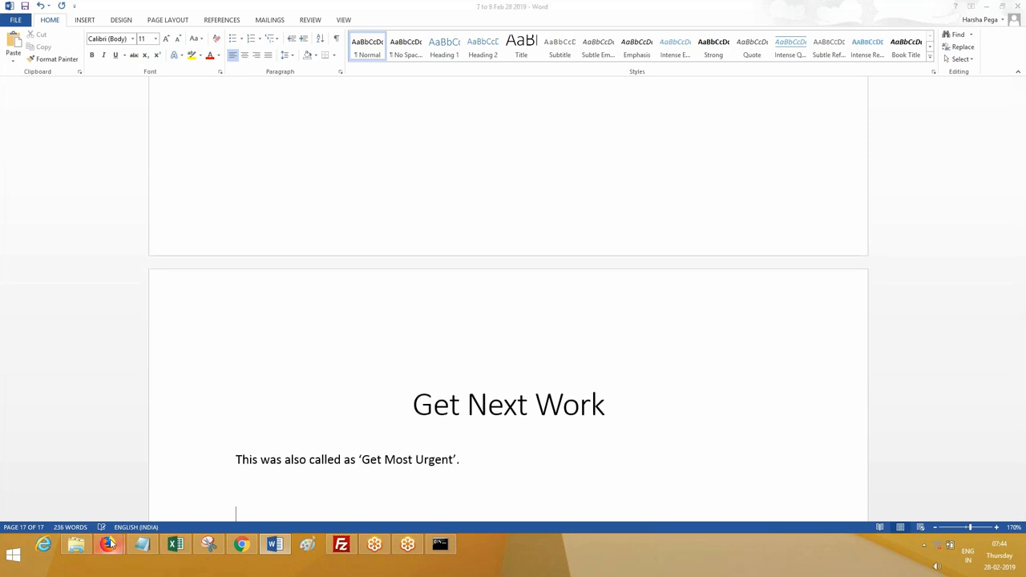
{"action": "left_click", "coordinate": [108, 545]}
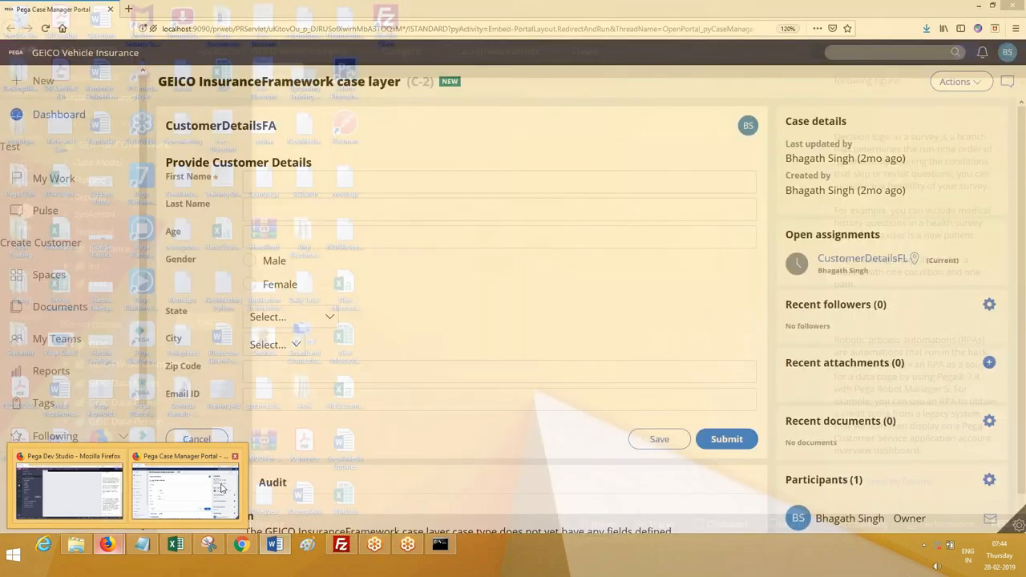
- Search Dev Studio rules for 'Getnext' to list the GetNextWork activity on Work-
{"action": "left_click", "coordinate": [69, 489]}
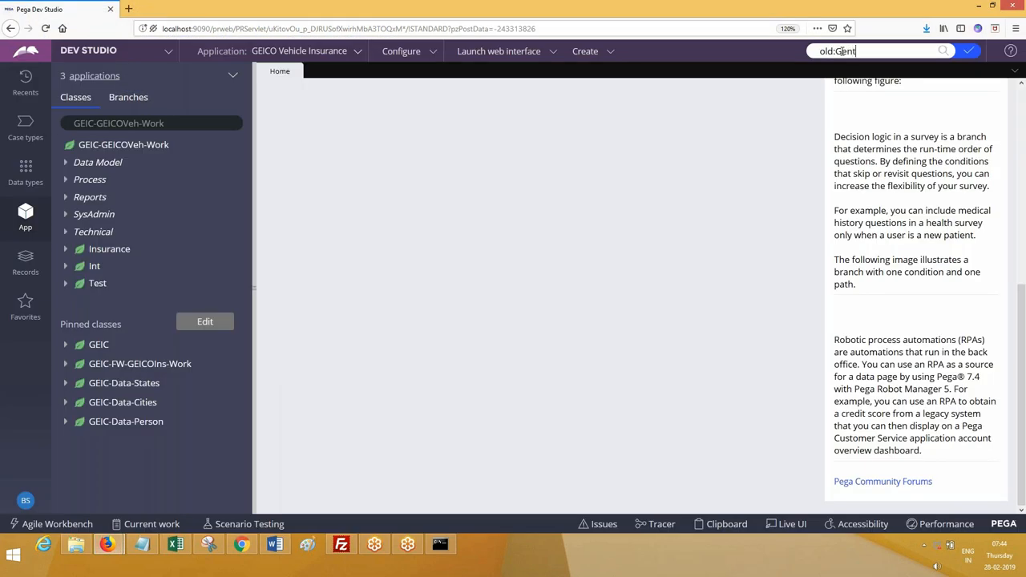
{"action": "type", "text": "Most"}
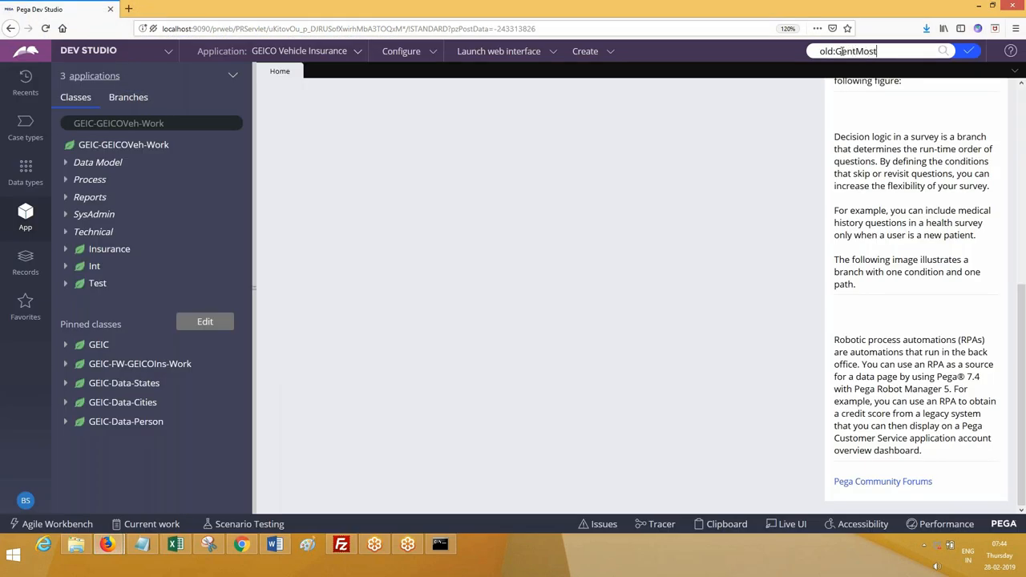
{"action": "left_click", "coordinate": [878, 51]}
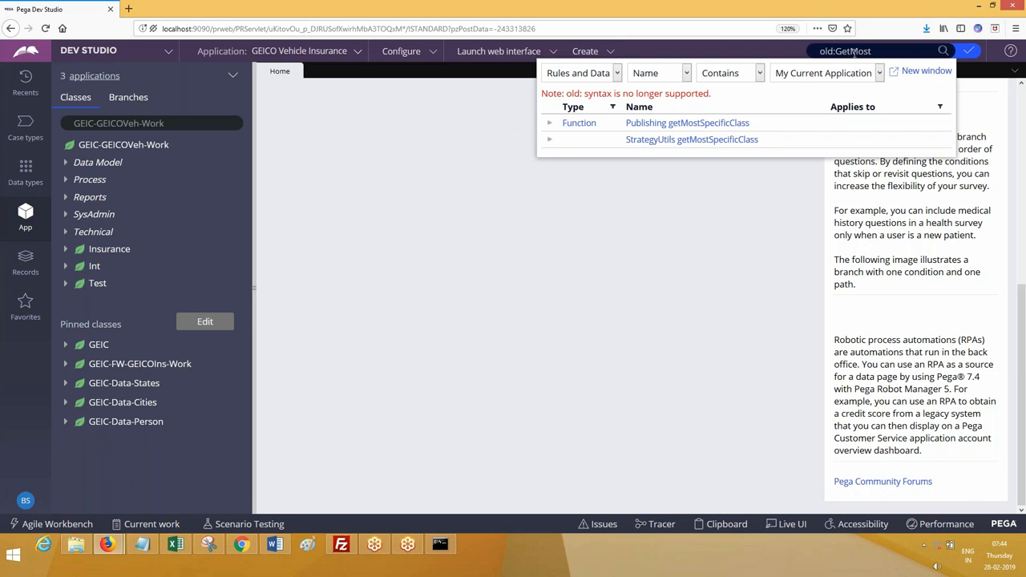
{"action": "key", "text": "BackSpace"}
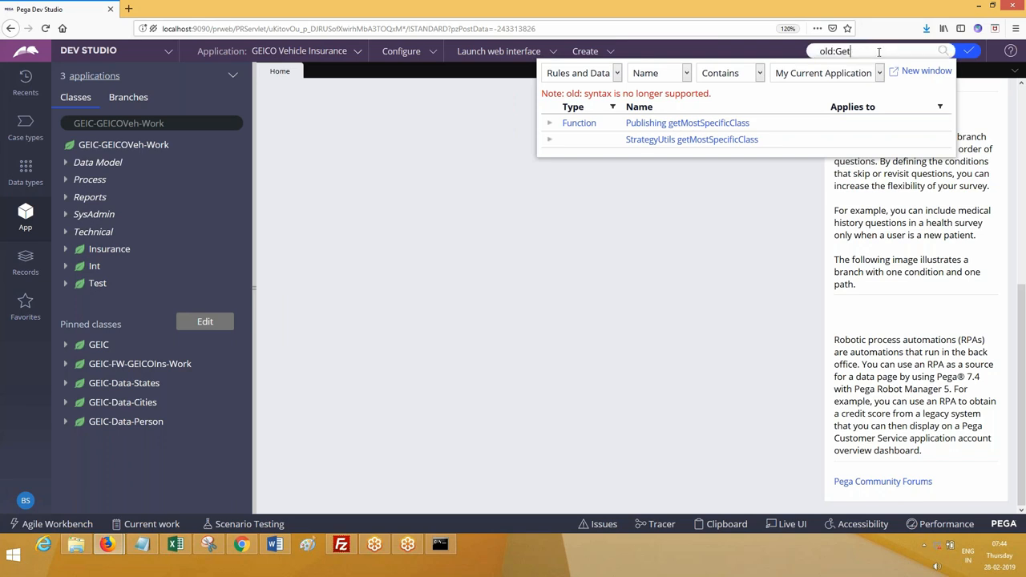
{"action": "type", "text": "net"}
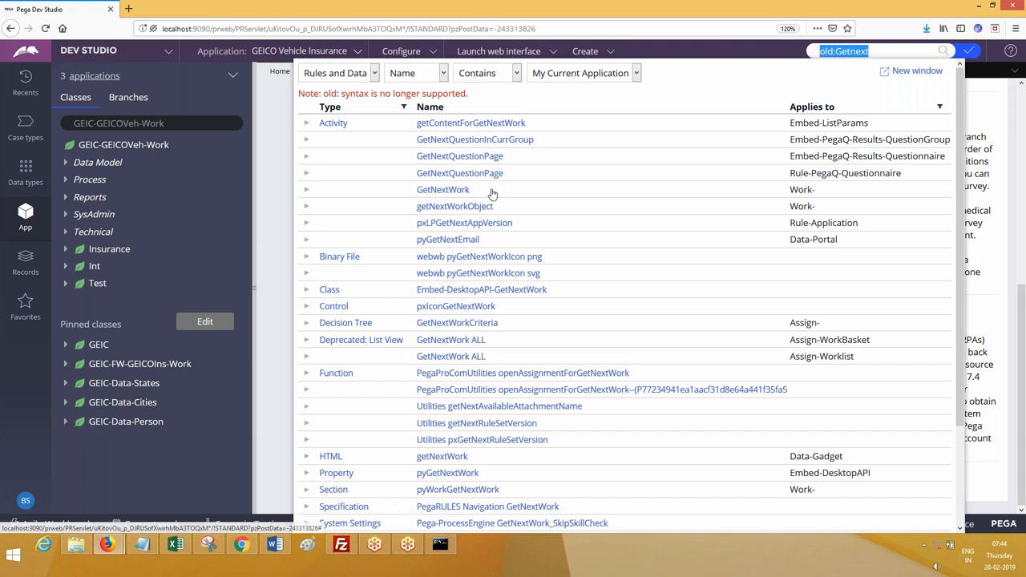
{"action": "left_click", "coordinate": [442, 189]}
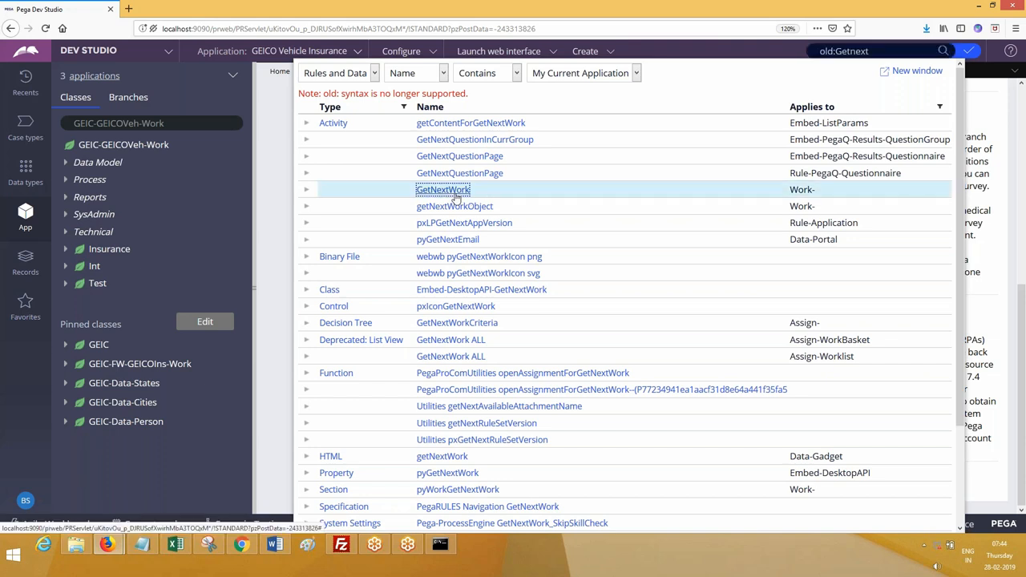
- Read GetNextWork's History documentation on worklist and workbasket sources, then view its six steps
{"action": "left_click", "coordinate": [442, 189]}
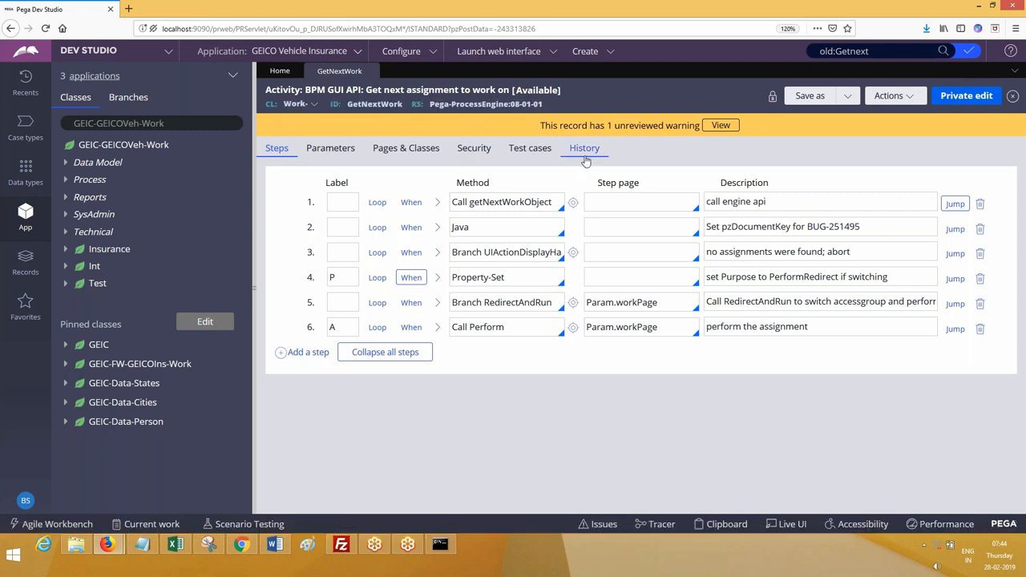
{"action": "left_click", "coordinate": [585, 147]}
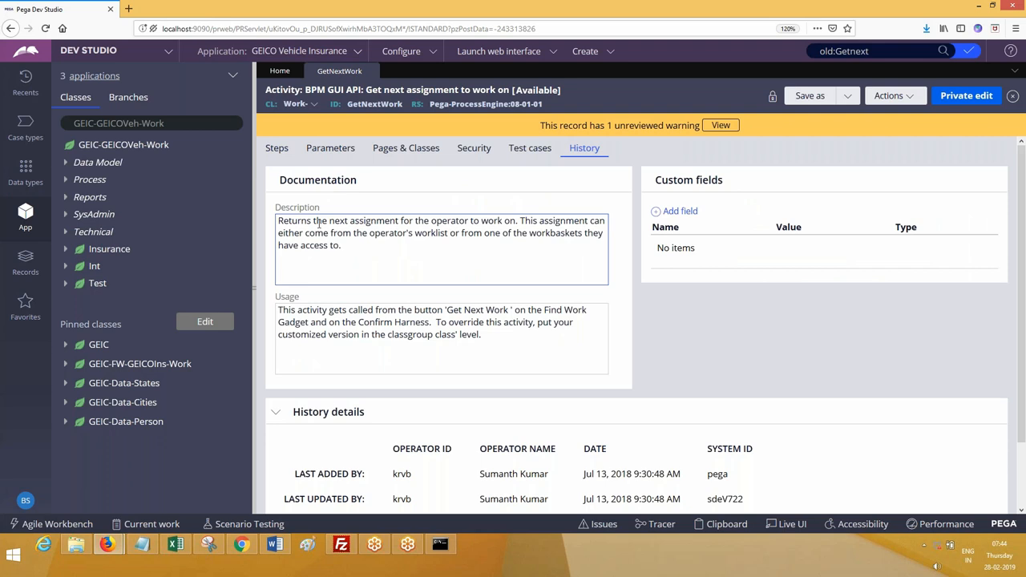
{"action": "left_click", "coordinate": [514, 221]}
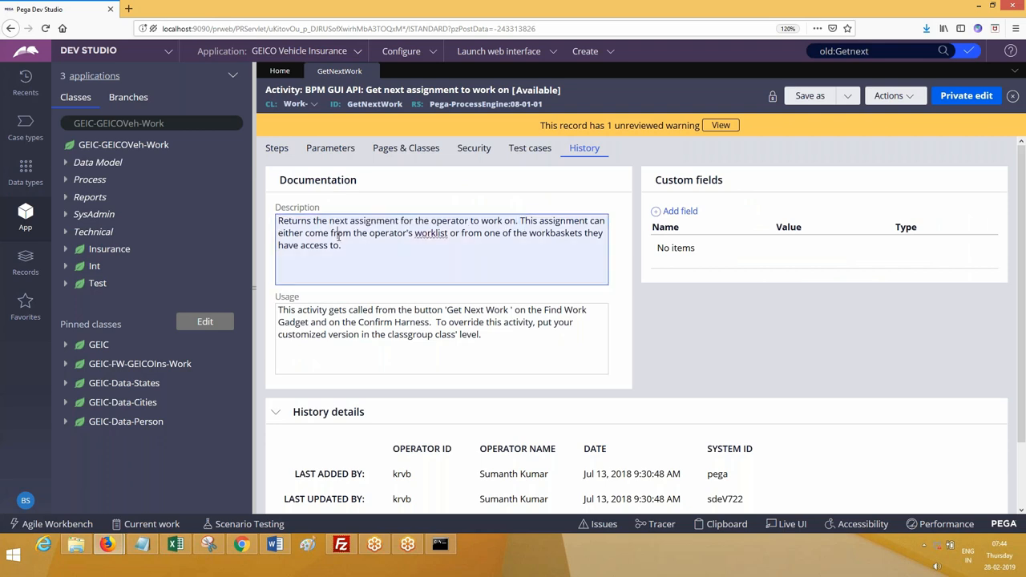
{"action": "double_click", "coordinate": [432, 233]}
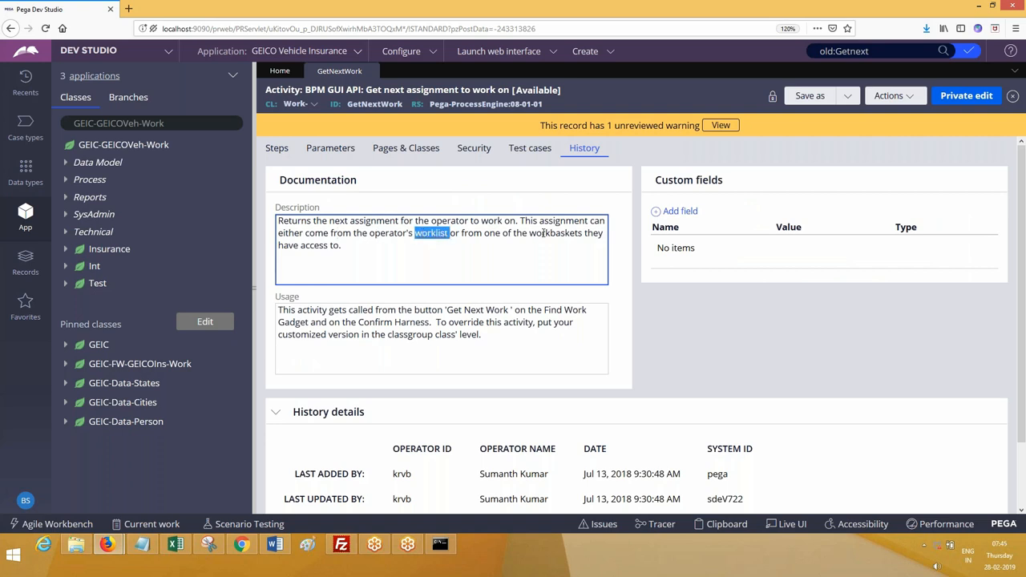
{"action": "triple_click", "coordinate": [441, 232]}
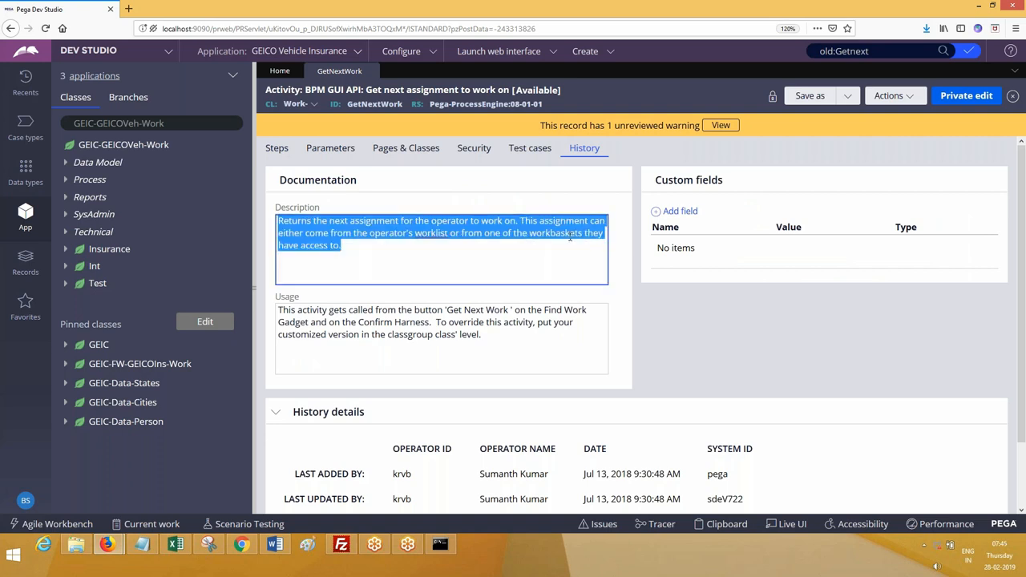
{"action": "mouse_move", "coordinate": [562, 250]}
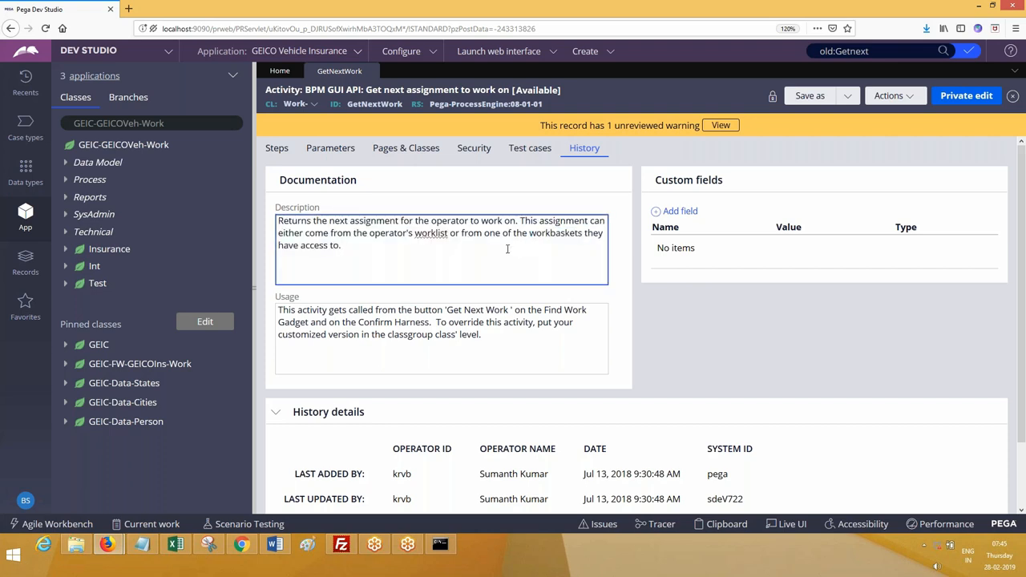
{"action": "left_click", "coordinate": [276, 148]}
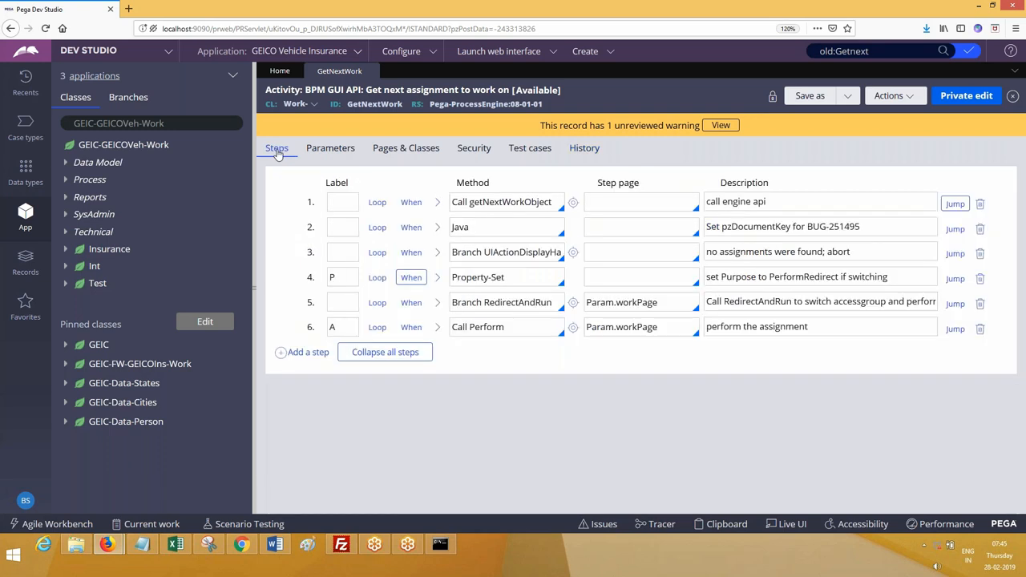
- Switch back to the Case Manager Portal and reload the GEICO Vehicle Insurance Dashboard
{"action": "left_click", "coordinate": [108, 545]}
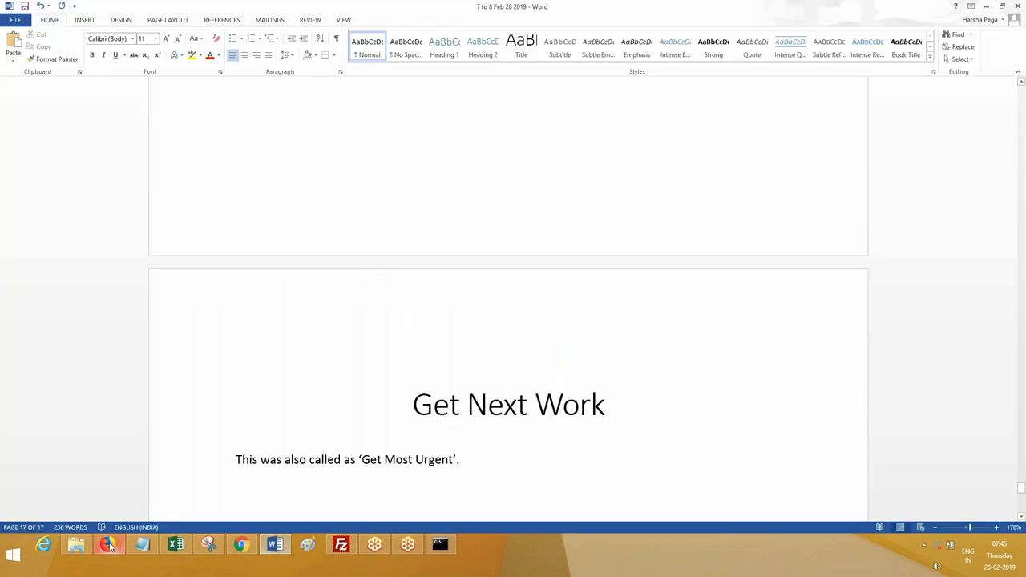
{"action": "mouse_move", "coordinate": [108, 545]}
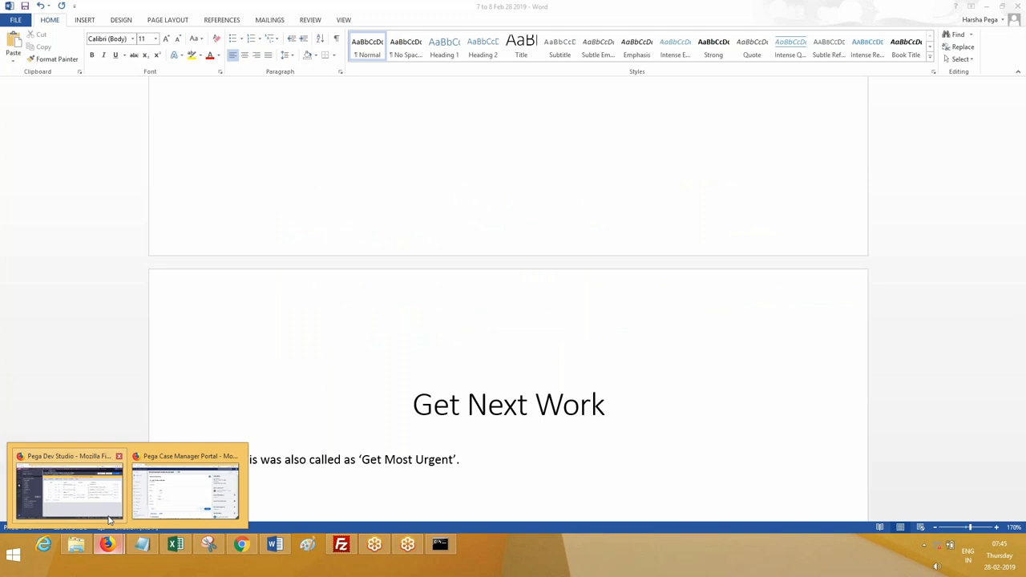
{"action": "left_click", "coordinate": [69, 487]}
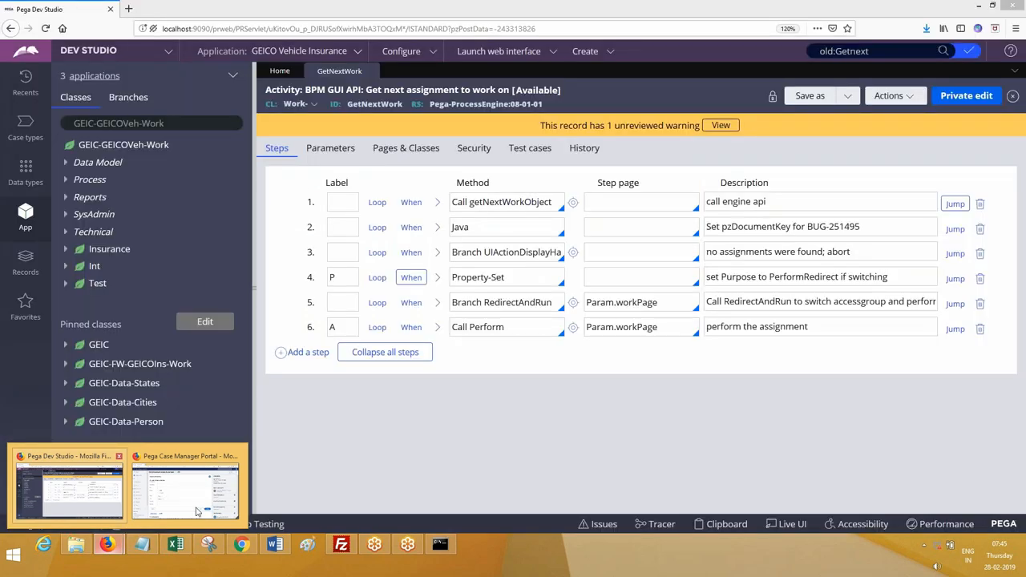
{"action": "left_click", "coordinate": [184, 485]}
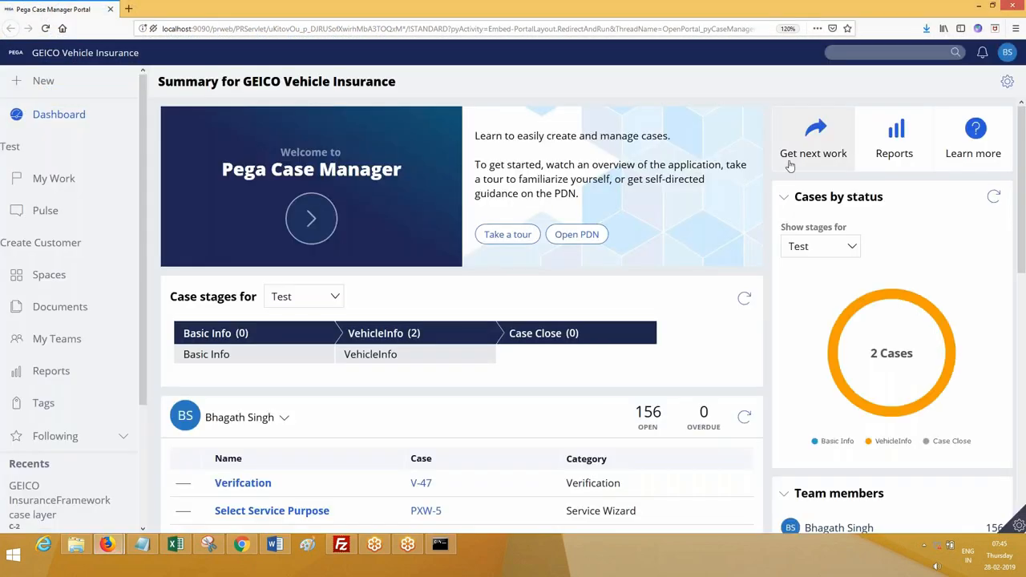
{"action": "mouse_move", "coordinate": [787, 164]}
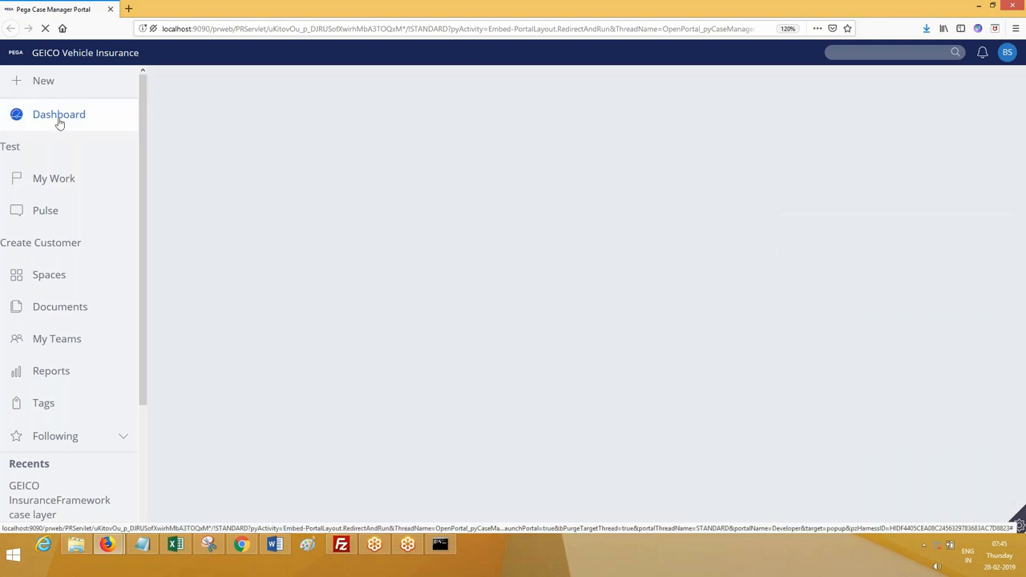
{"action": "left_click", "coordinate": [58, 114]}
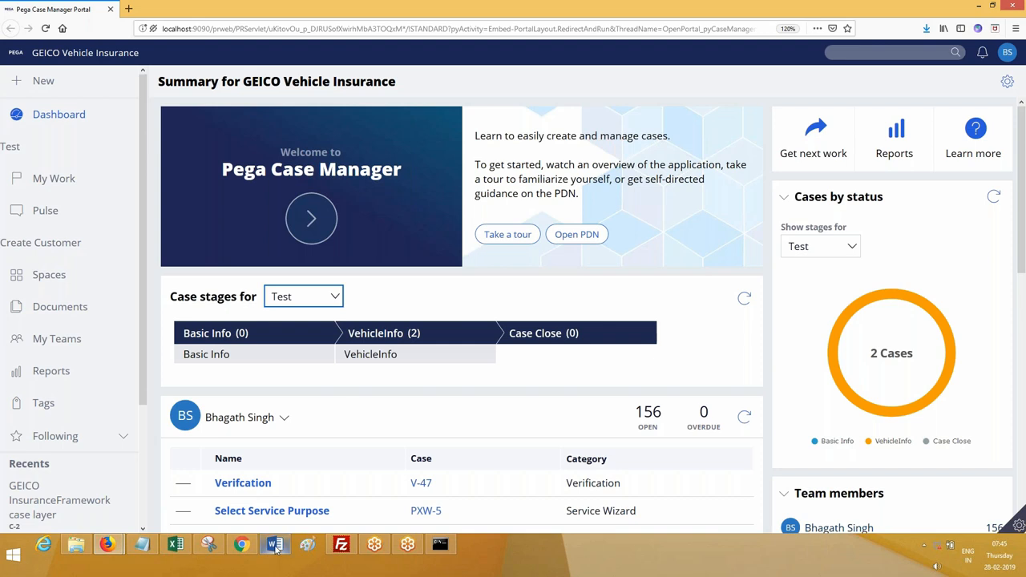
- In Word, note that get next work is reached from the Dashboard of the Operators portal
{"action": "left_click", "coordinate": [274, 544]}
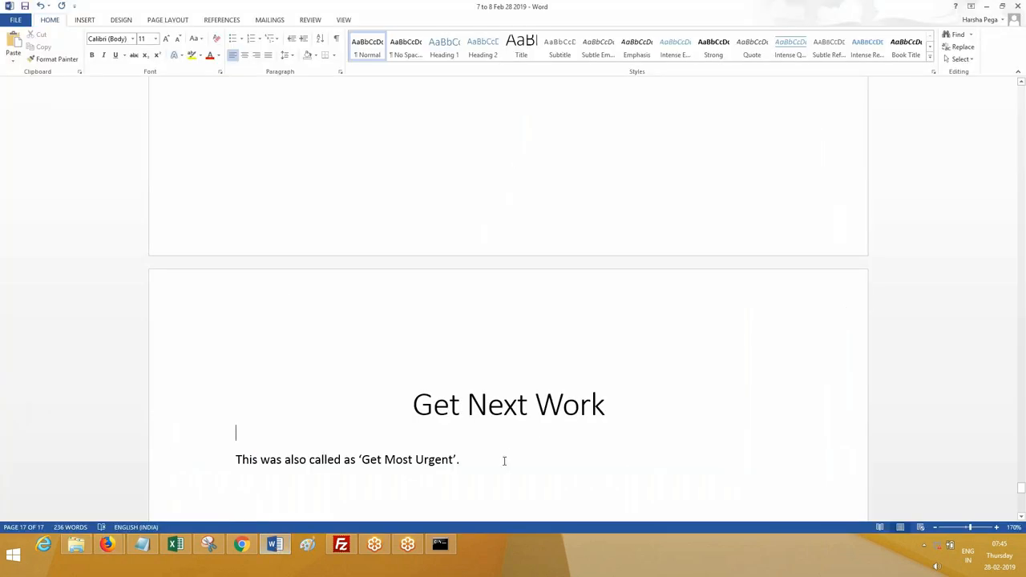
{"action": "type", "text": "This is available to clik"}
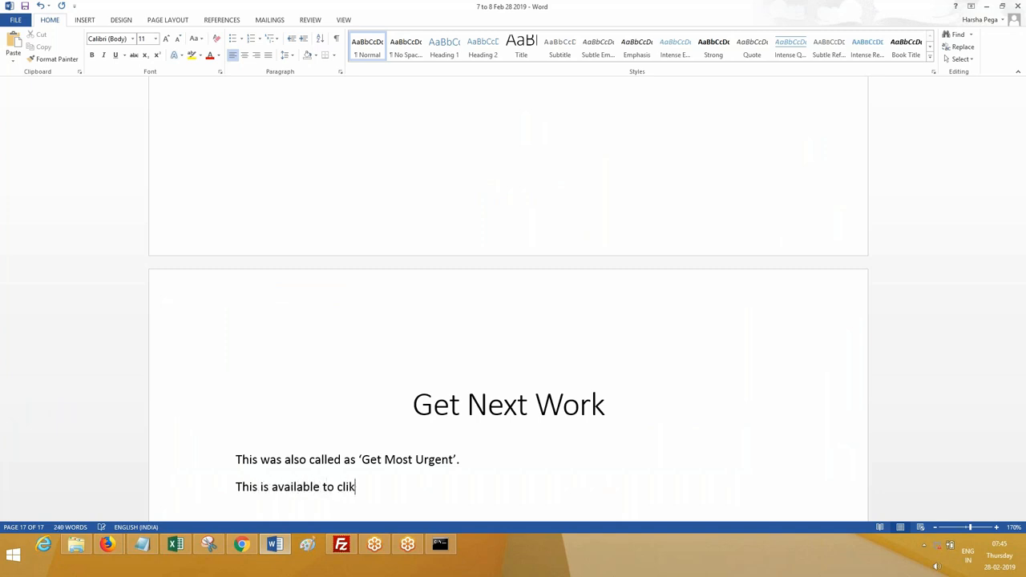
{"action": "type", "text": "from Dash"}
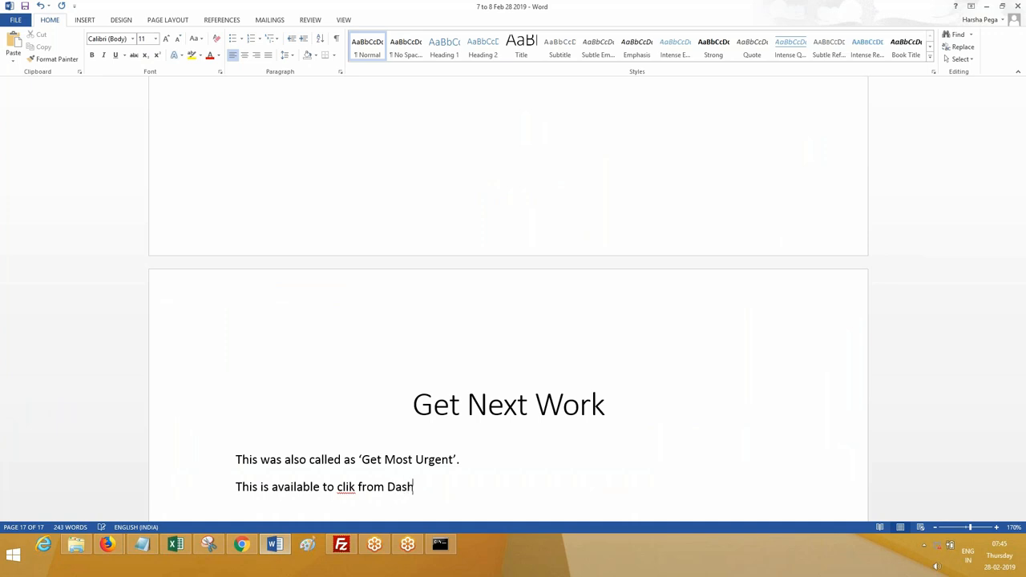
{"action": "type", "text": "Board of"}
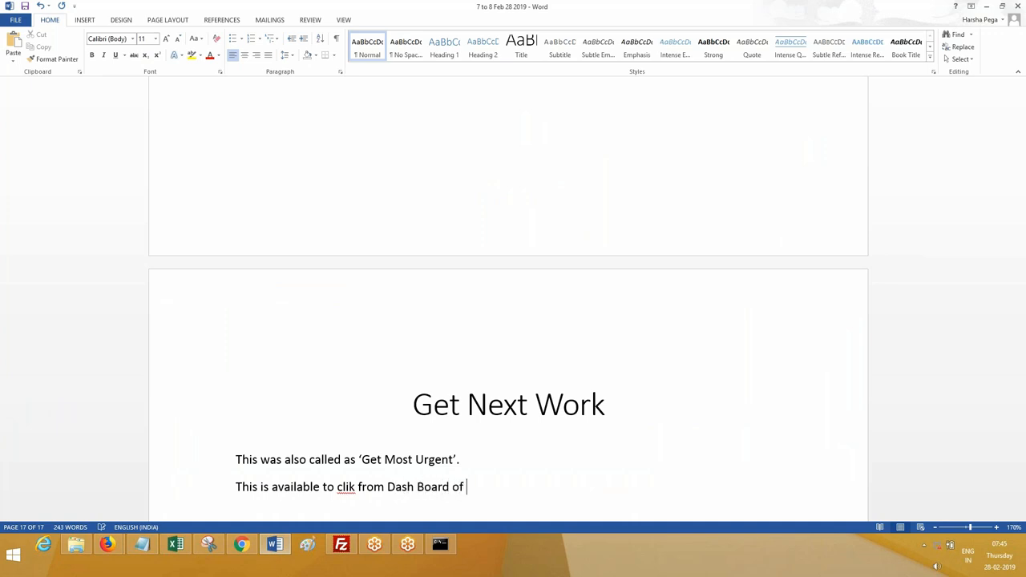
{"action": "type", "text": "Operators"}
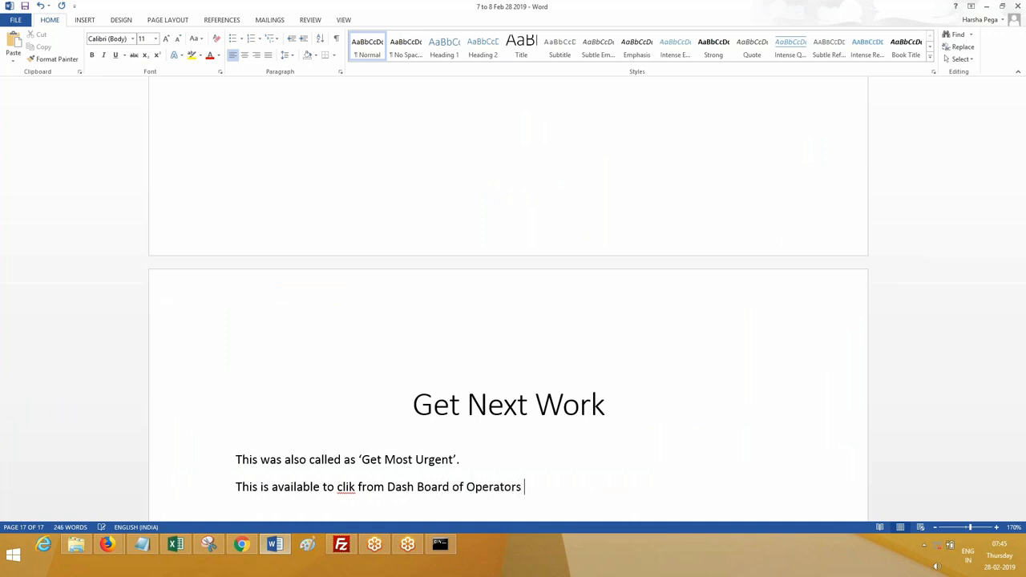
{"action": "type", "text": "portal."}
{"action": "type", "text": "When we click on get next"}
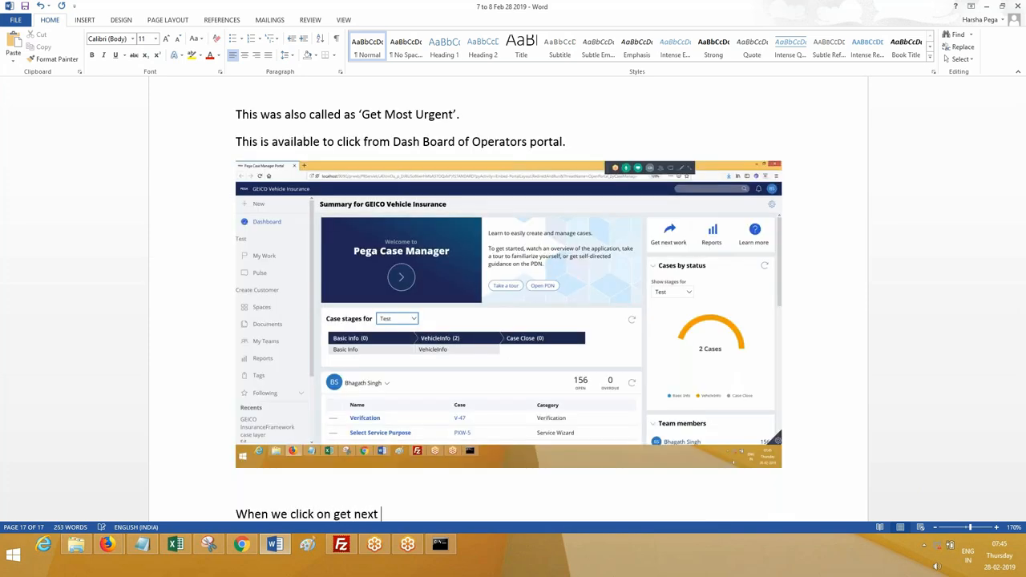
- Add that it fetches the most Urgent assignment from the Operator's Work List
{"action": "type", "text": "work,"}
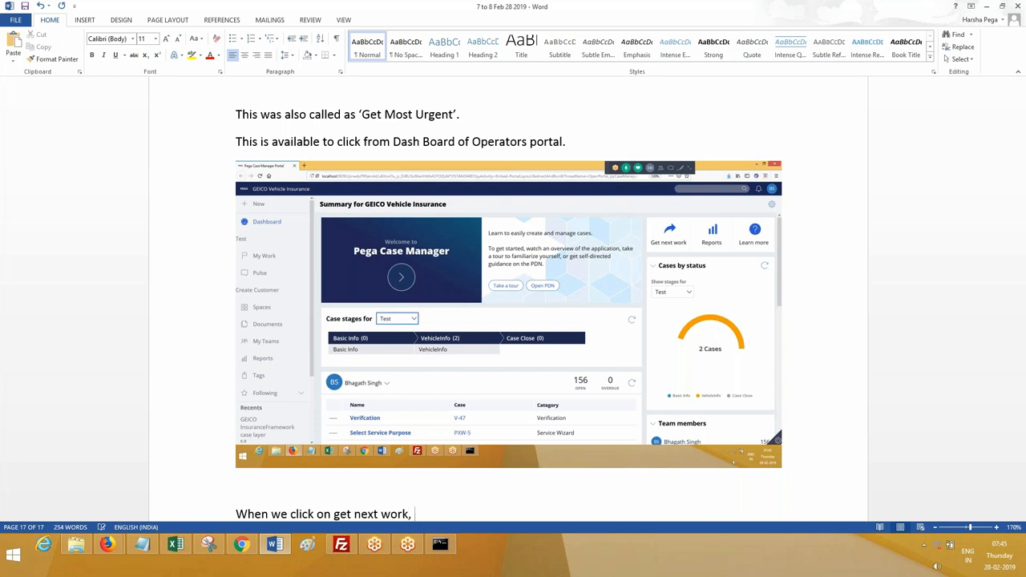
{"action": "type", "text": "It"}
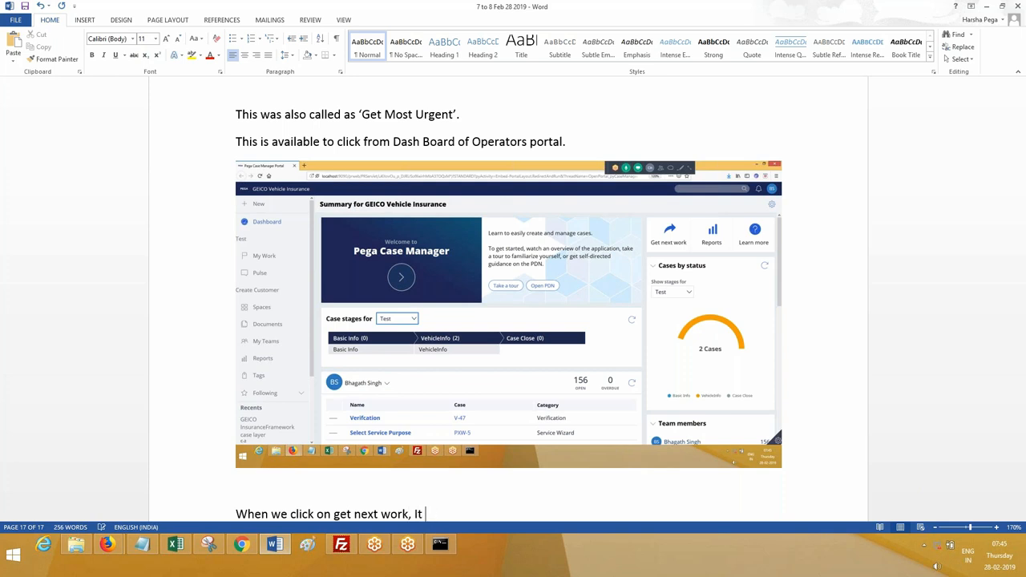
{"action": "type", "text": "fetches the m"}
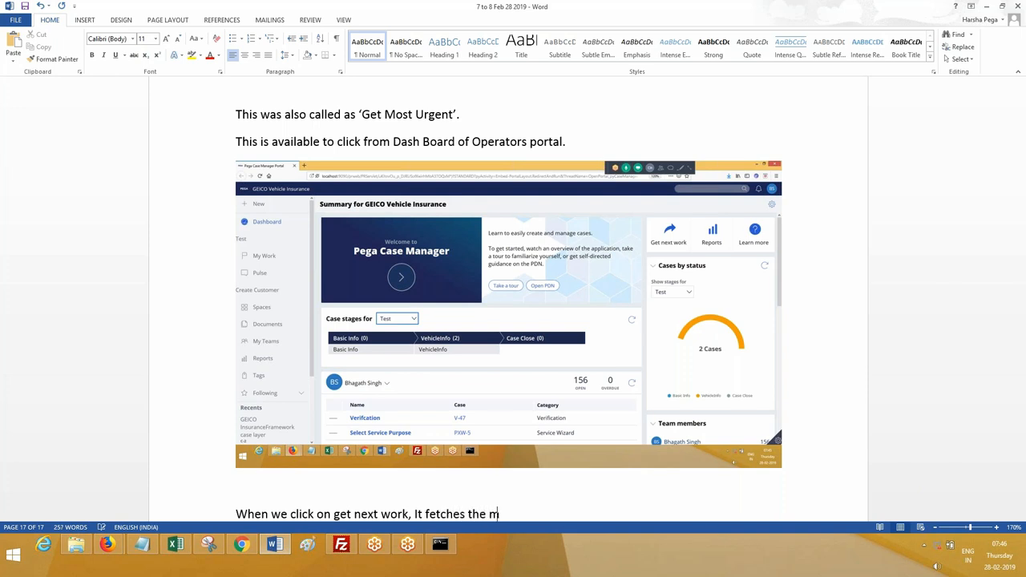
{"action": "type", "text": "ost Urgent"}
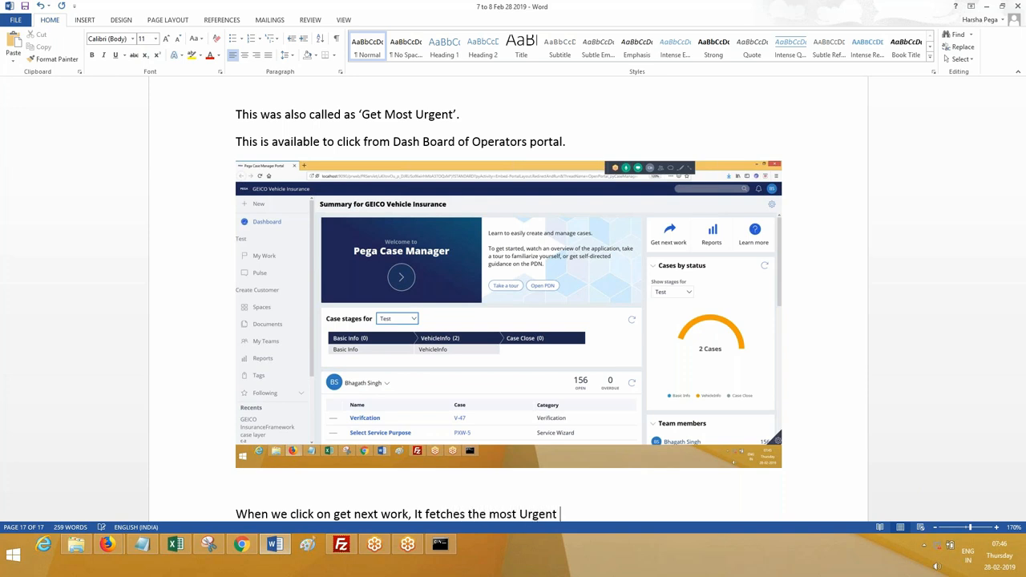
{"action": "type", "text": "assignment fro"}
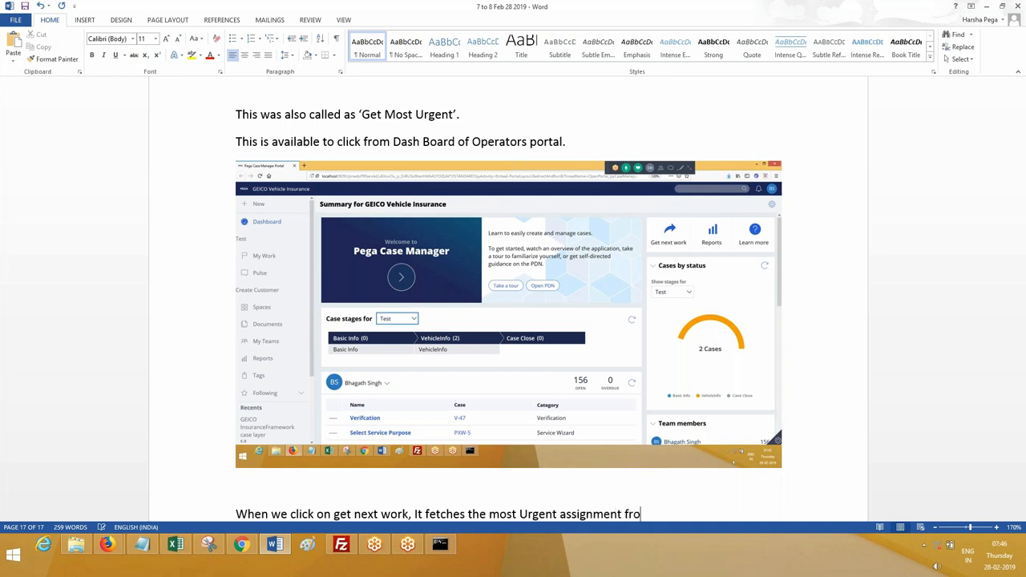
{"action": "type", "text": "m Operator's"}
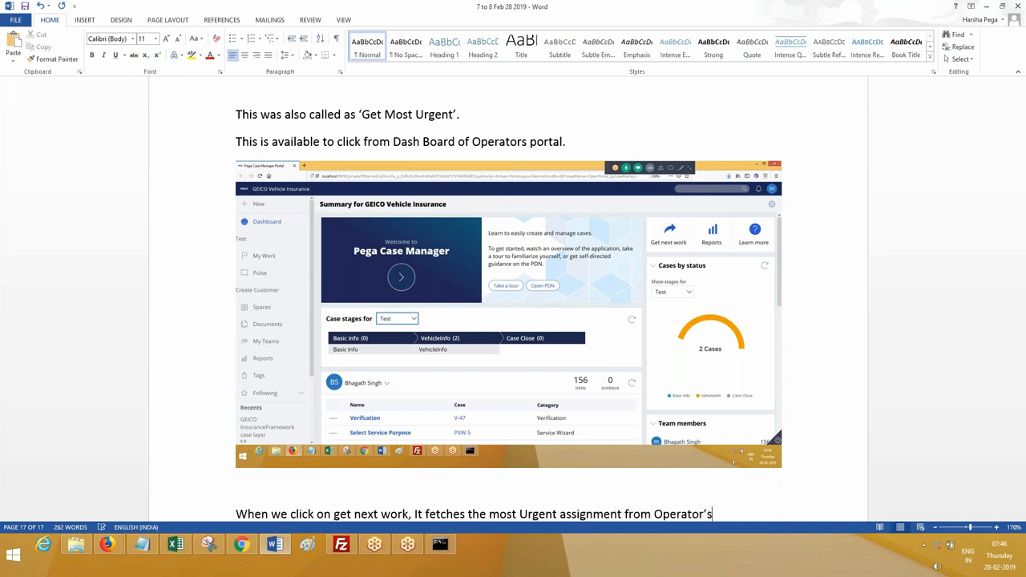
{"action": "type", "text": "Work List."}
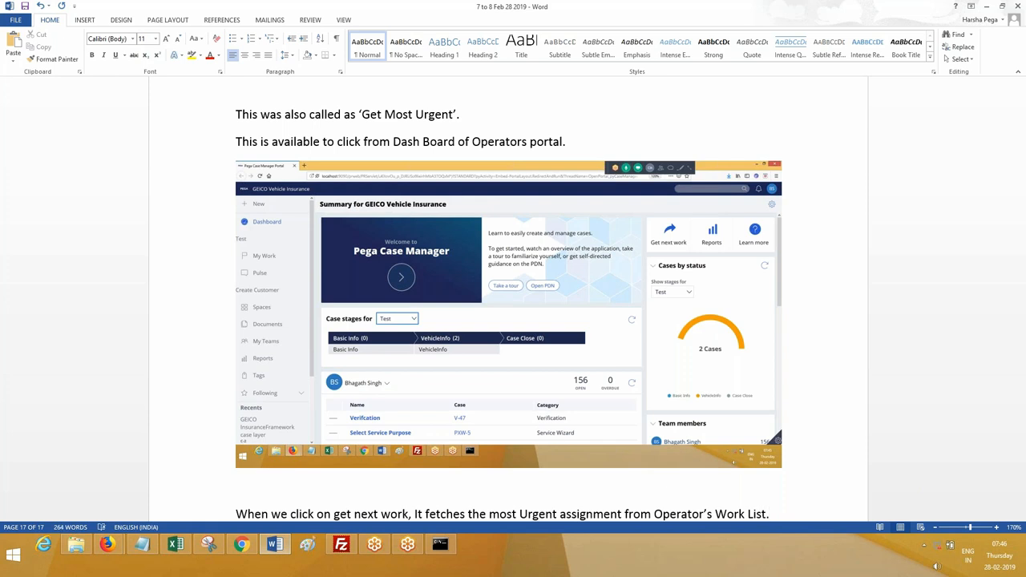
- Add the line 'This is based on Urgency and Age of the Task.'
{"action": "scroll", "scroll_direction": "down", "scroll_amount": 3}
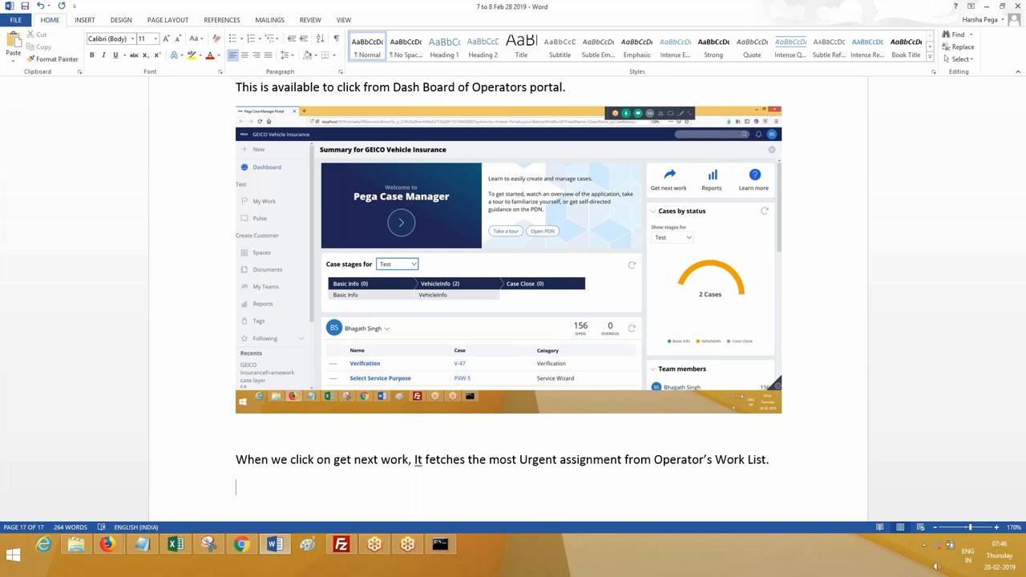
{"action": "type", "text": "PR"}
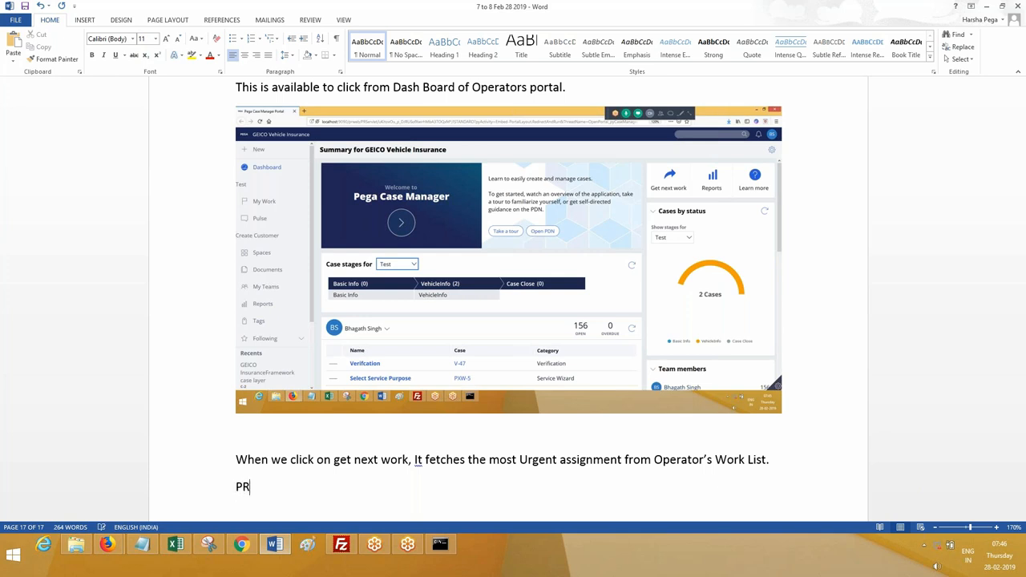
{"action": "key", "text": "Backspace"}
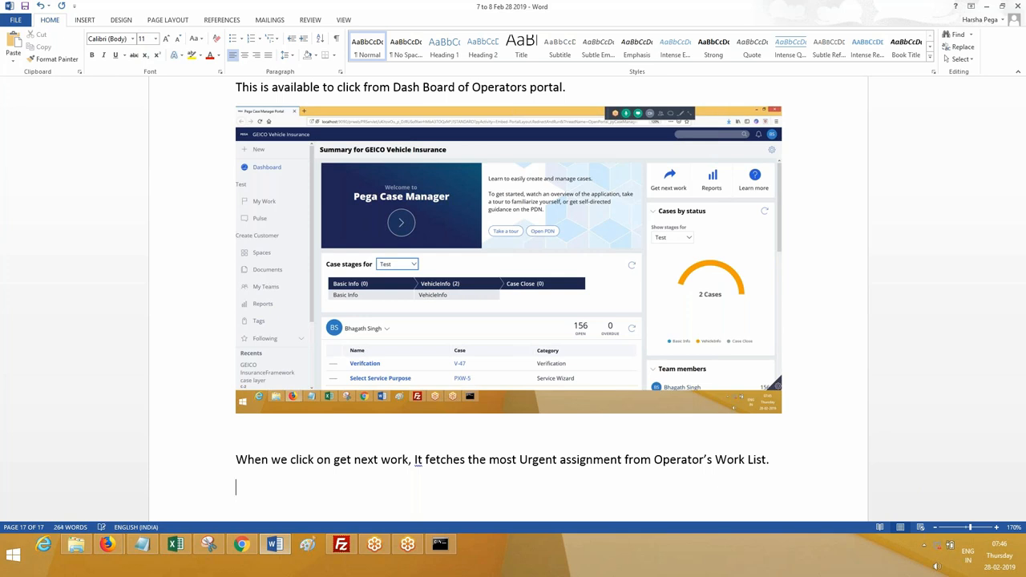
{"action": "type", "text": "This is based"}
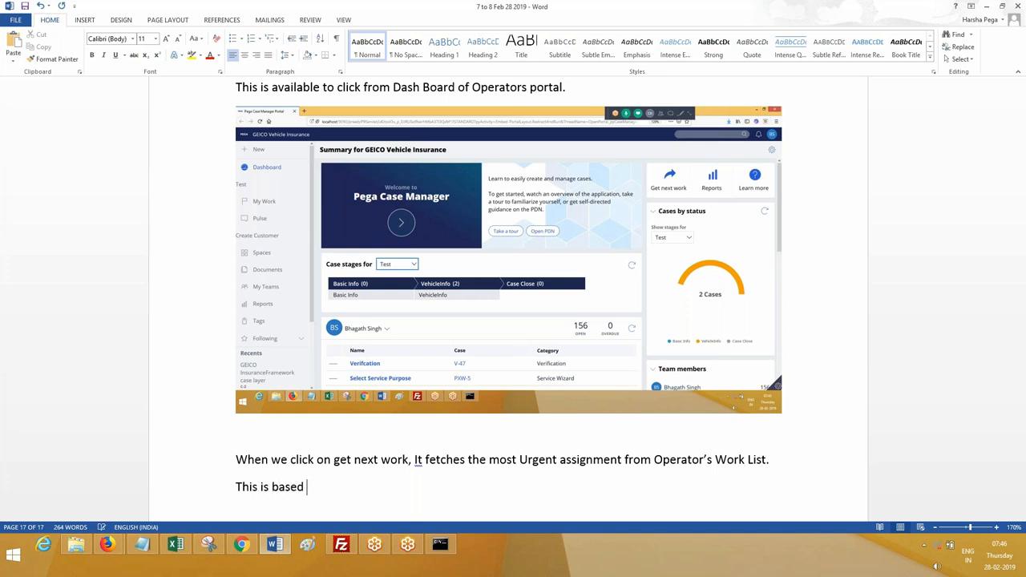
{"action": "type", "text": "on Urgency and"}
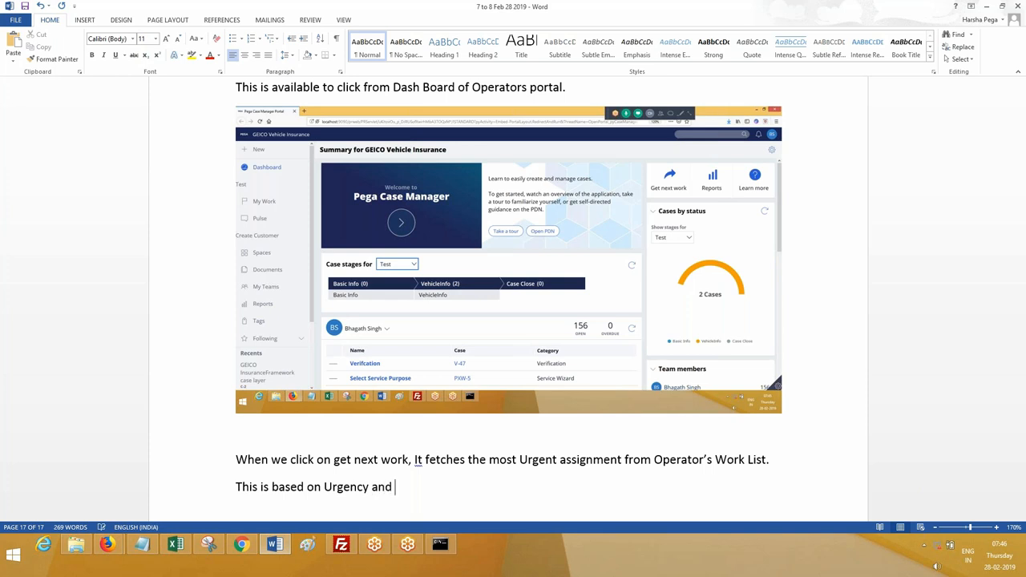
{"action": "type", "text": "Age of"}
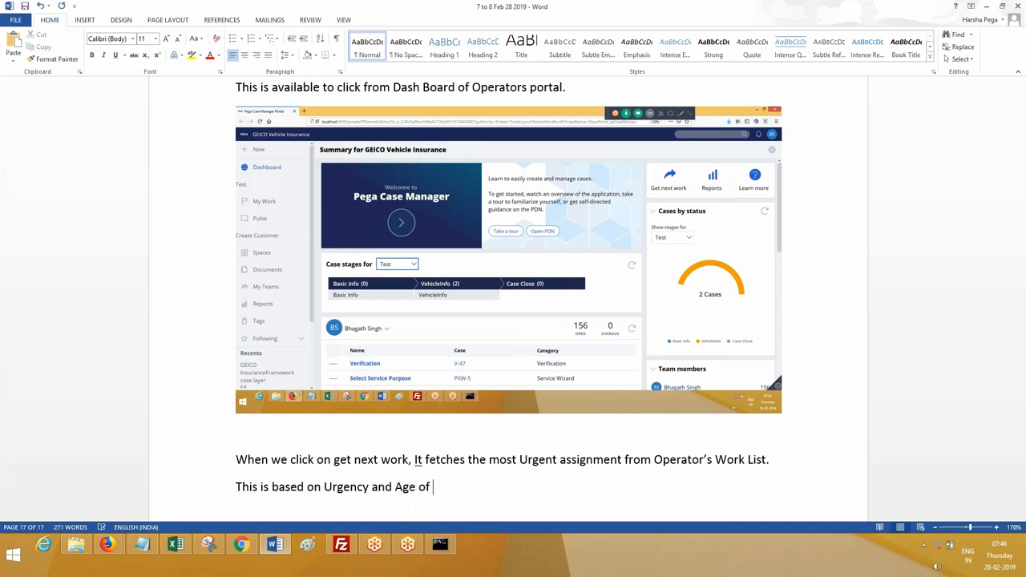
{"action": "type", "text": "the Task."}
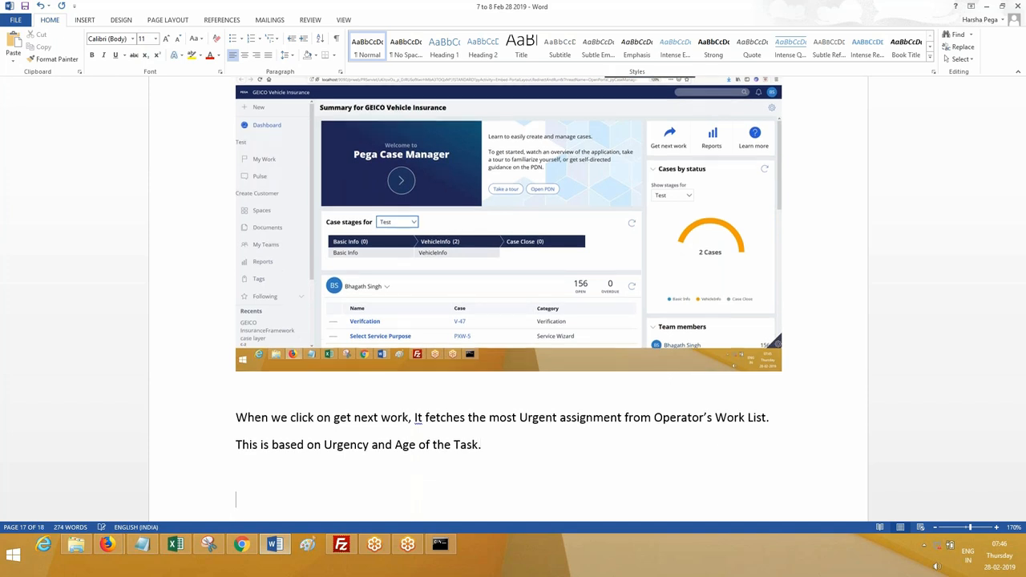
- Begin 'The Back ground activity that runs is', checking the GetNextWork activity in Dev Studio
{"action": "type", "text": "The Back ground a"}
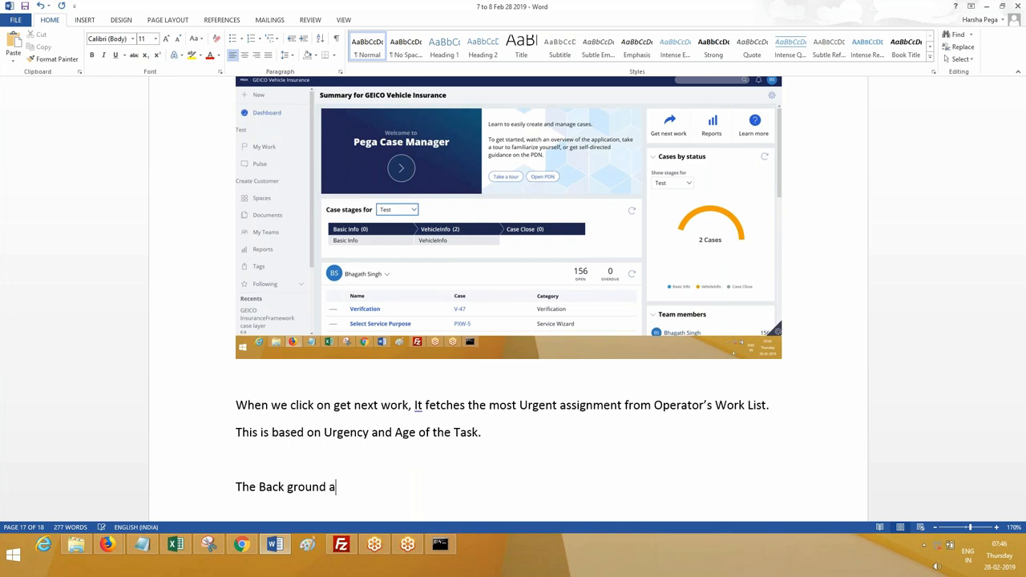
{"action": "type", "text": "ctivity that r"}
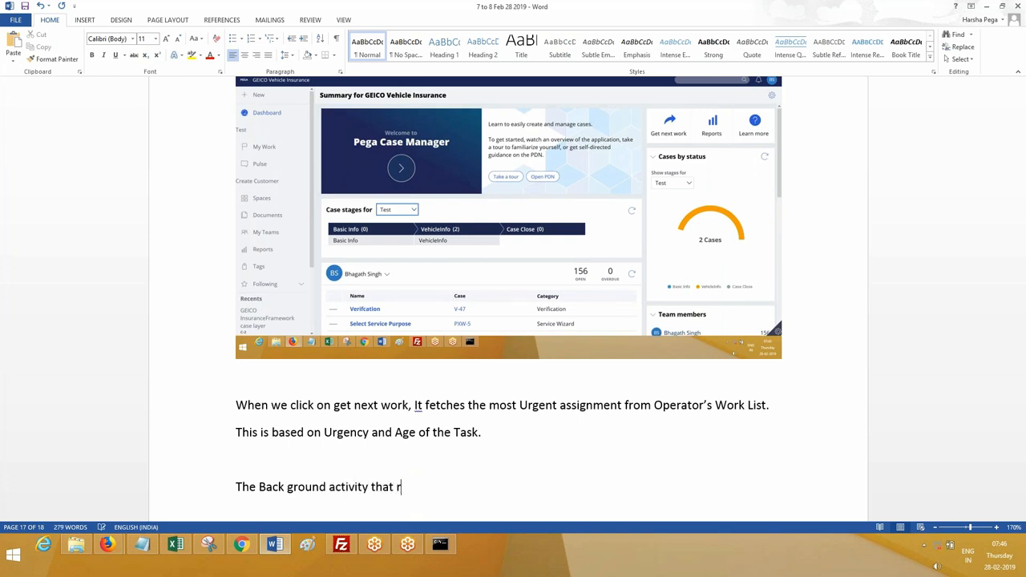
{"action": "type", "text": "uns is"}
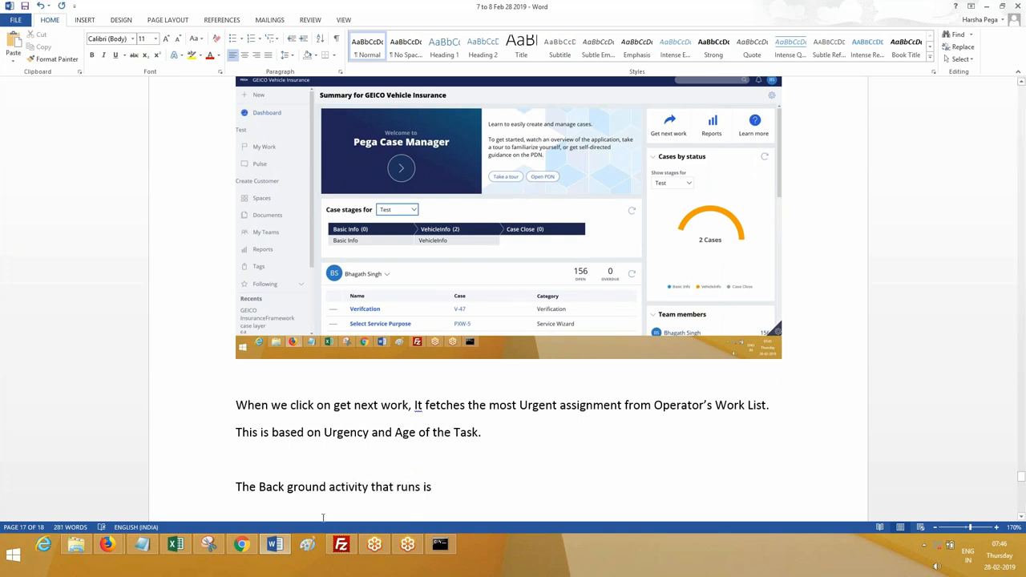
{"action": "mouse_move", "coordinate": [108, 545]}
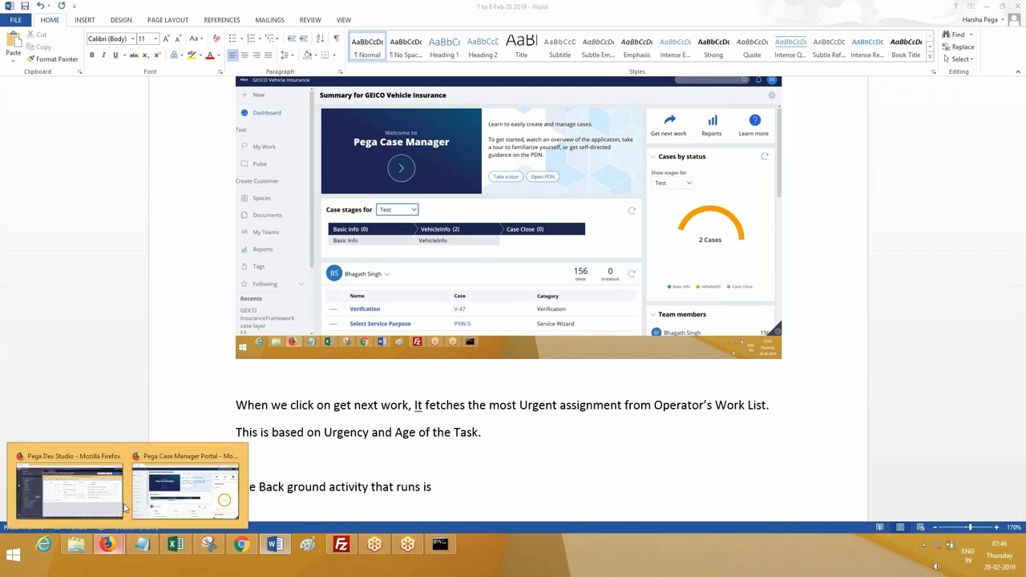
{"action": "left_click", "coordinate": [68, 485]}
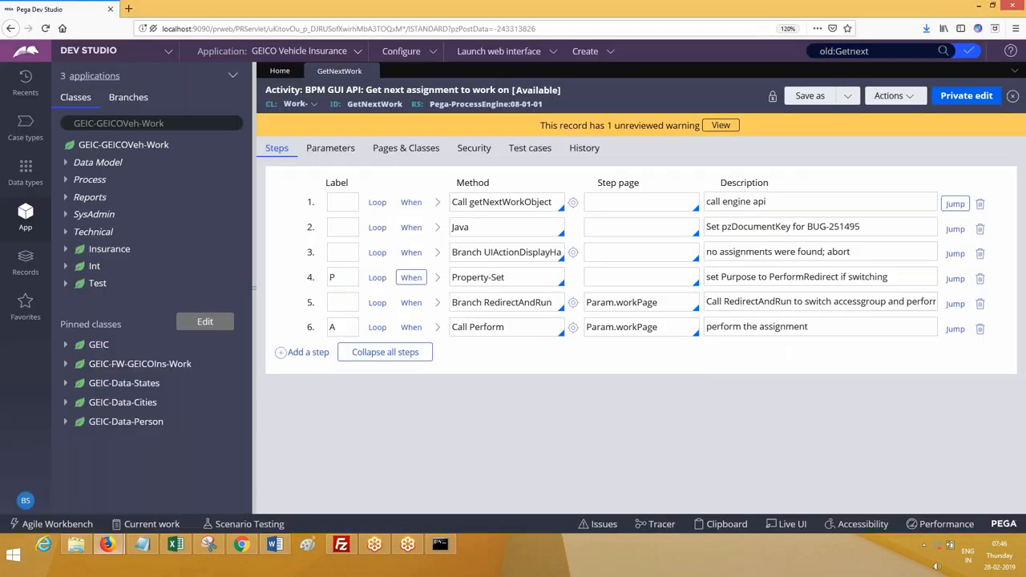
{"action": "left_click", "coordinate": [275, 544]}
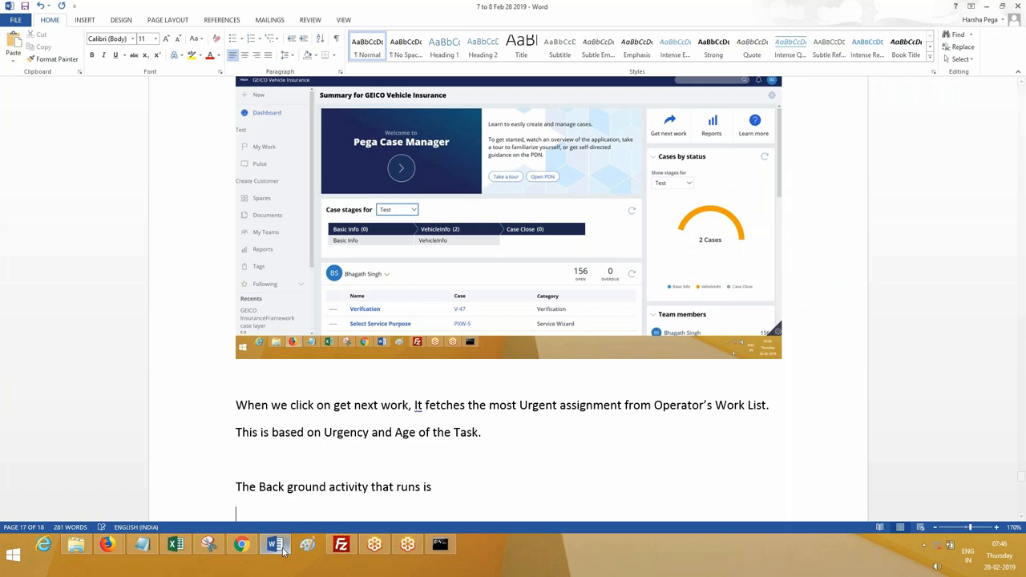
- Name GetNextWork as the background activity in the Word notes
{"action": "scroll", "scroll_direction": "down", "scroll_amount": 3}
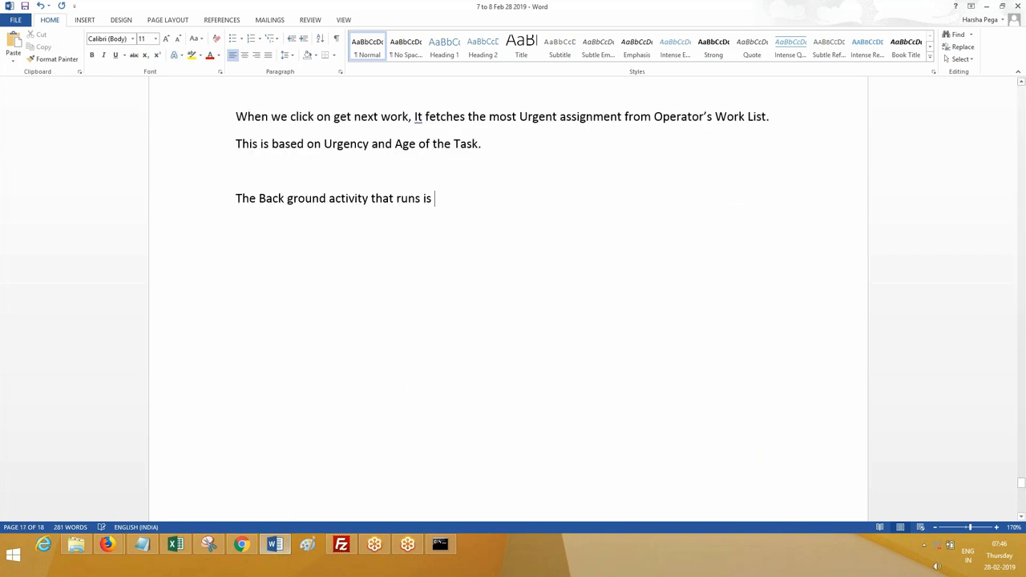
{"action": "type", "text": "\"GetNet"}
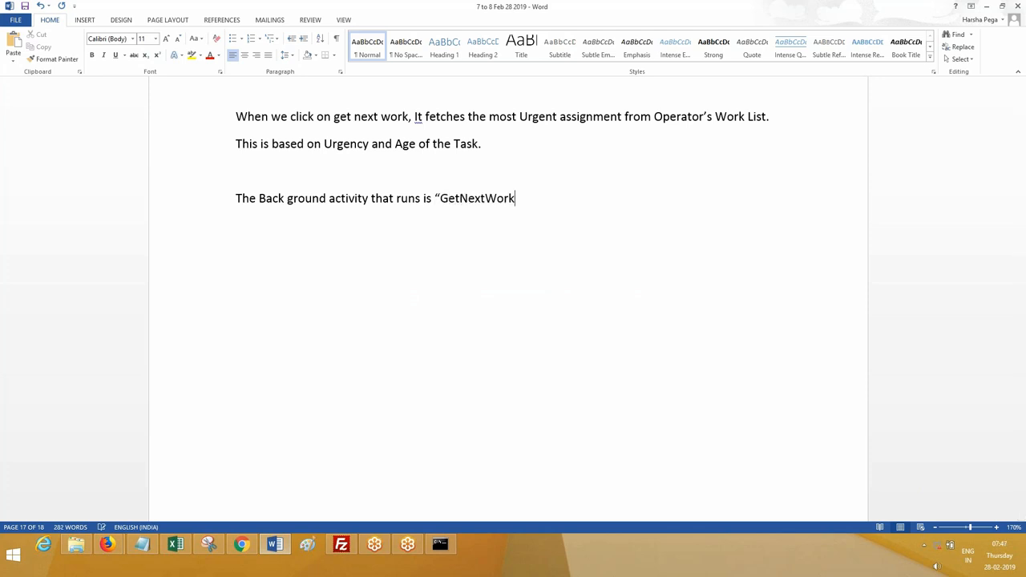
{"action": "scroll", "scroll_direction": "down", "scroll_amount": 3}
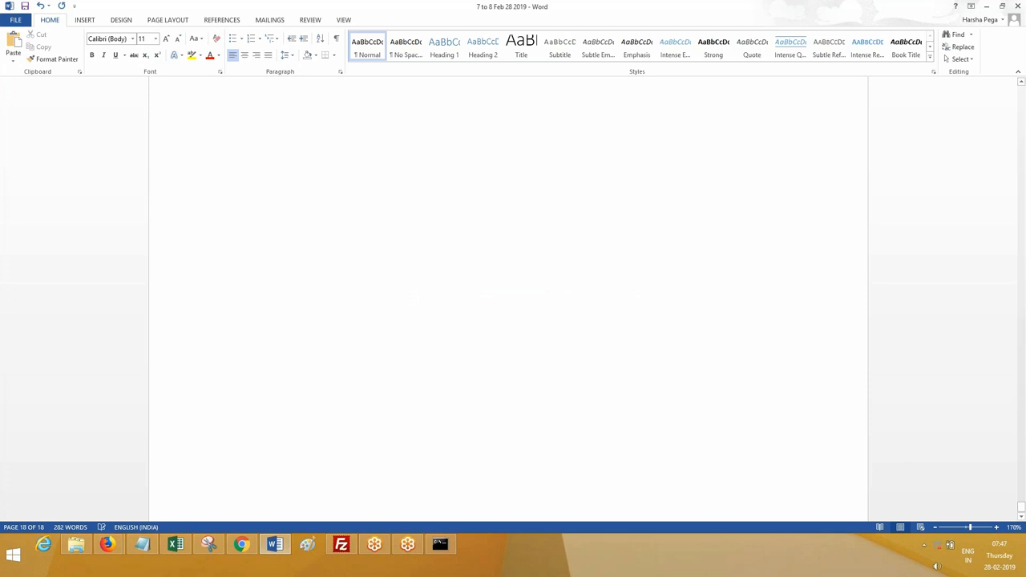
- Open the adminimpl operator record in Pega Dev Studio
{"action": "left_click", "coordinate": [236, 170]}
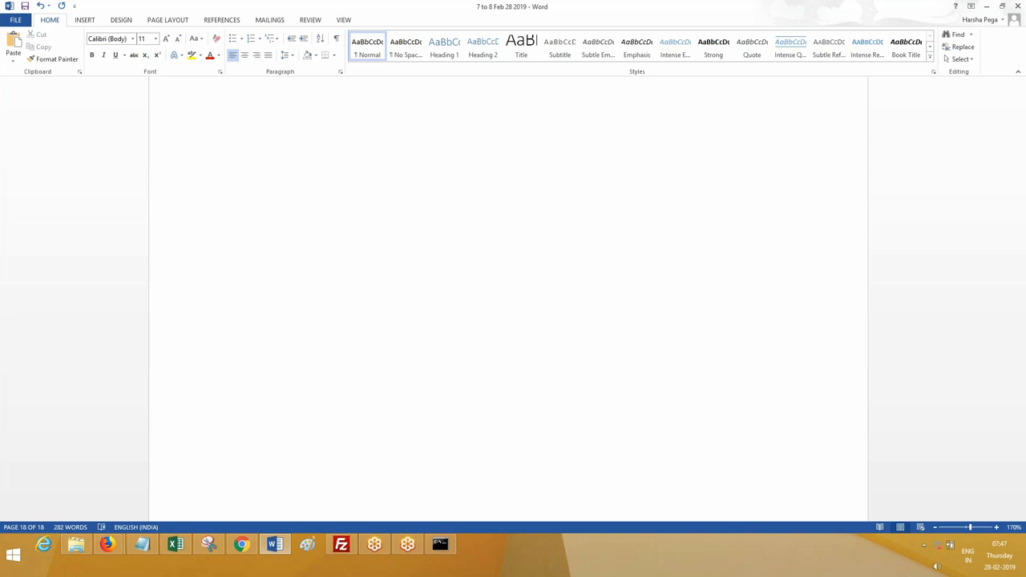
{"action": "left_click", "coordinate": [235, 171]}
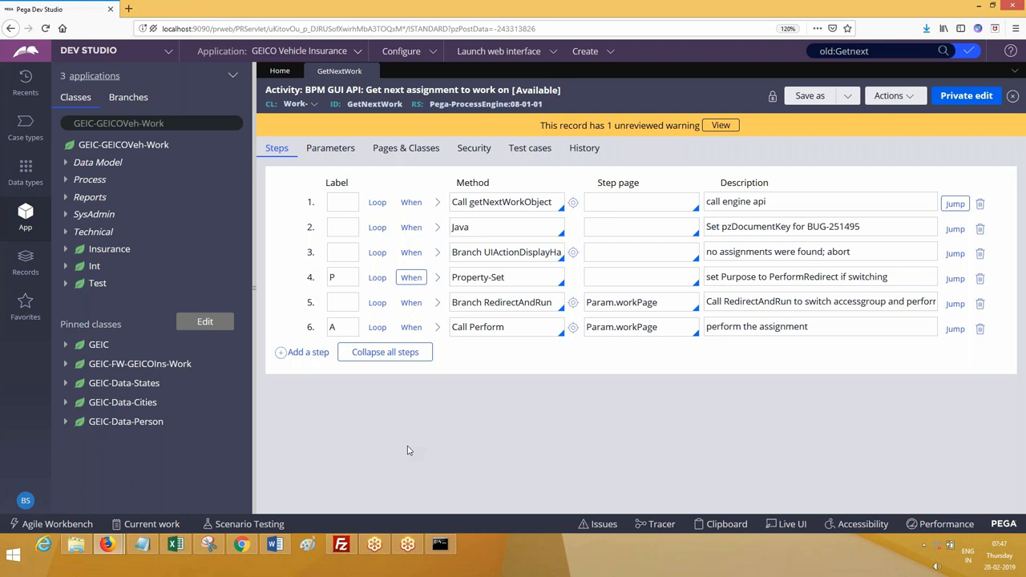
{"action": "mouse_move", "coordinate": [203, 460]}
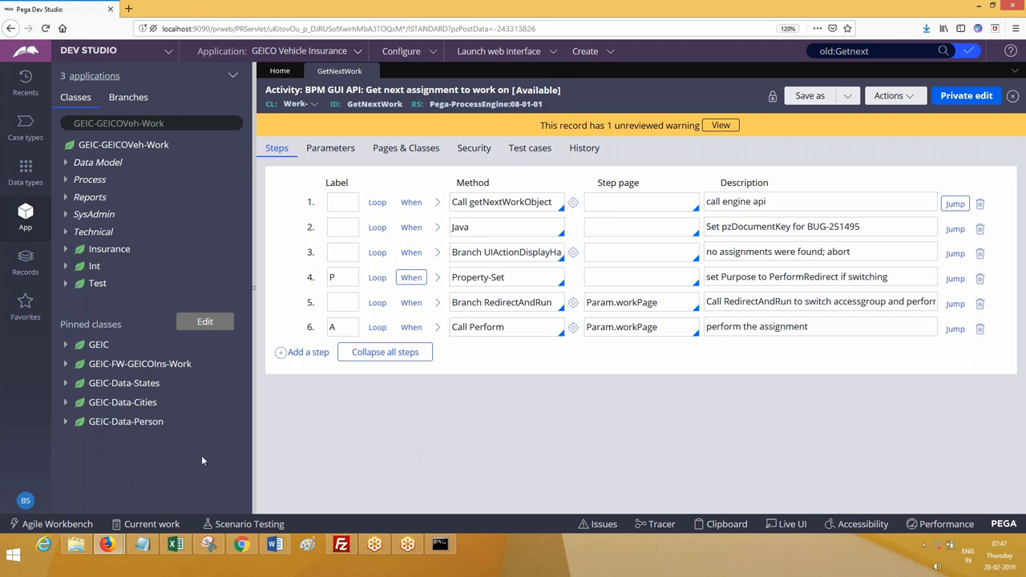
{"action": "left_click", "coordinate": [25, 500]}
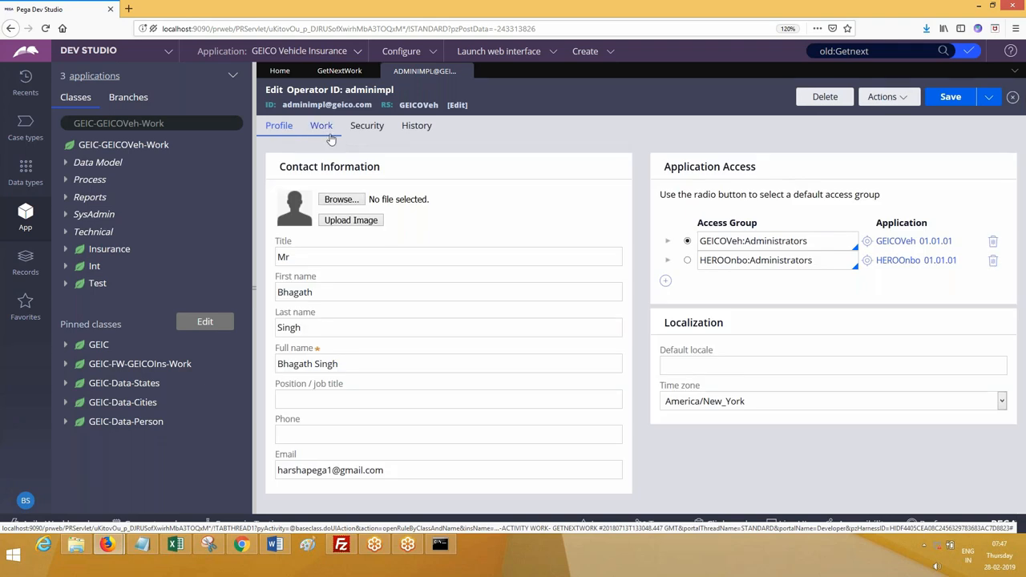
- Show adminimpl's Work routing settings, tick 'Get from work queues first', and highlight its wording
{"action": "left_click", "coordinate": [320, 125]}
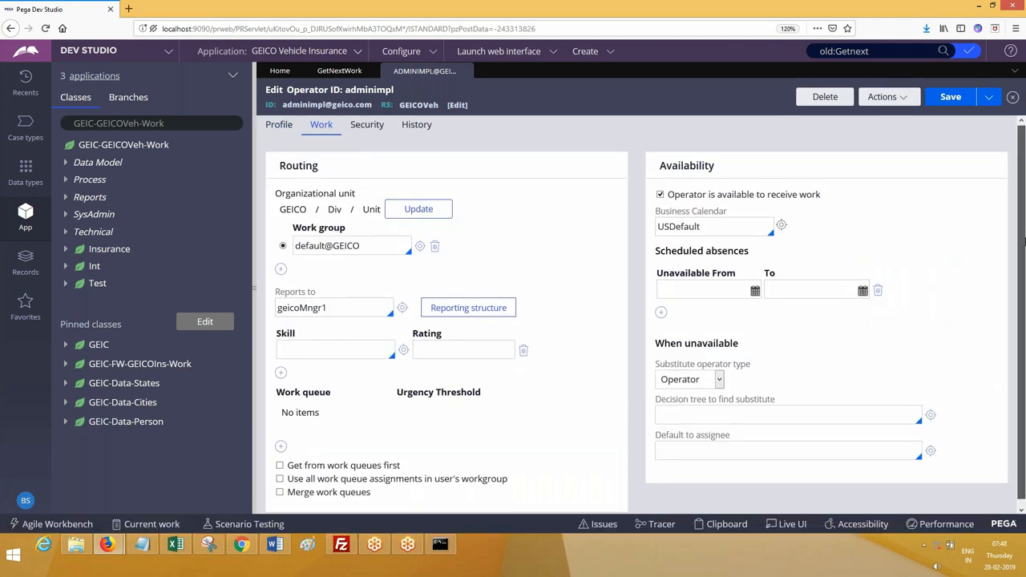
{"action": "scroll", "scroll_direction": "down", "scroll_amount": 3}
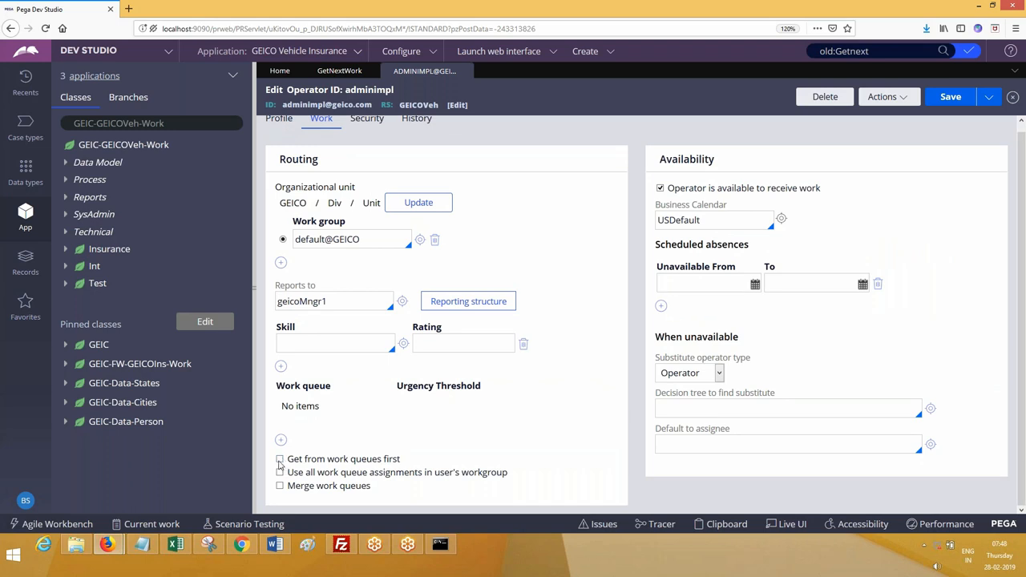
{"action": "left_click", "coordinate": [281, 459]}
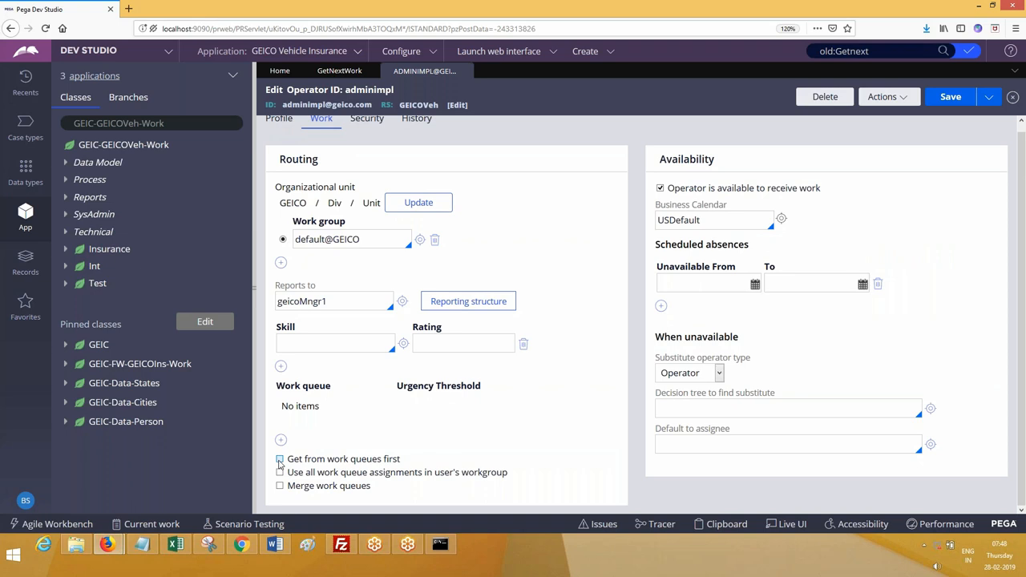
{"action": "left_click", "coordinate": [281, 459]}
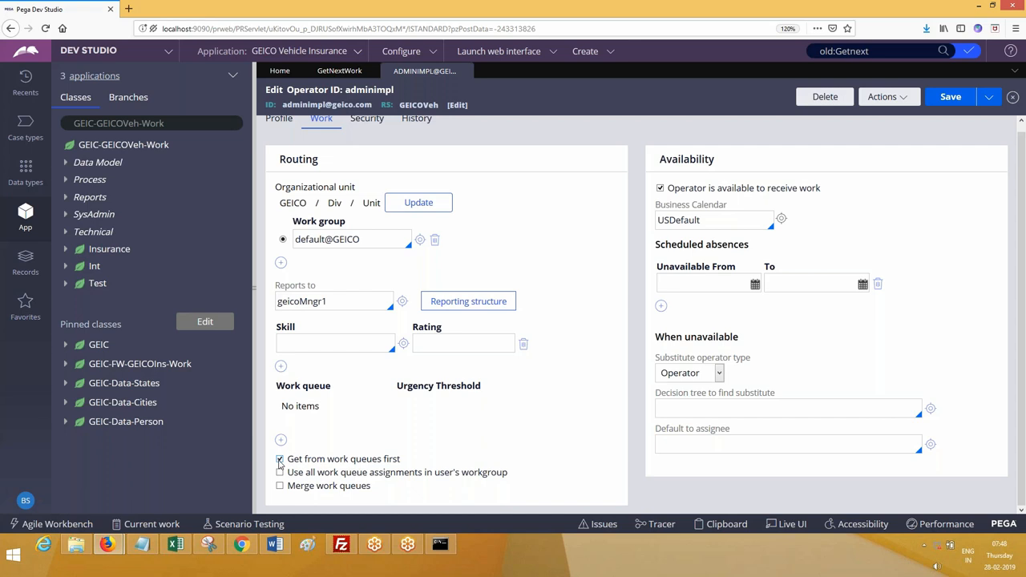
{"action": "mouse_move", "coordinate": [290, 465]}
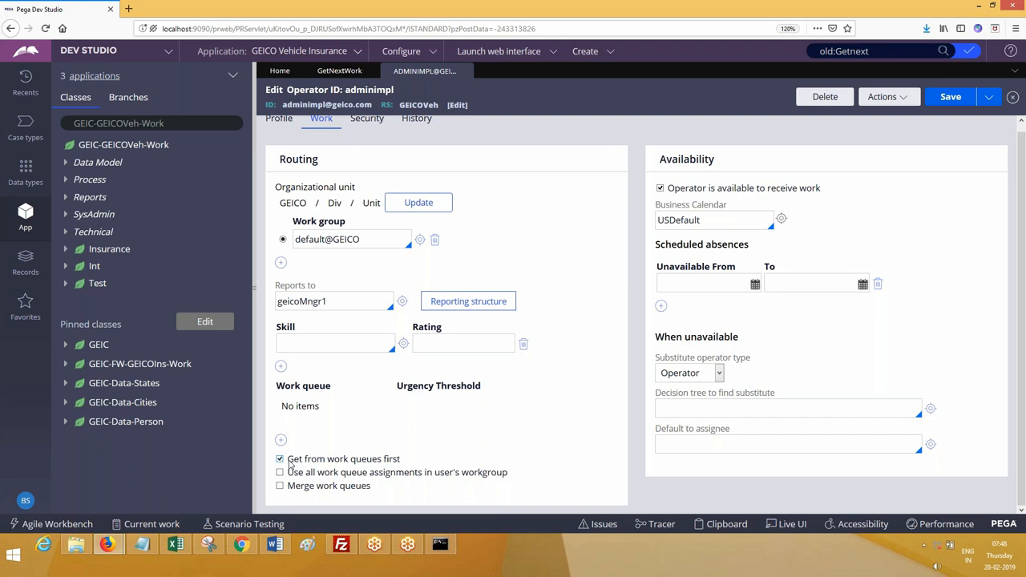
{"action": "double_click", "coordinate": [296, 459]}
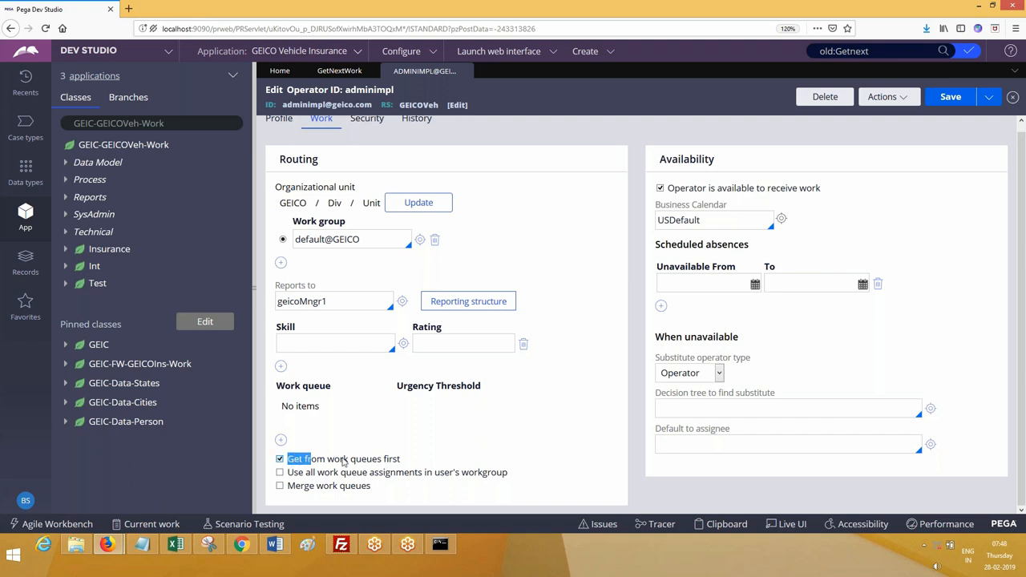
{"action": "double_click", "coordinate": [343, 459]}
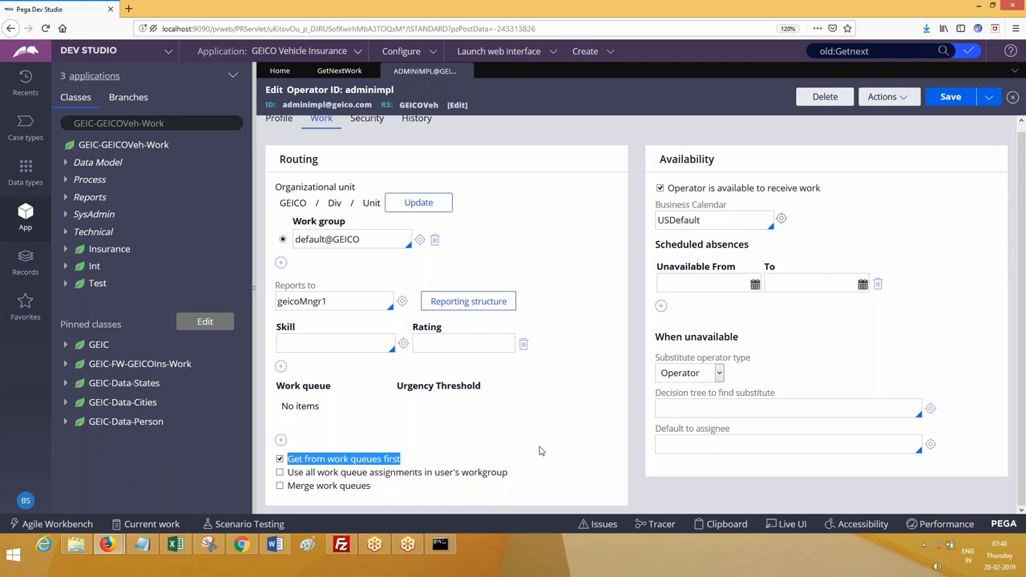
{"action": "mouse_move", "coordinate": [677, 317]}
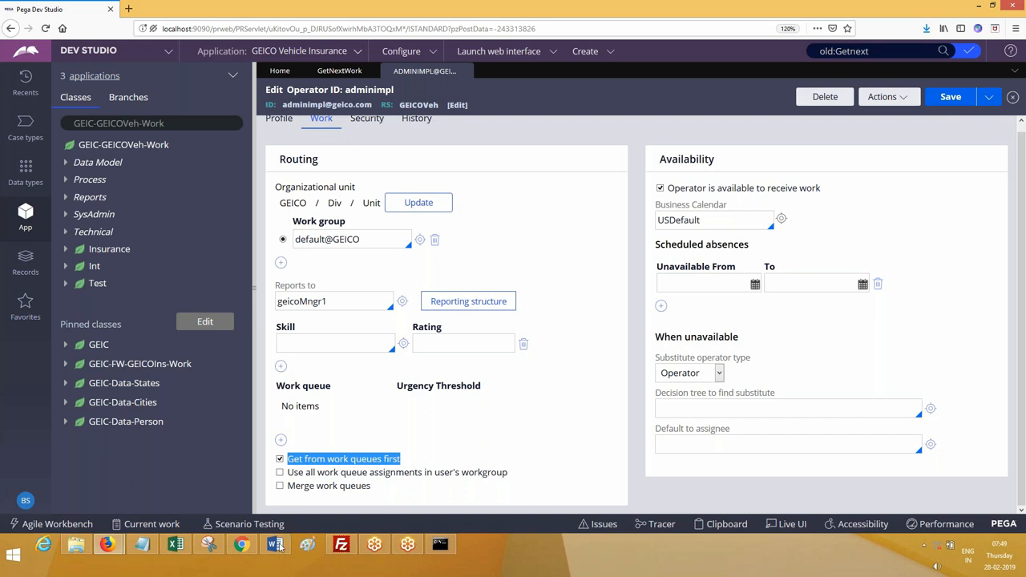
- Type the note: if no task is available in Work list, get next work brings one from Work Basket
{"action": "left_click", "coordinate": [275, 545]}
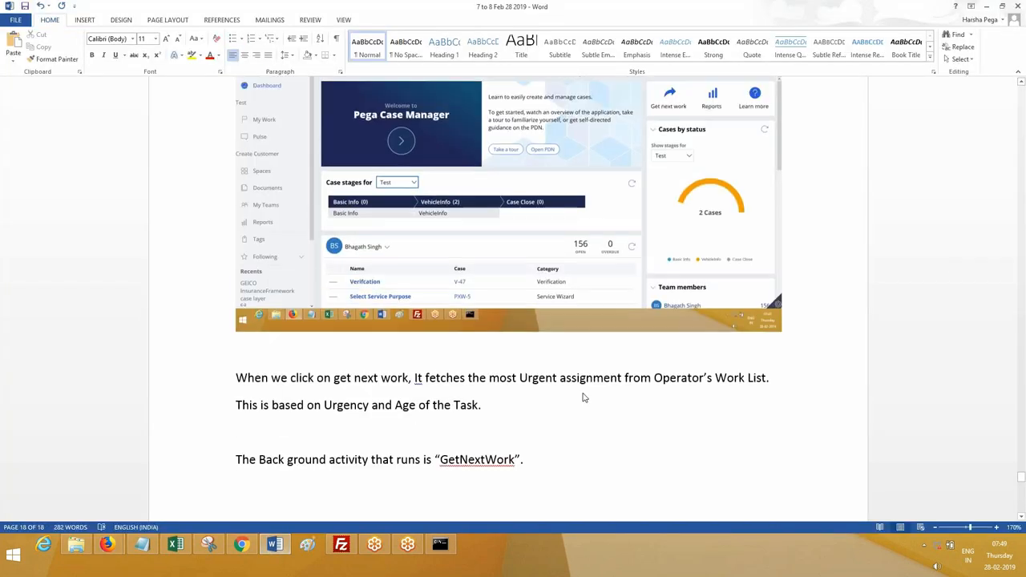
{"action": "type", "text": "If there is not t"}
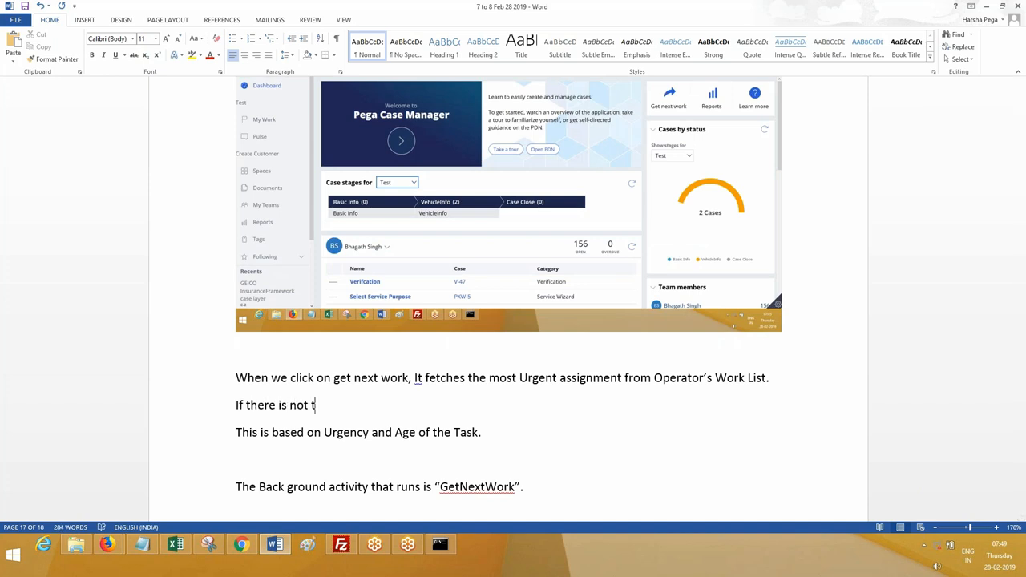
{"action": "type", "text": "ask availalbe"}
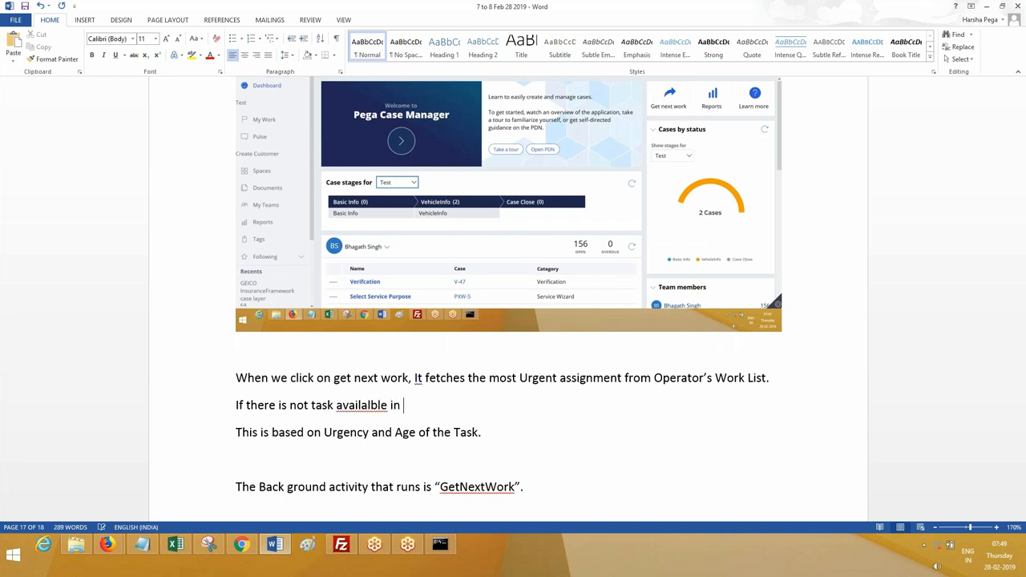
{"action": "key", "text": "Backspace"}
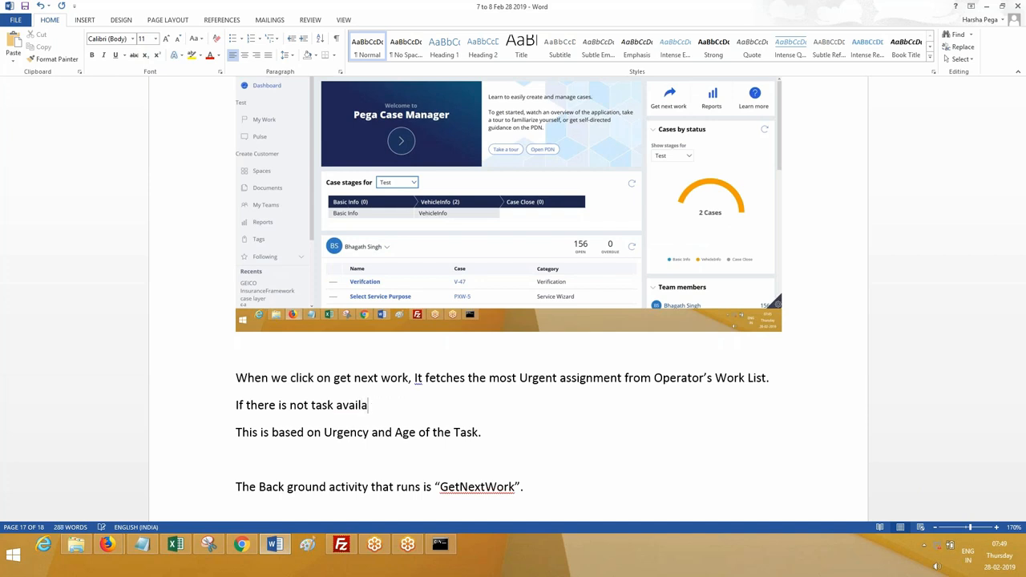
{"action": "type", "text": "ble in Work list, it bri"}
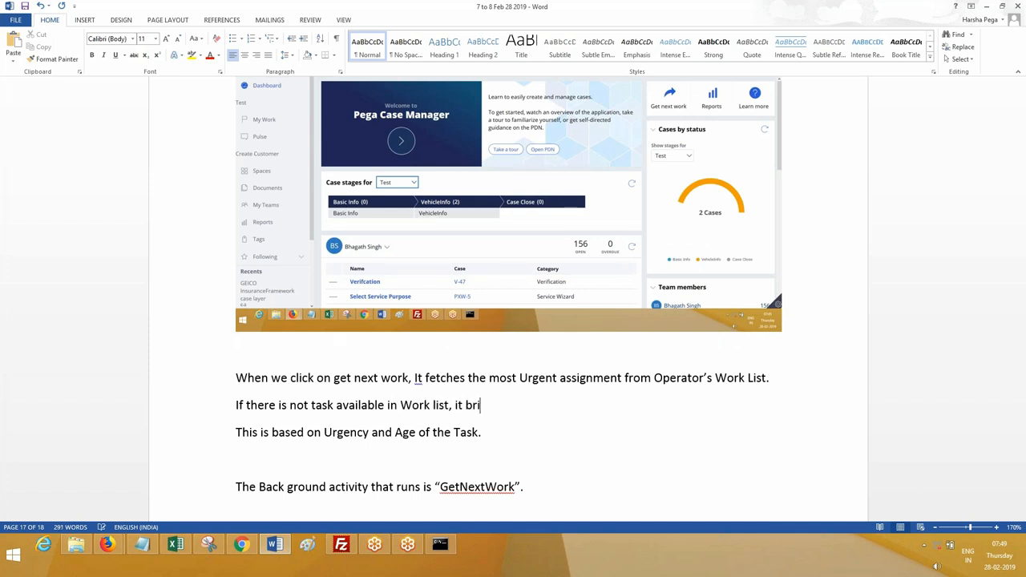
{"action": "type", "text": "ngs from Work"}
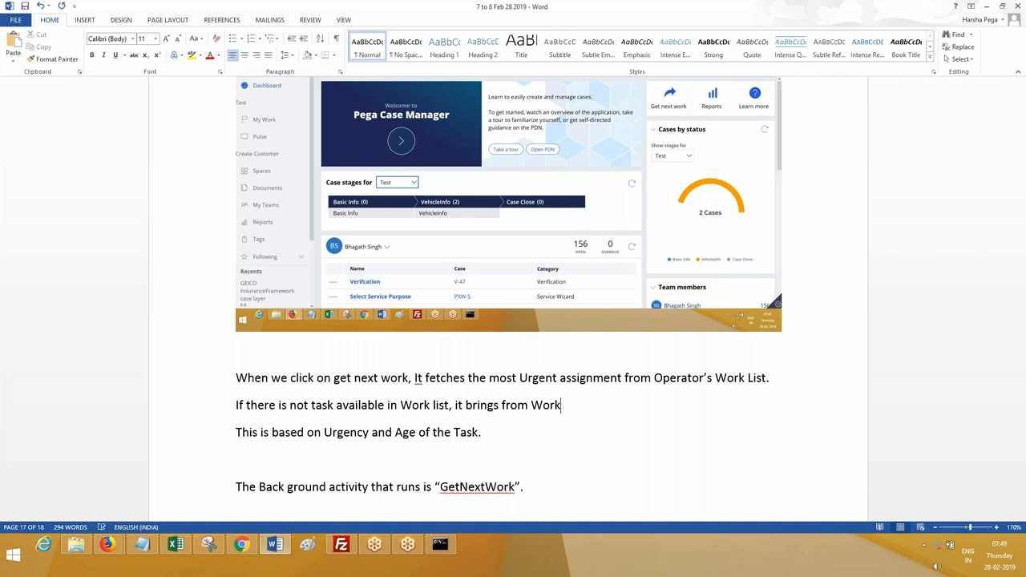
{"action": "type", "text": "Basket."}
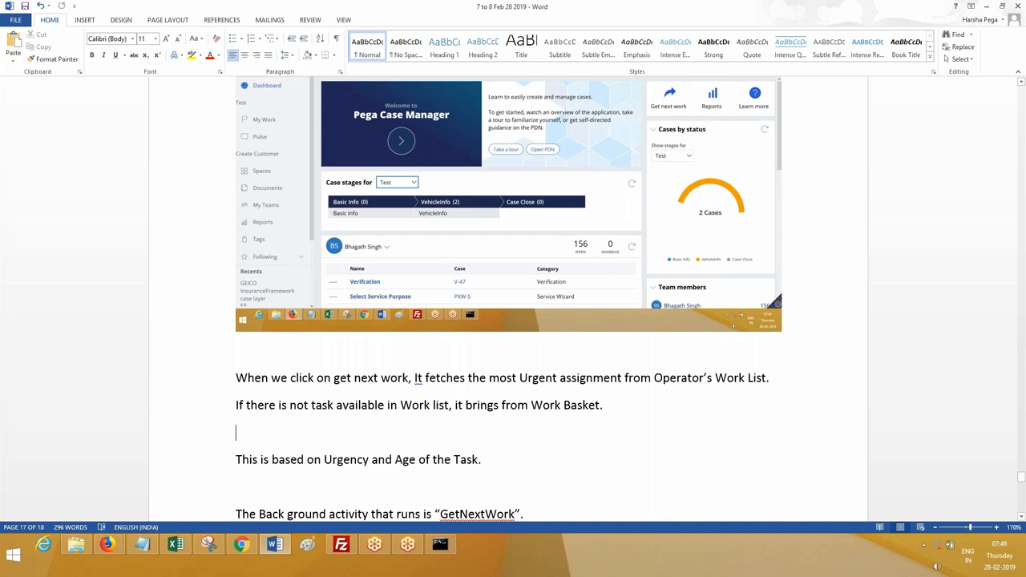
{"action": "key", "text": "backspace"}
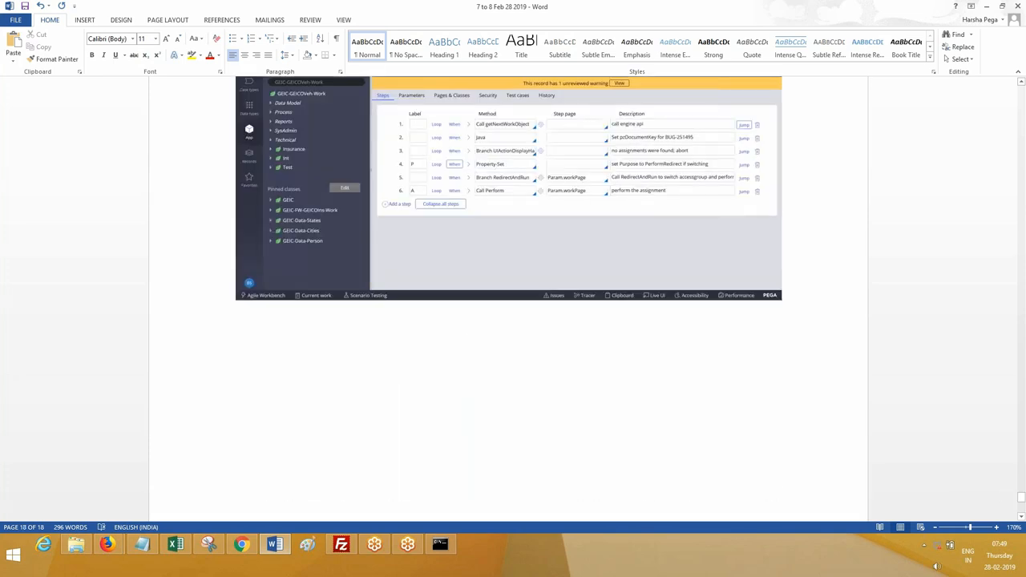
- Type the heading 'How to change Priority of Get next work from work list to Basket (Queue)'
{"action": "scroll", "scroll_direction": "down", "scroll_amount": 3}
{"action": "type", "text": "How"}
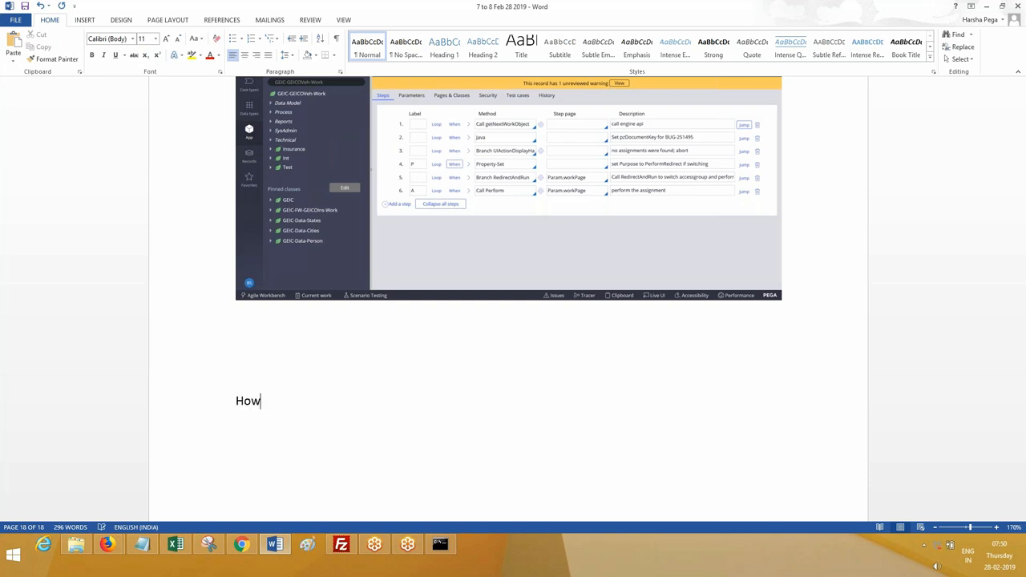
{"action": "type", "text": "to change Pr"}
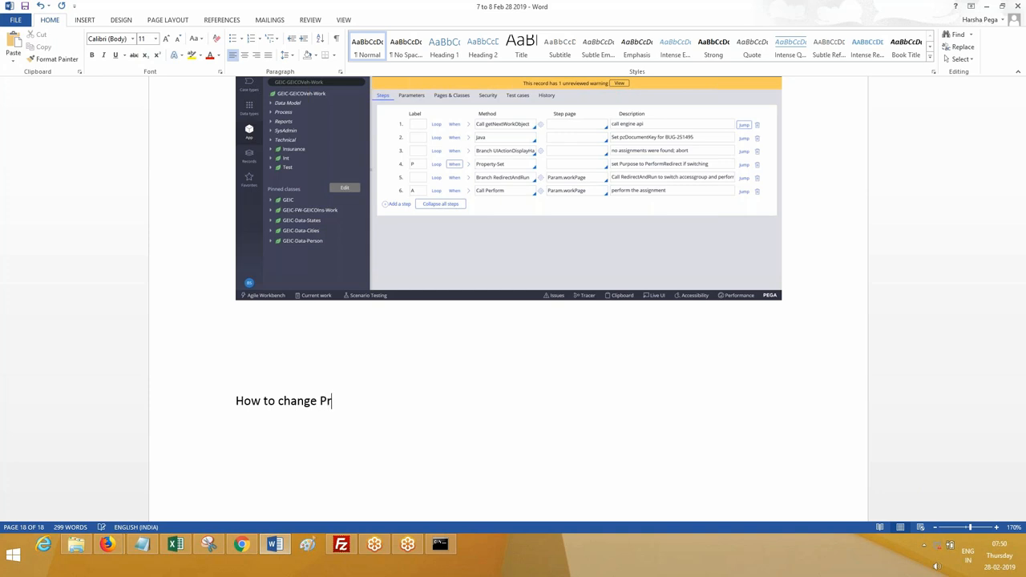
{"action": "type", "text": "iority"}
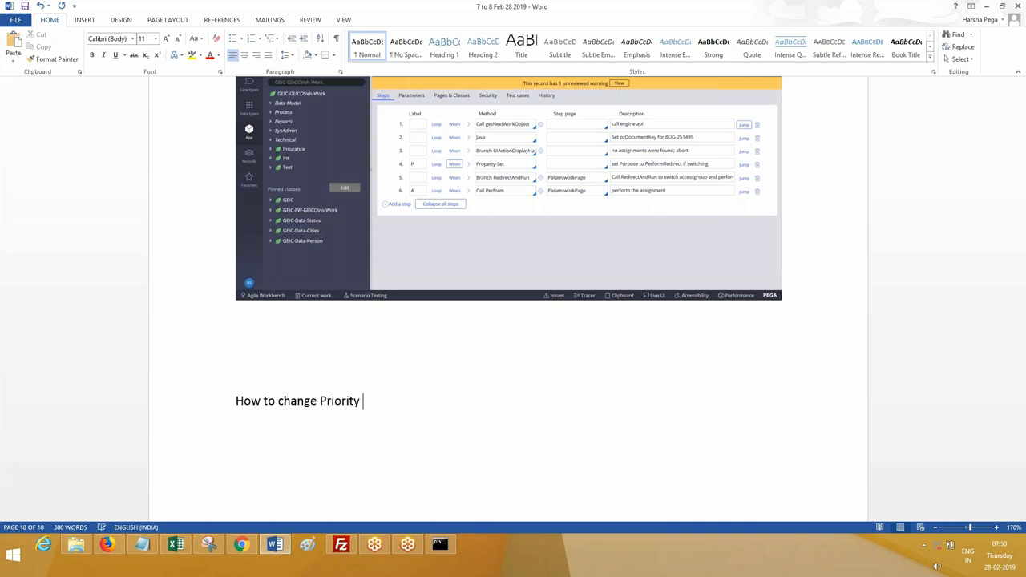
{"action": "type", "text": "between Work"}
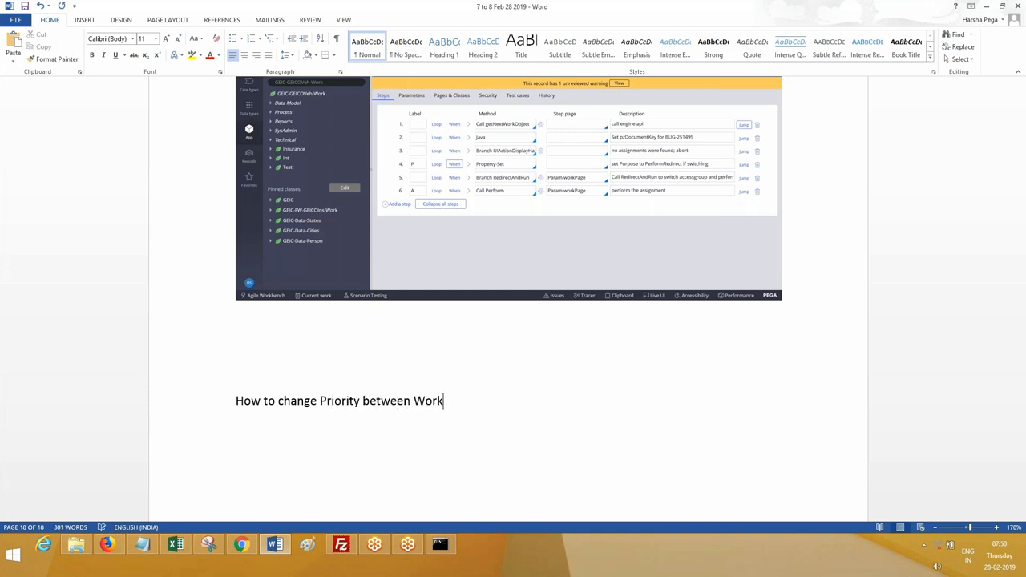
{"action": "type", "text": "list an"}
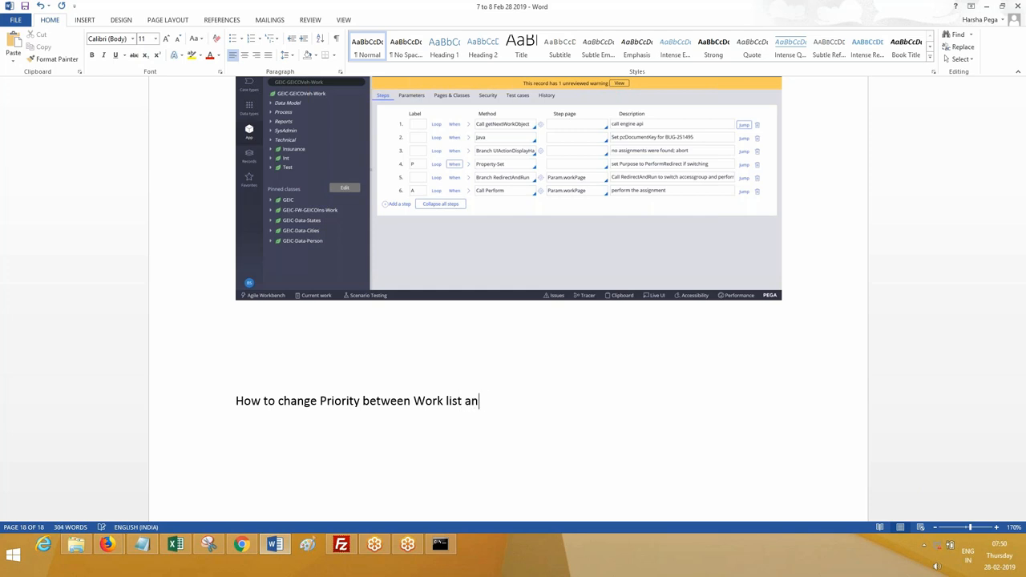
{"action": "key", "text": "BackSpace"}
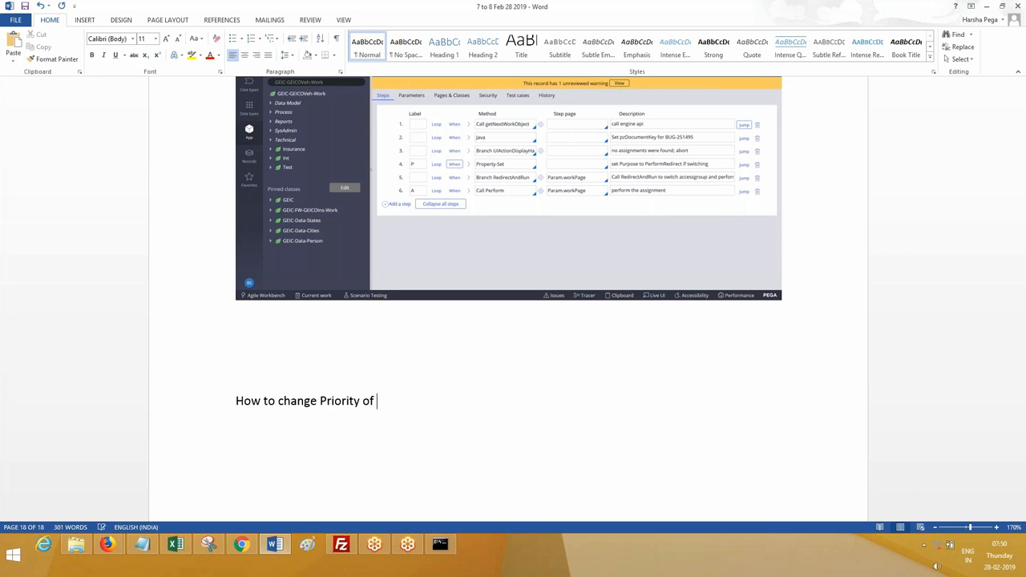
{"action": "type", "text": "Get next work from"}
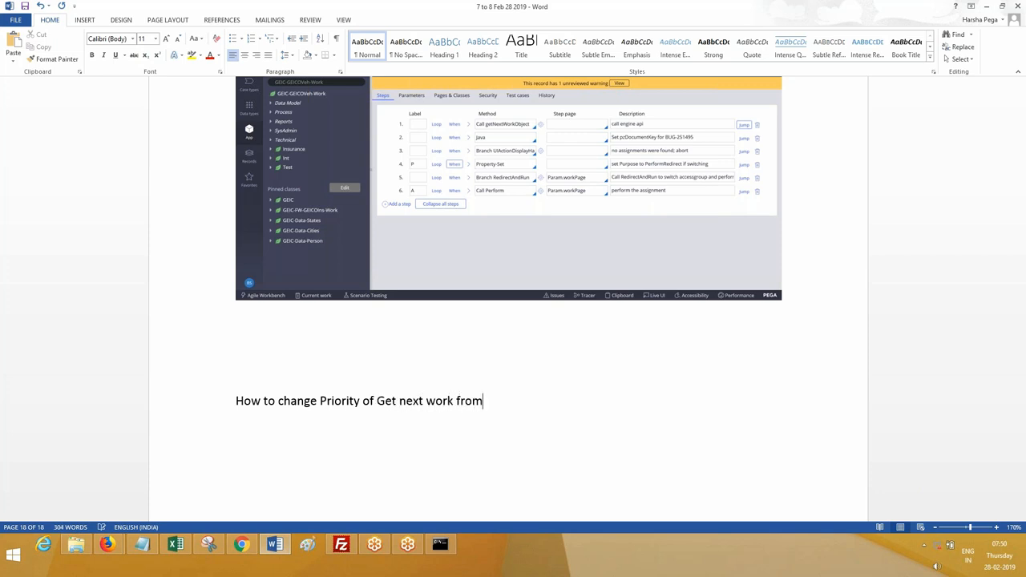
{"action": "type", "text": "work list tot"}
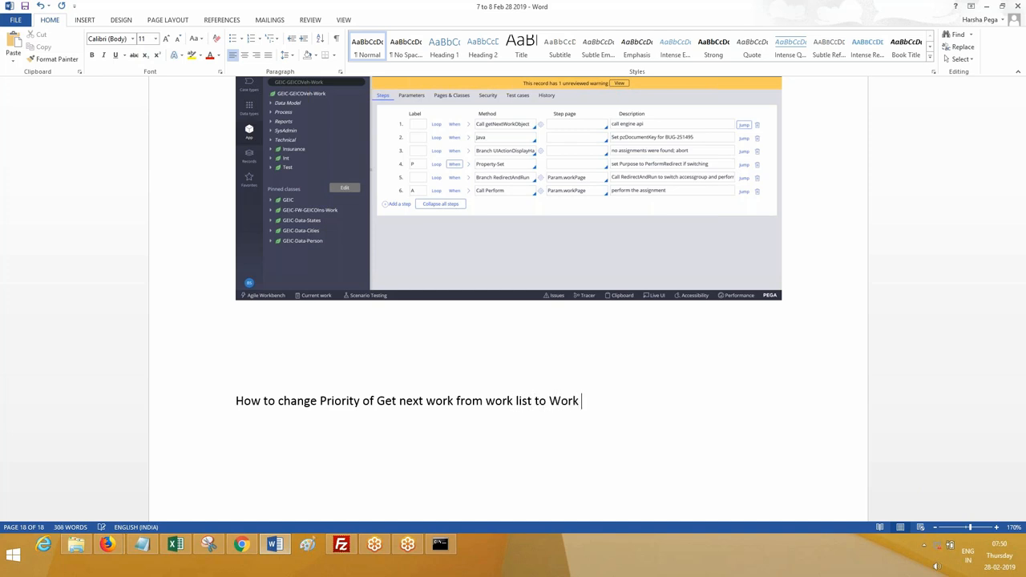
{"action": "type", "text": "Basket(Q"}
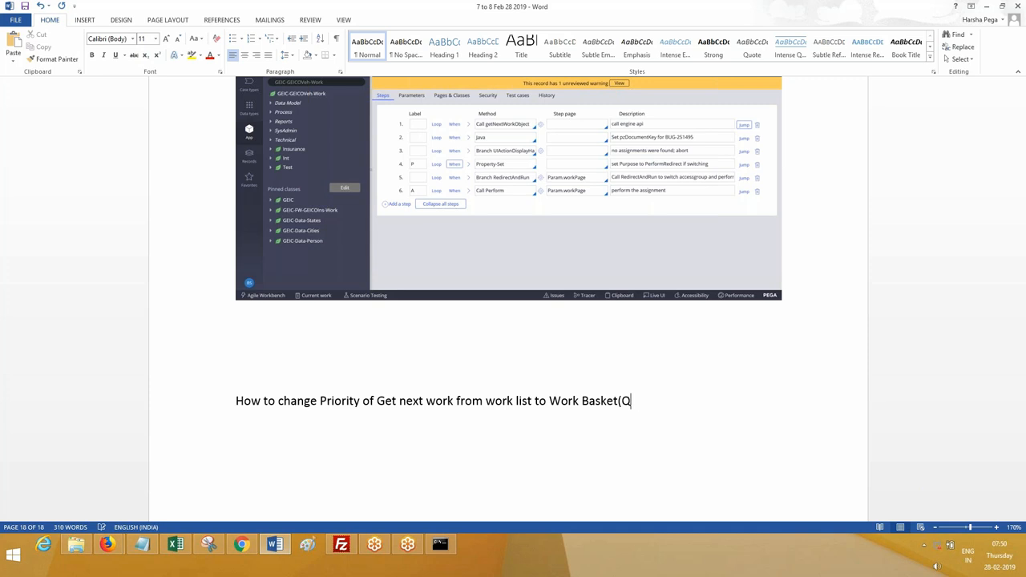
{"action": "type", "text": "ueue)."}
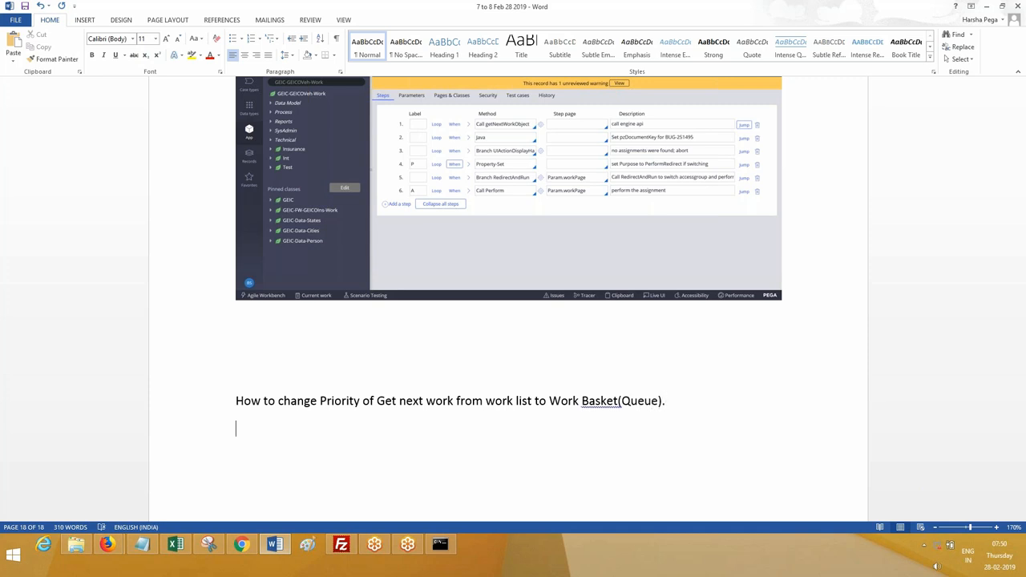
- Type the first step: open the Operator for whom get next work should skip the work list
{"action": "type", "text": "Open the"}
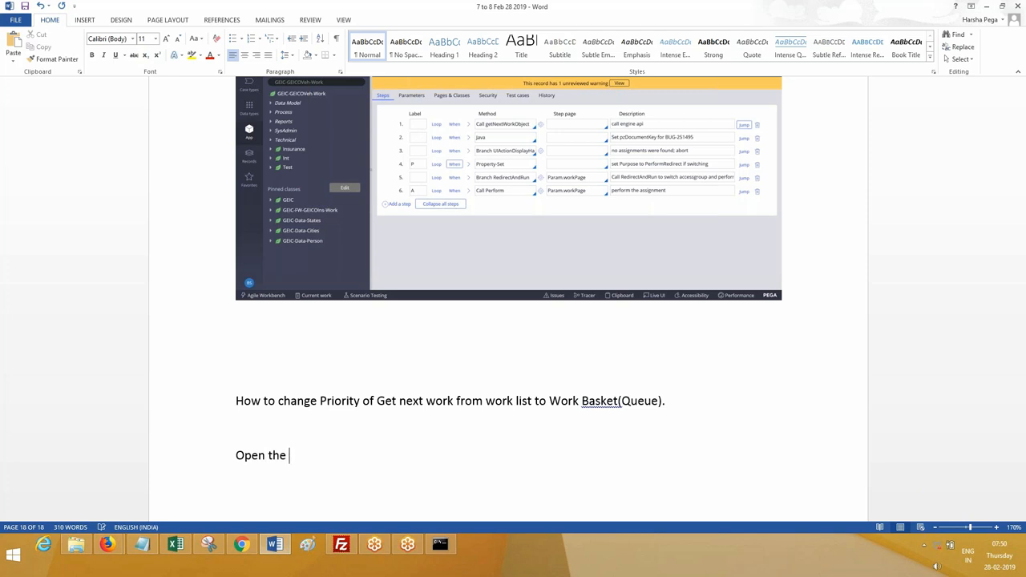
{"action": "type", "text": "Operaotr w"}
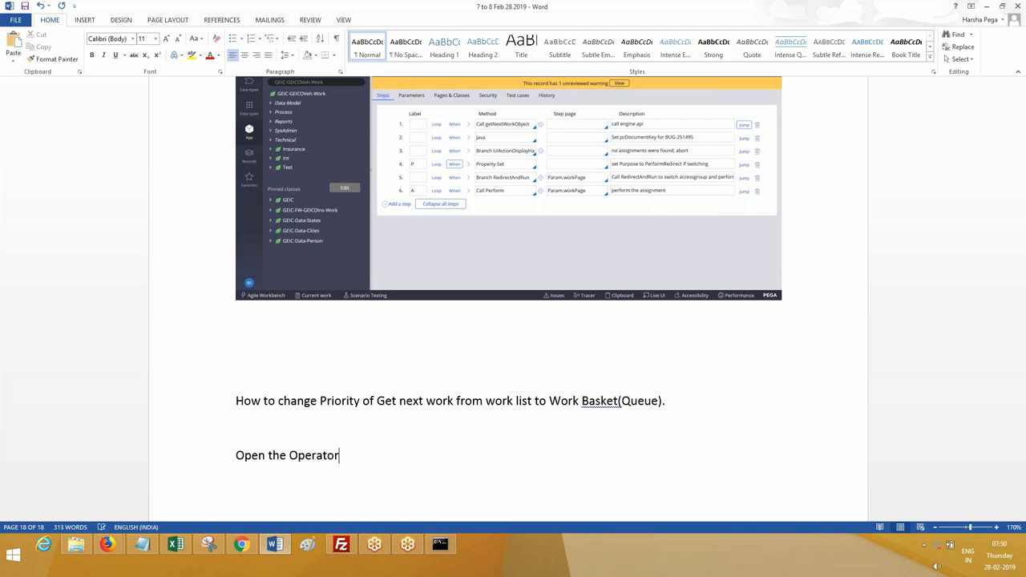
{"action": "type", "text": "for whom we want to g"}
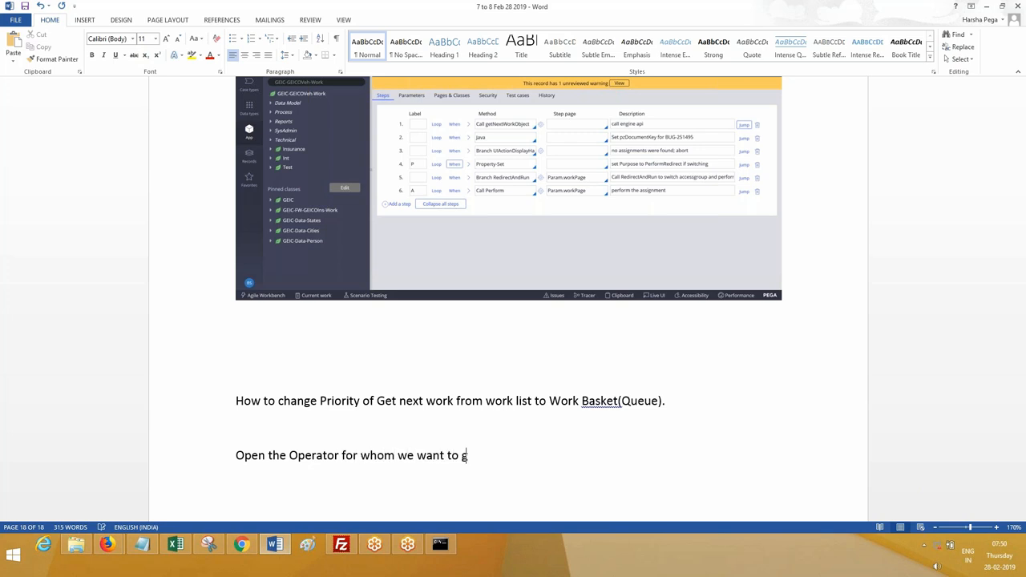
{"action": "type", "text": "et next work"}
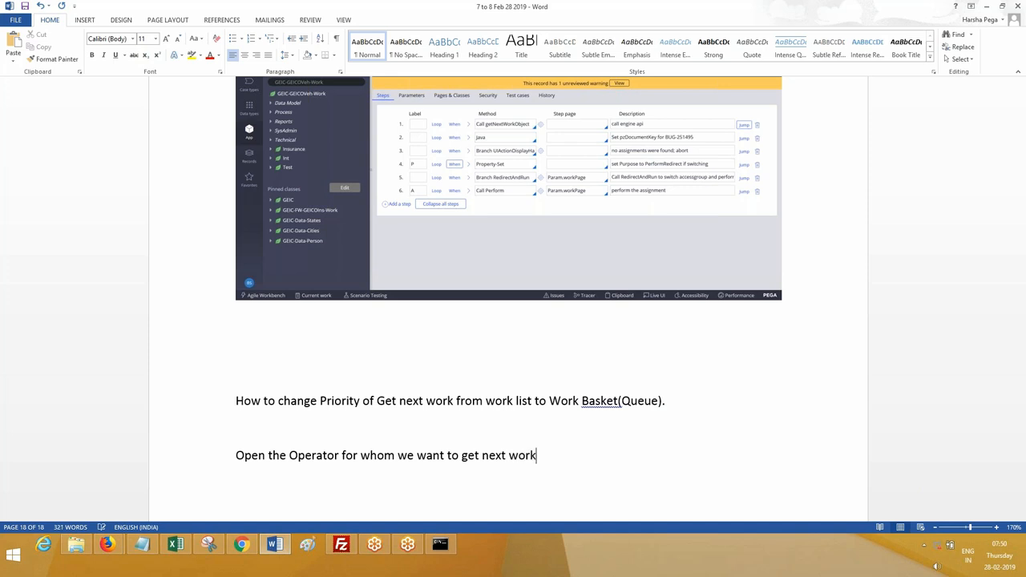
{"action": "type", "text": "from work basket instea"}
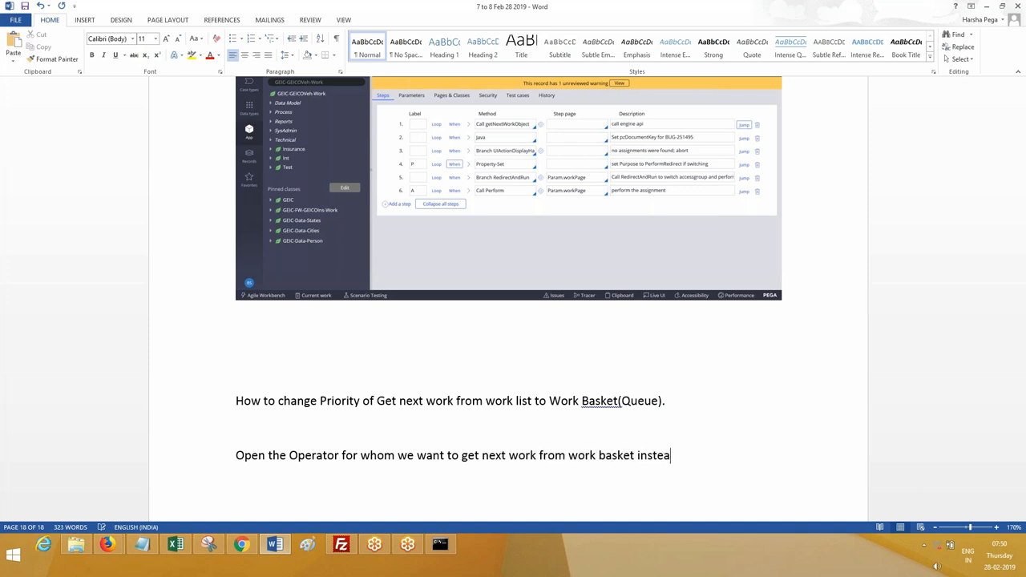
{"action": "type", "text": "d work"}
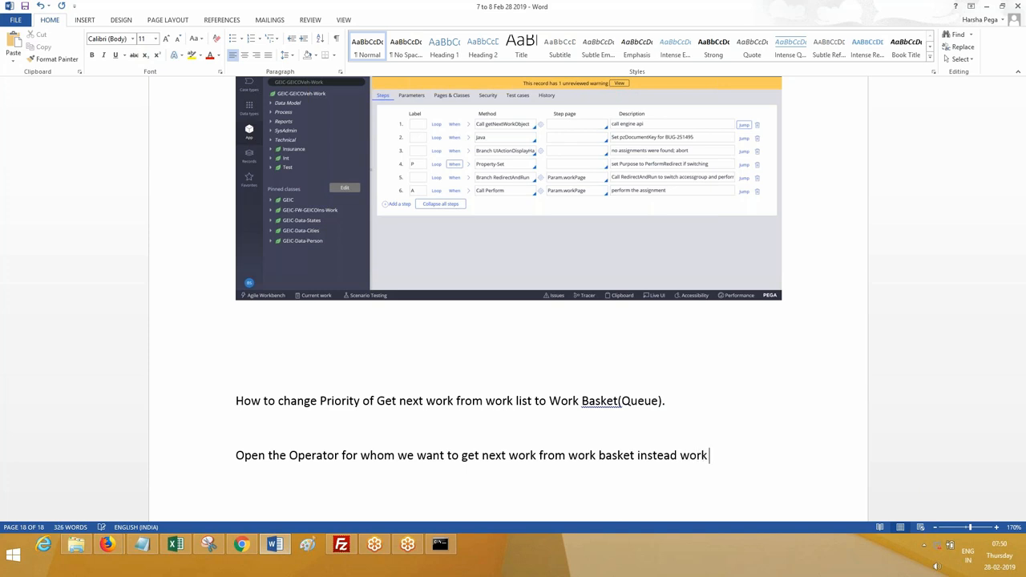
{"action": "type", "text": "list"}
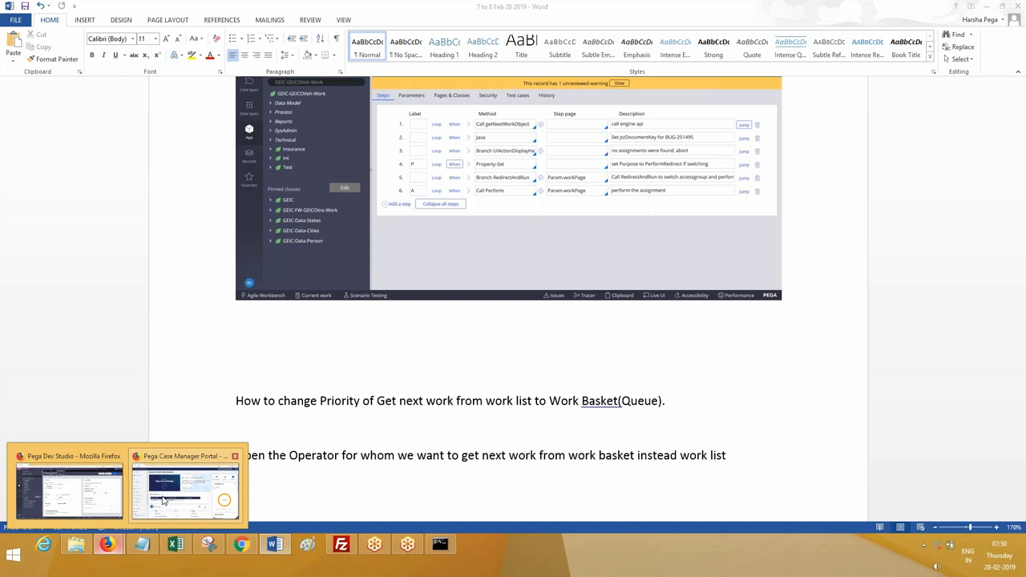
- Paste the operator routing screenshot into Word and begin typing 'Select Get Work From Work Queue'
{"action": "left_click", "coordinate": [184, 485]}
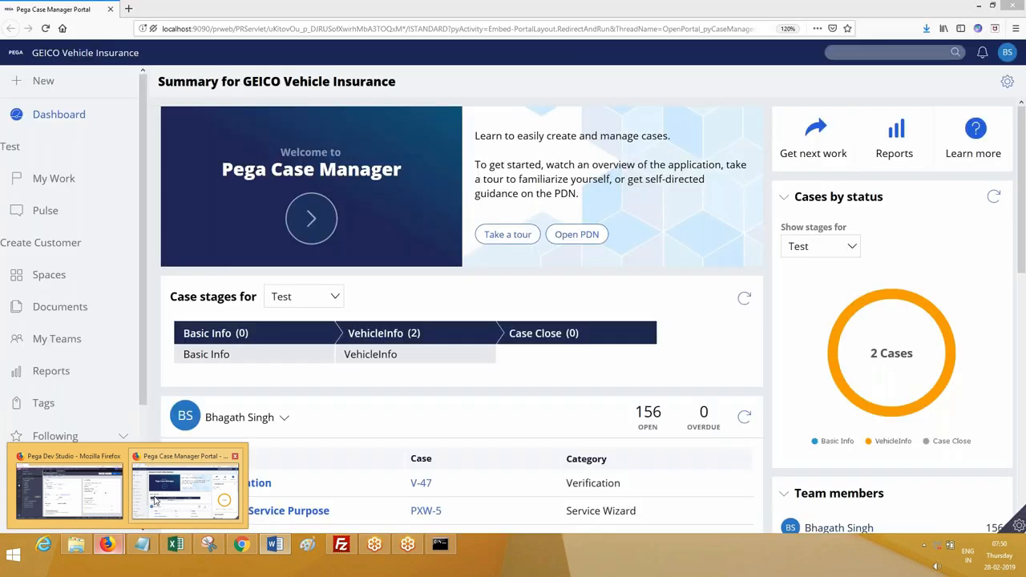
{"action": "left_click", "coordinate": [275, 546]}
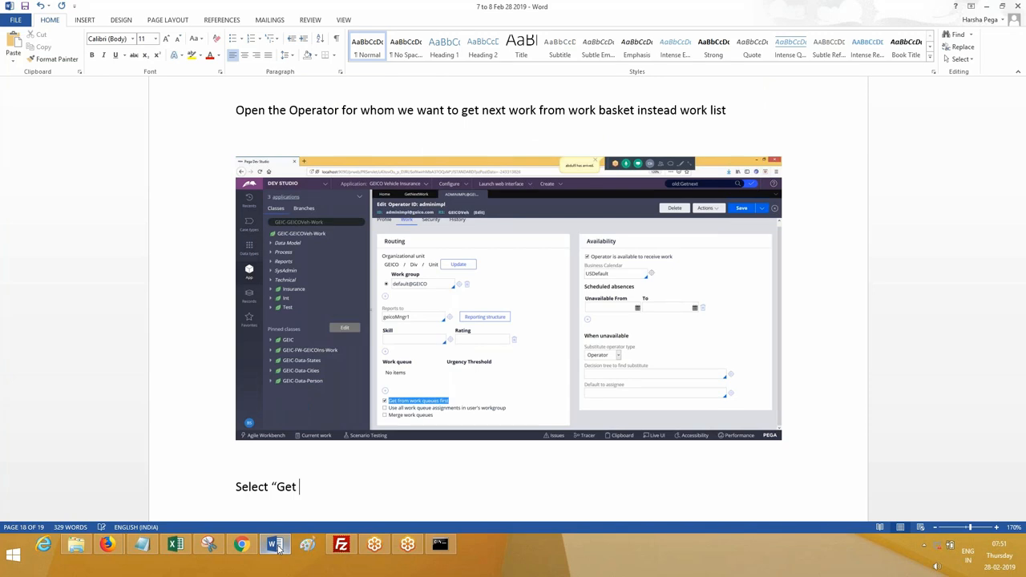
{"action": "type", "text": "Work From W"}
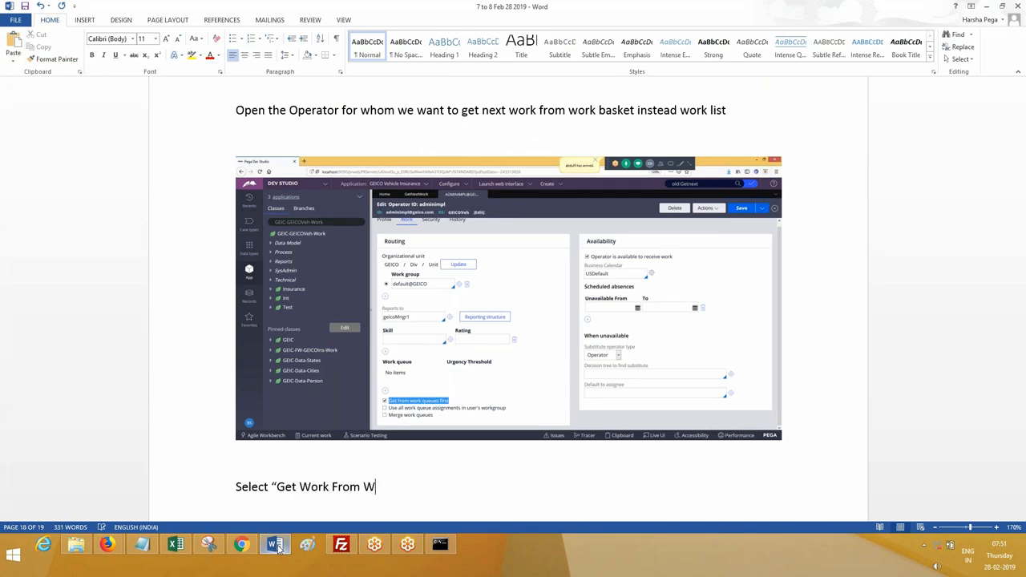
{"action": "type", "text": "ork Queue"}
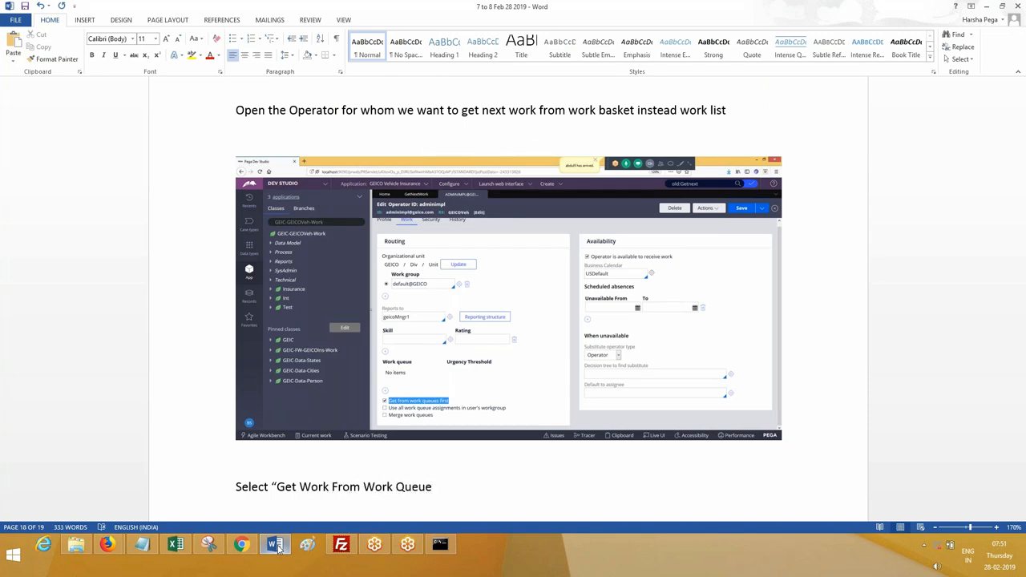